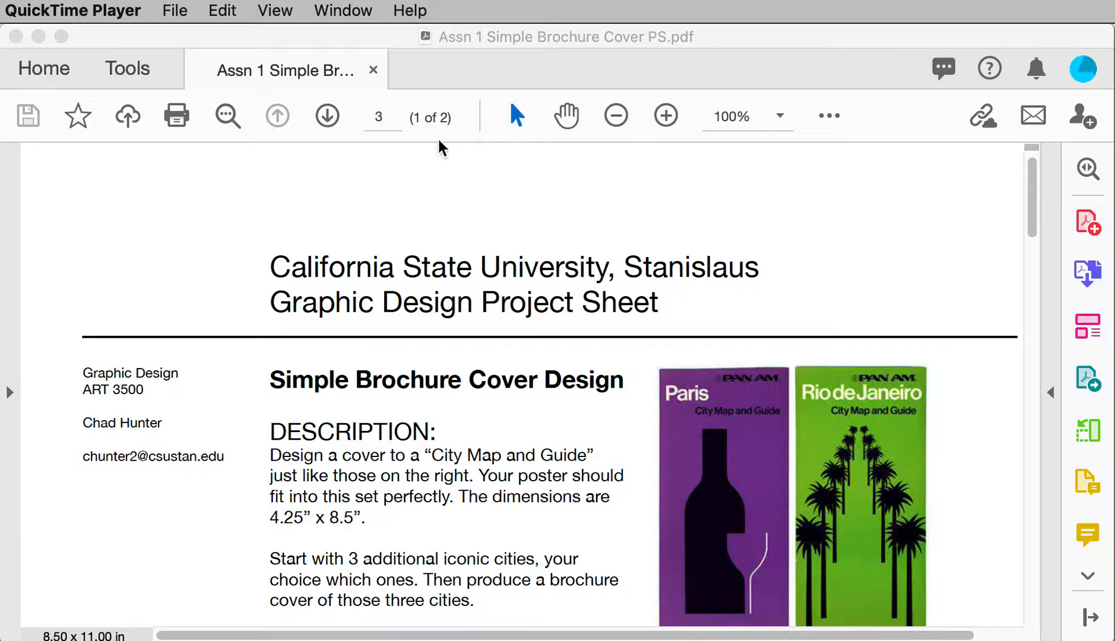
{"action": "mouse_move", "coordinate": [542, 437]}
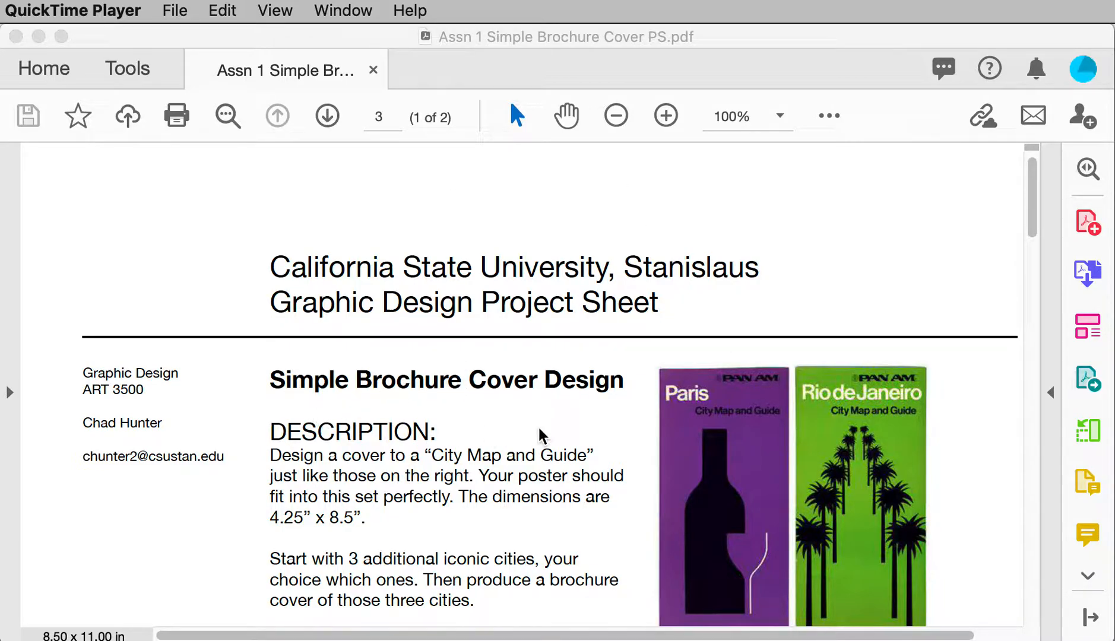
{"action": "mouse_move", "coordinate": [938, 480]}
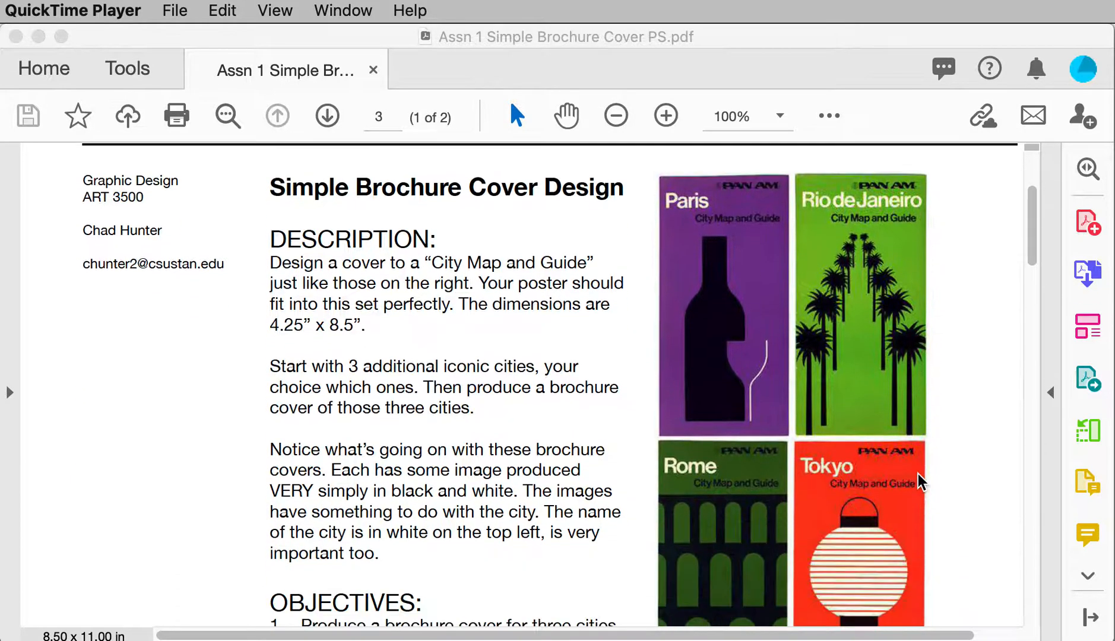
- Scroll the assignment PDF to the DESCRIPTION section and the Paris, Rio, Rome and Tokyo covers
{"action": "scroll", "scroll_direction": "down", "scroll_amount": 3}
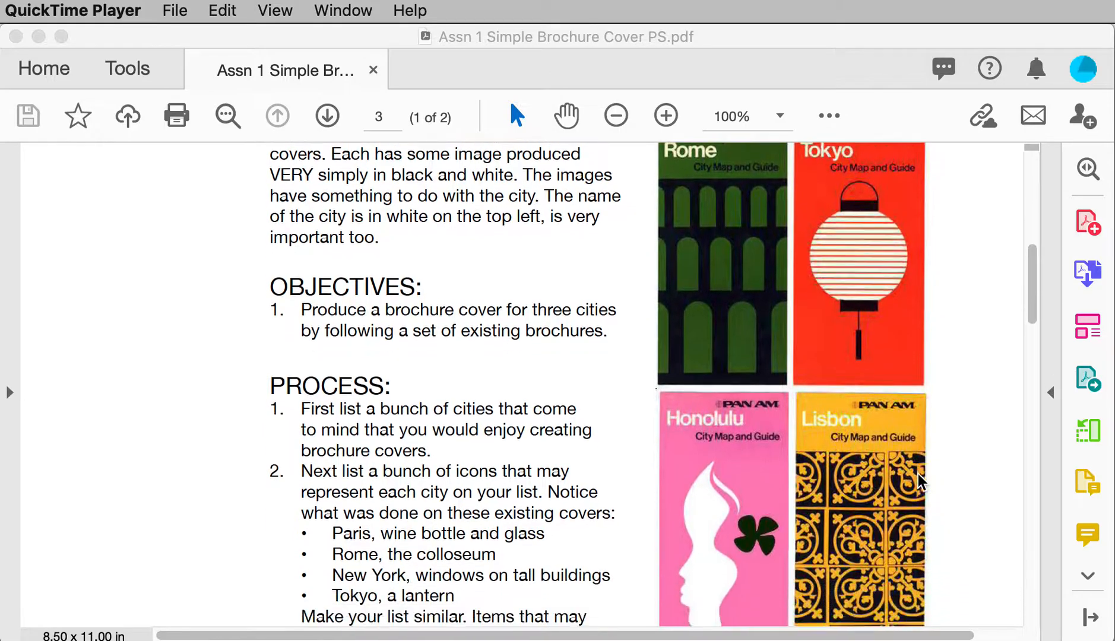
{"action": "scroll", "scroll_direction": "down", "scroll_amount": 3}
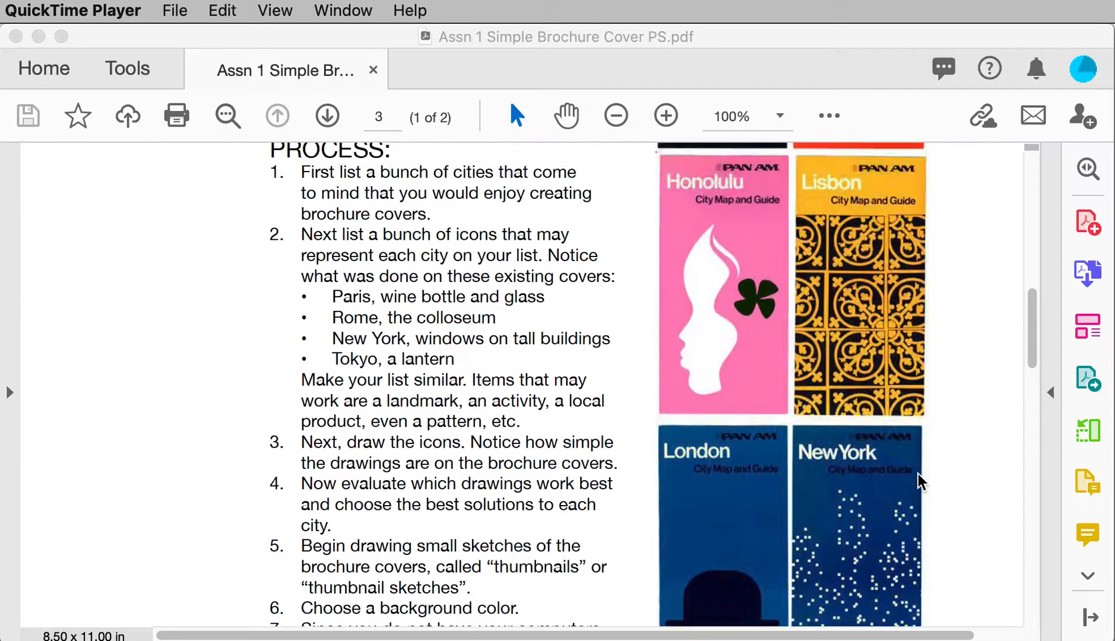
{"action": "scroll", "scroll_direction": "up", "scroll_amount": 3}
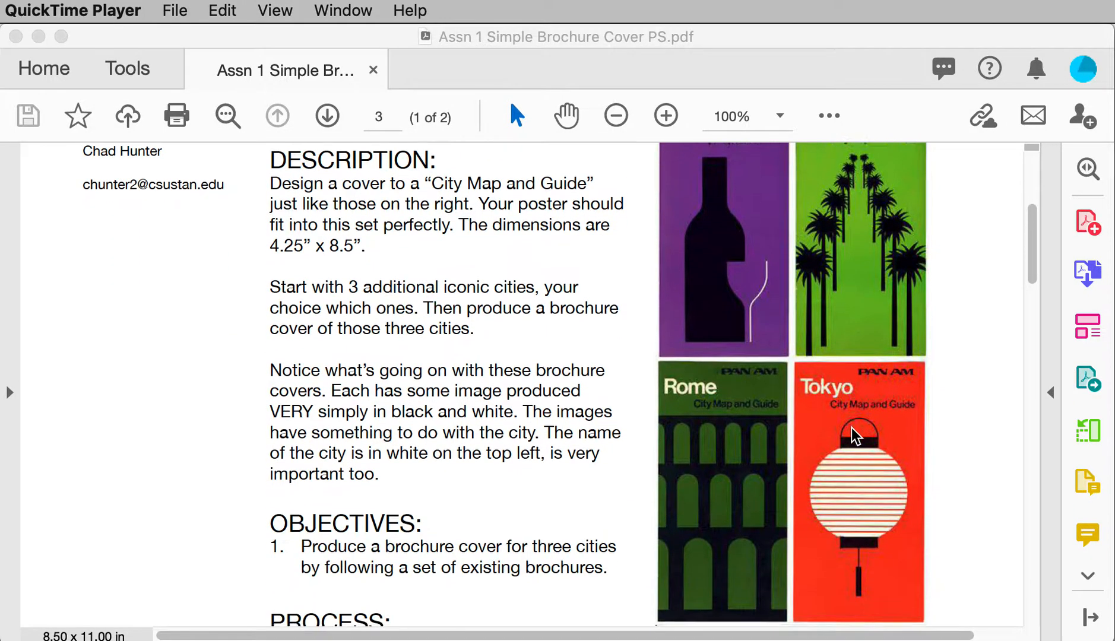
{"action": "scroll", "scroll_direction": "down", "scroll_amount": 3}
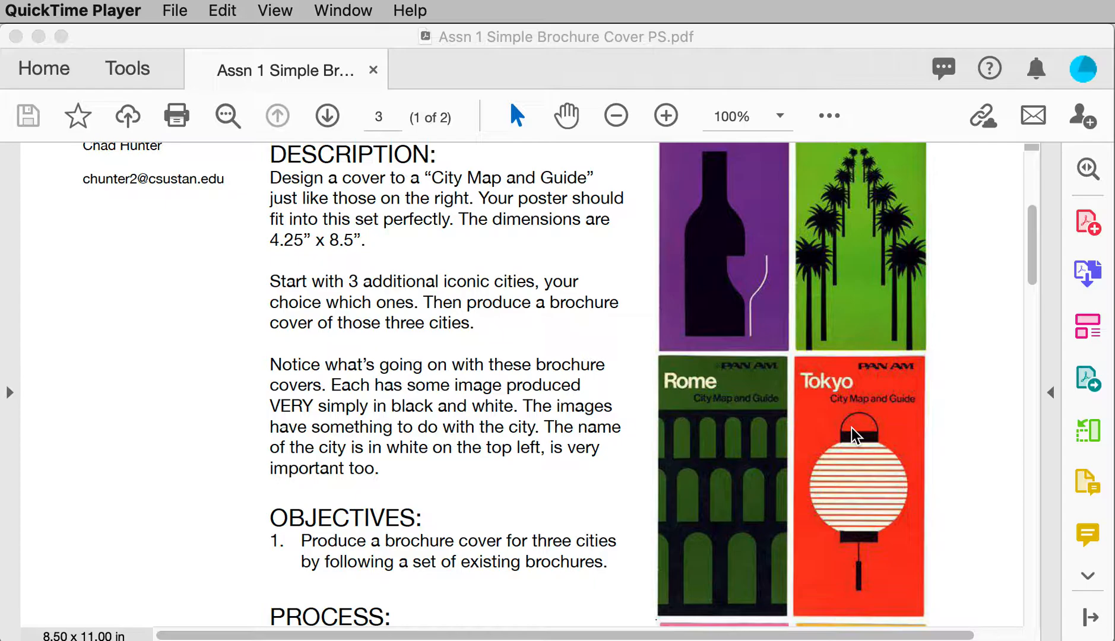
{"action": "scroll", "scroll_direction": "down", "scroll_amount": 3}
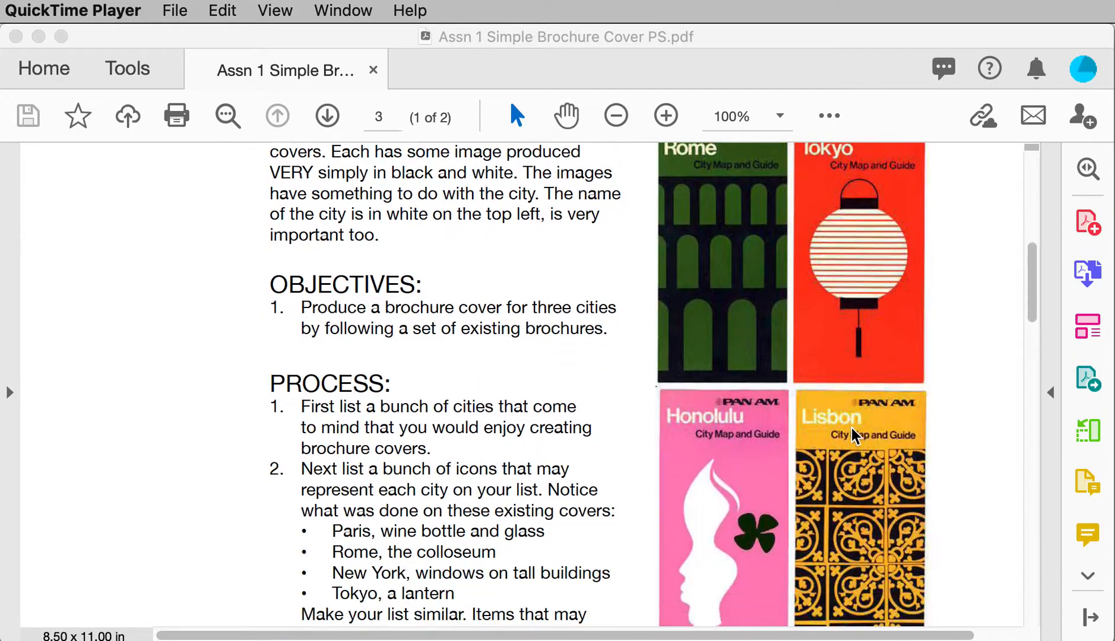
{"action": "scroll", "scroll_direction": "down", "scroll_amount": 3}
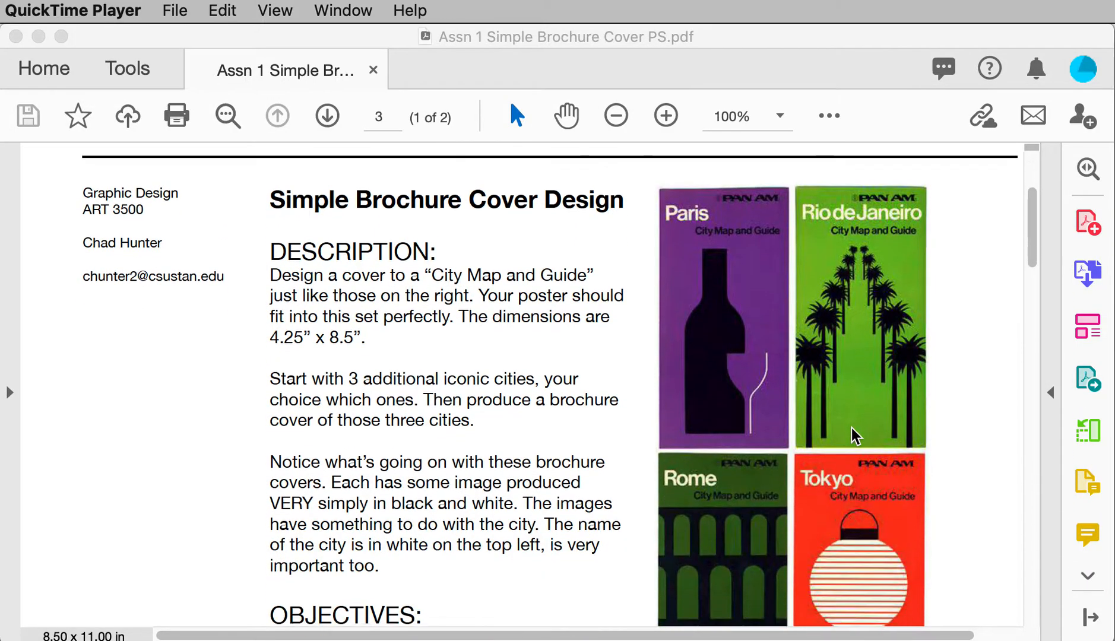
{"action": "scroll", "scroll_direction": "down", "scroll_amount": 3}
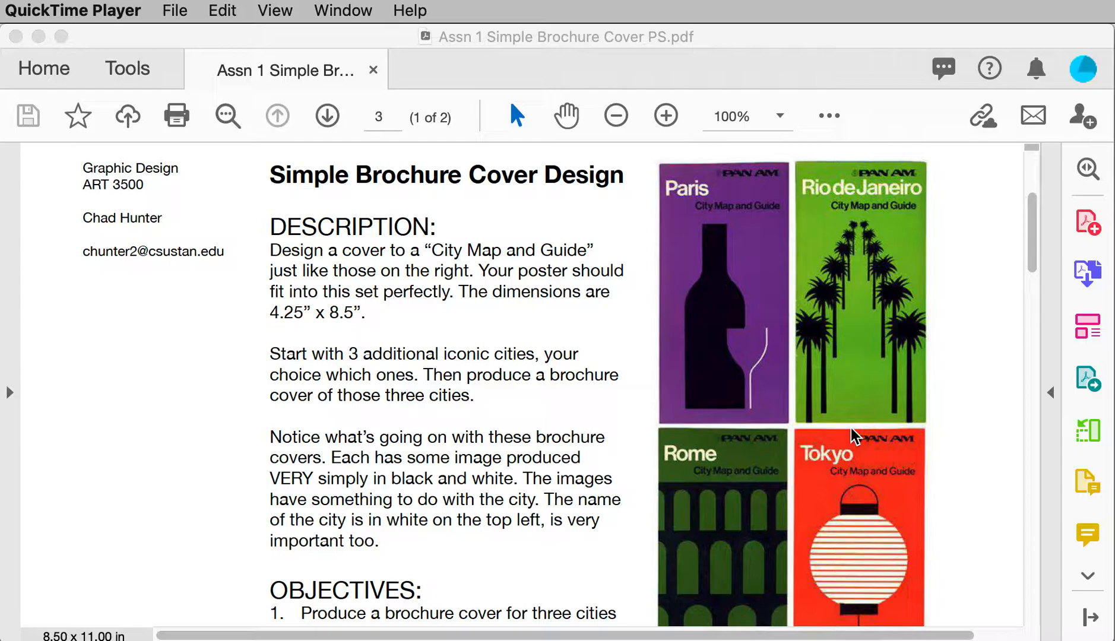
{"action": "scroll", "scroll_direction": "down", "scroll_amount": 3}
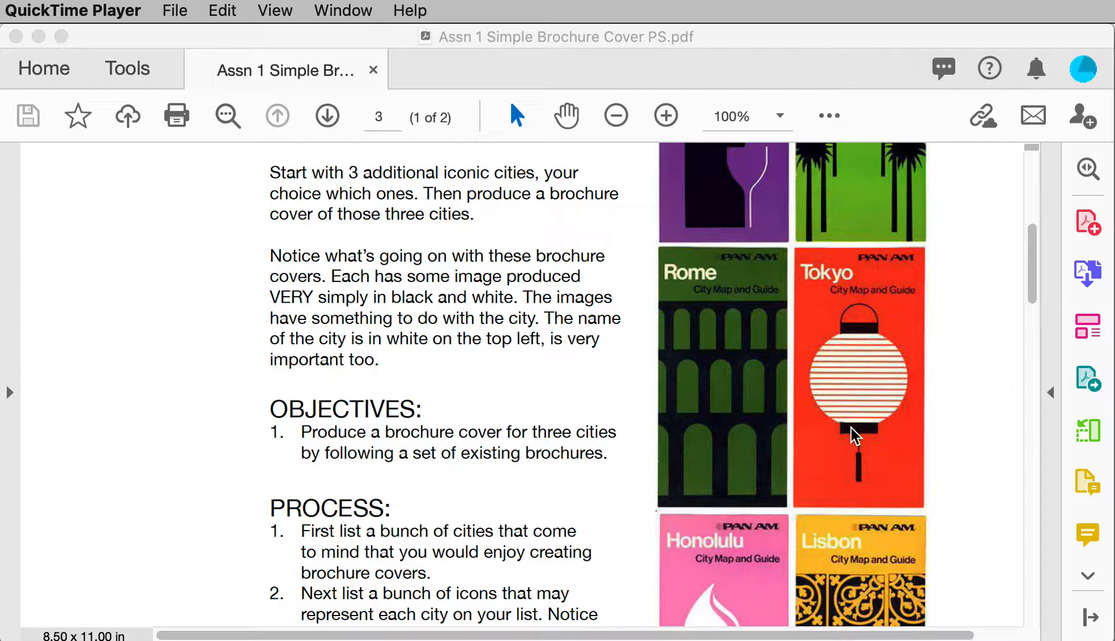
{"action": "scroll", "scroll_direction": "down", "scroll_amount": 3}
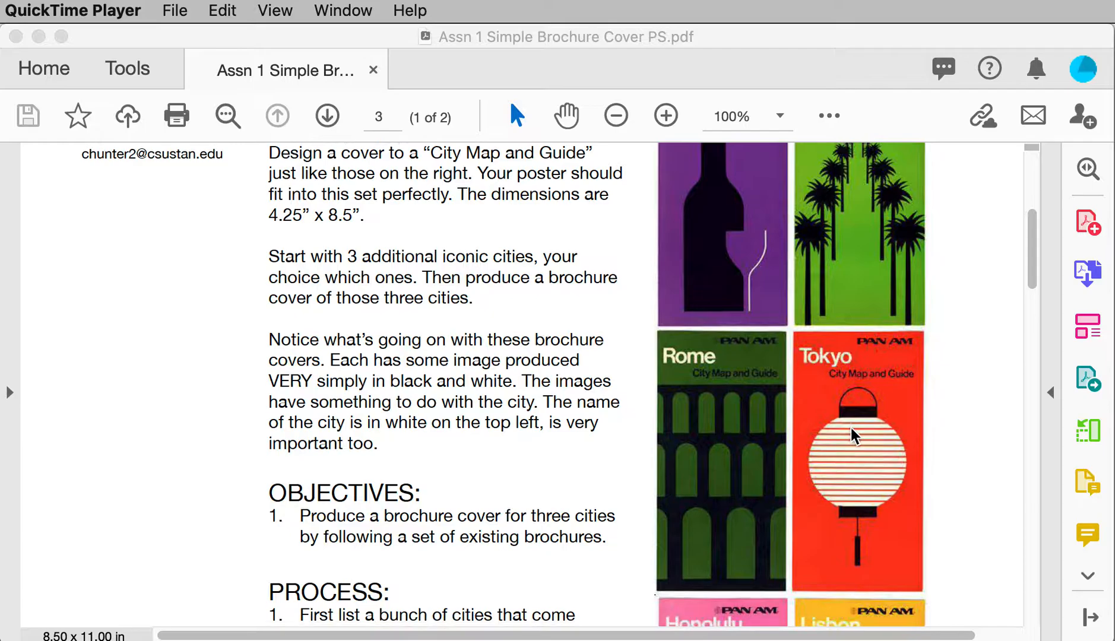
{"action": "scroll", "scroll_direction": "down", "scroll_amount": 3}
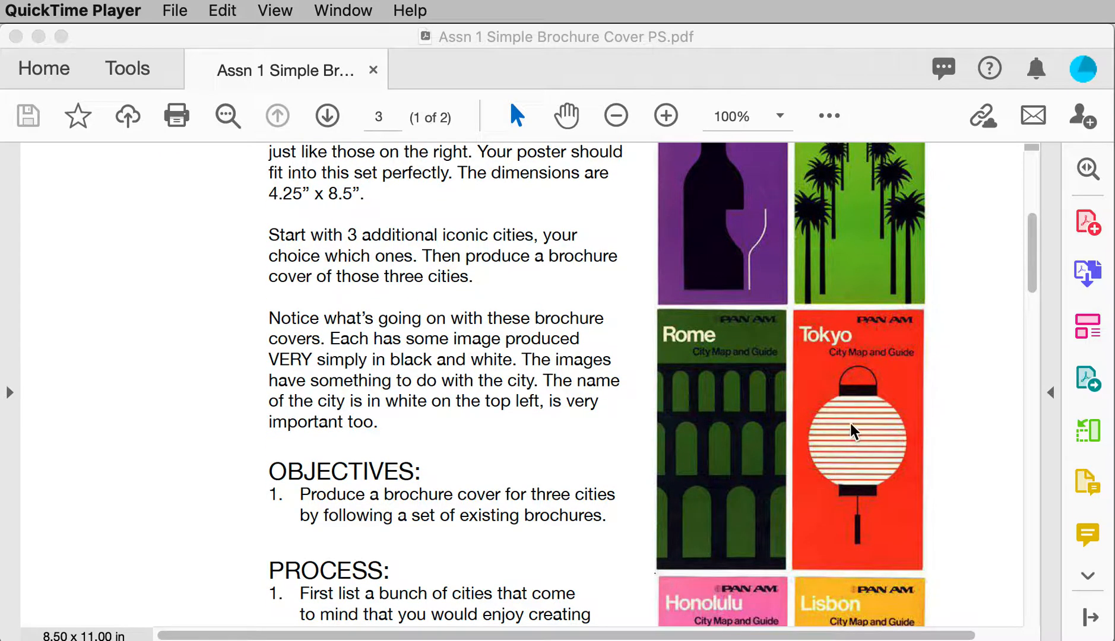
{"action": "mouse_move", "coordinate": [856, 426]}
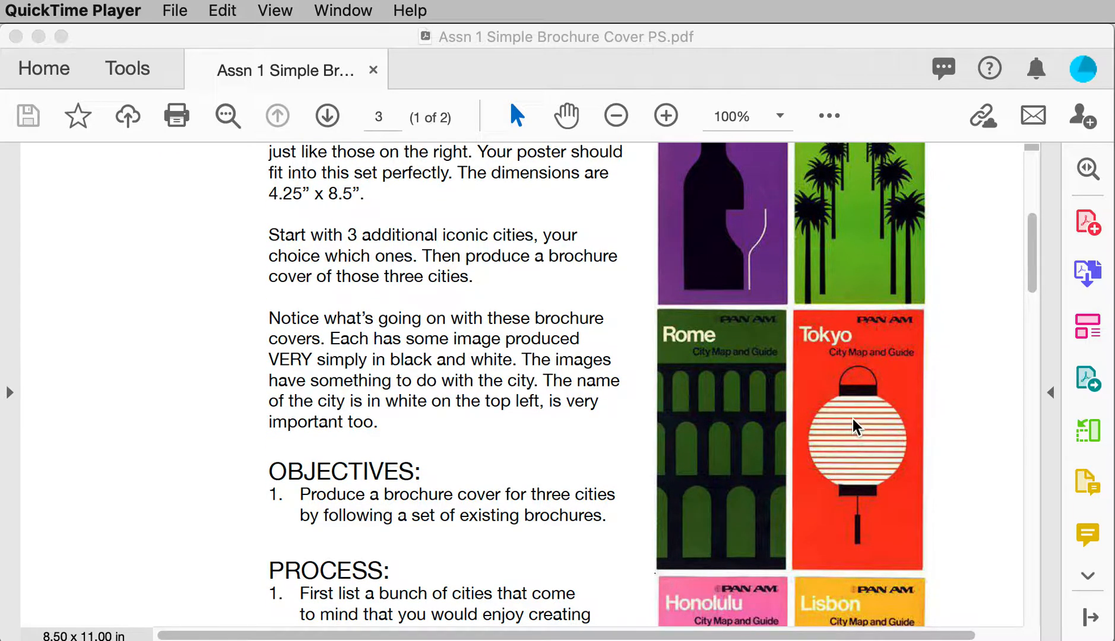
{"action": "mouse_move", "coordinate": [599, 365]}
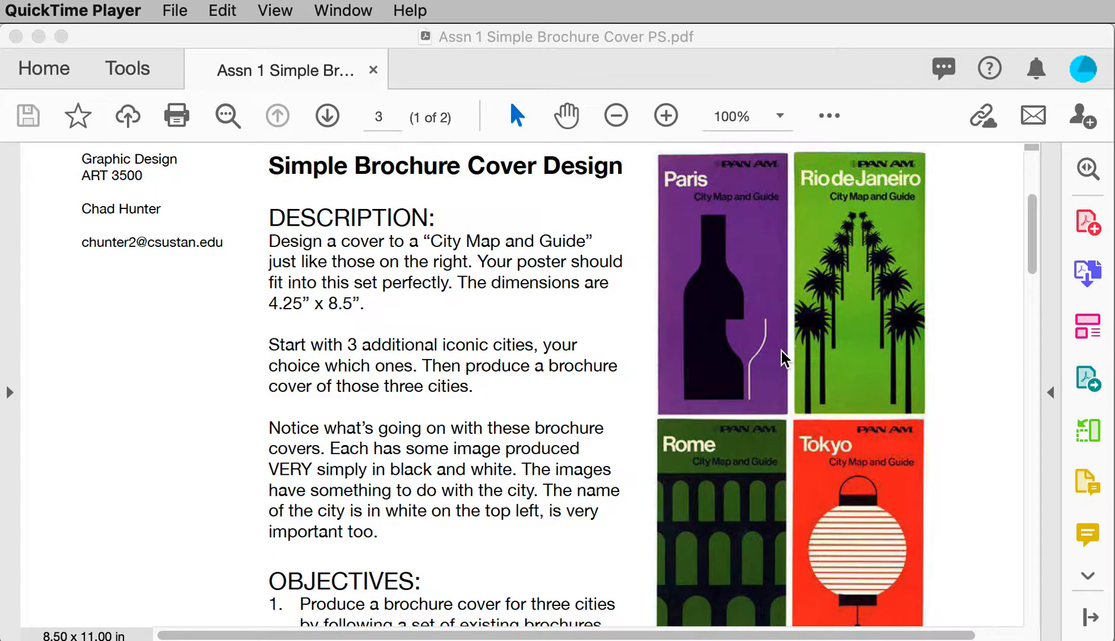
{"action": "mouse_move", "coordinate": [713, 373]}
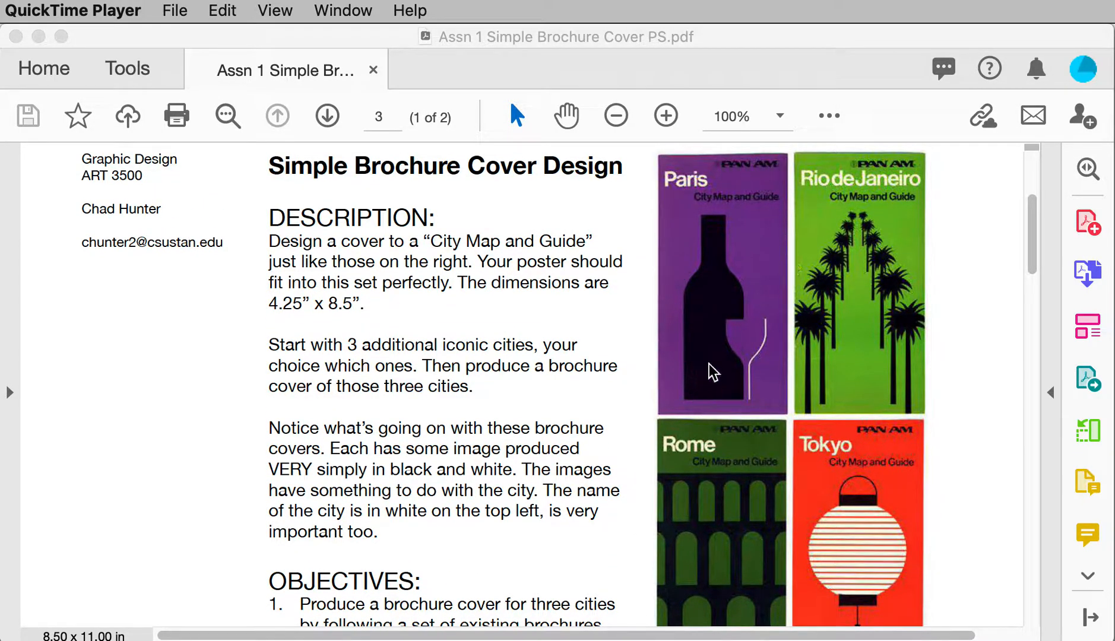
{"action": "mouse_move", "coordinate": [745, 404]}
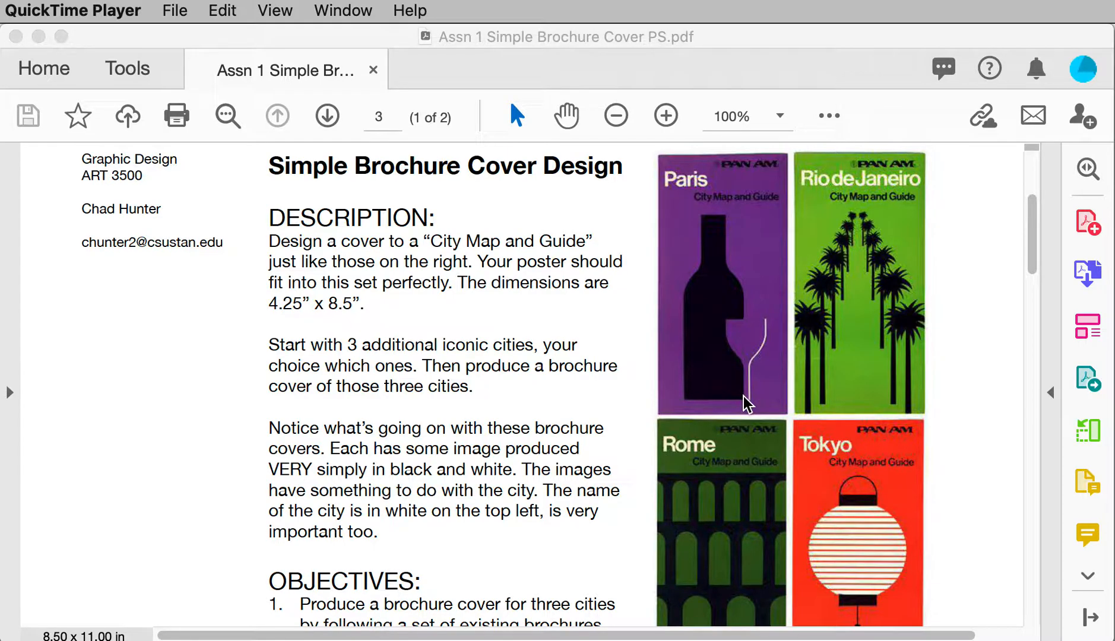
{"action": "mouse_move", "coordinate": [671, 194]}
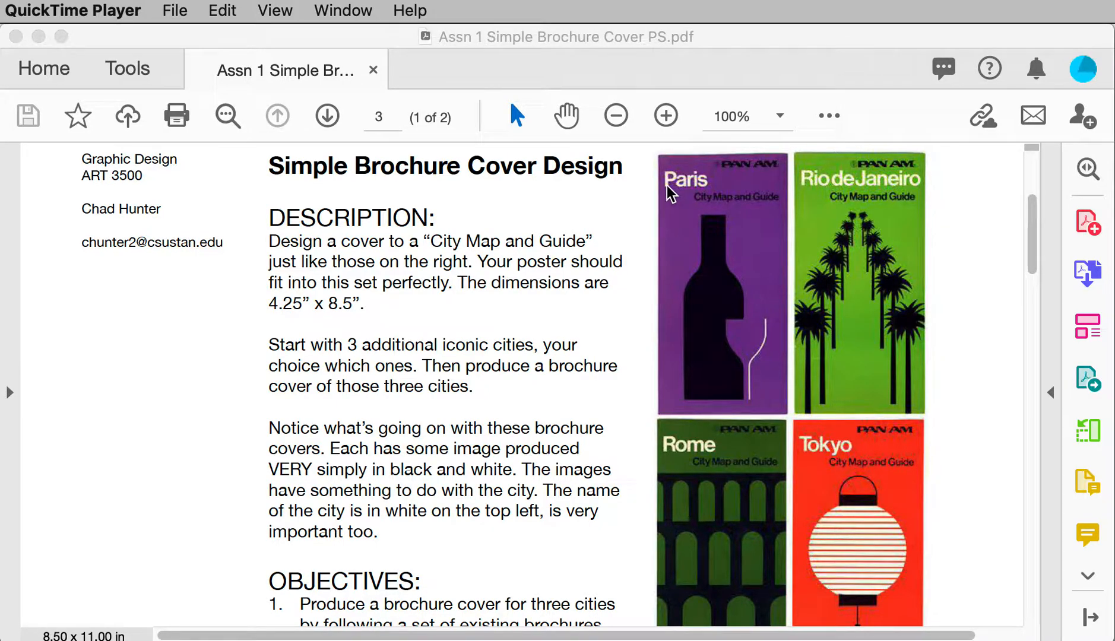
{"action": "mouse_move", "coordinate": [707, 194]}
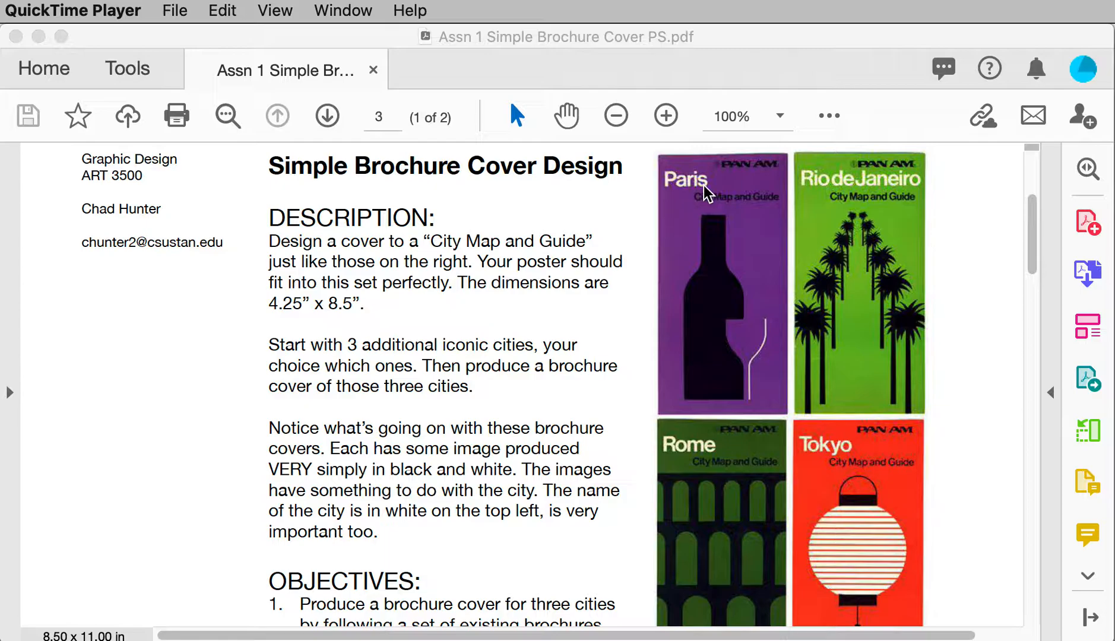
{"action": "mouse_move", "coordinate": [667, 157]}
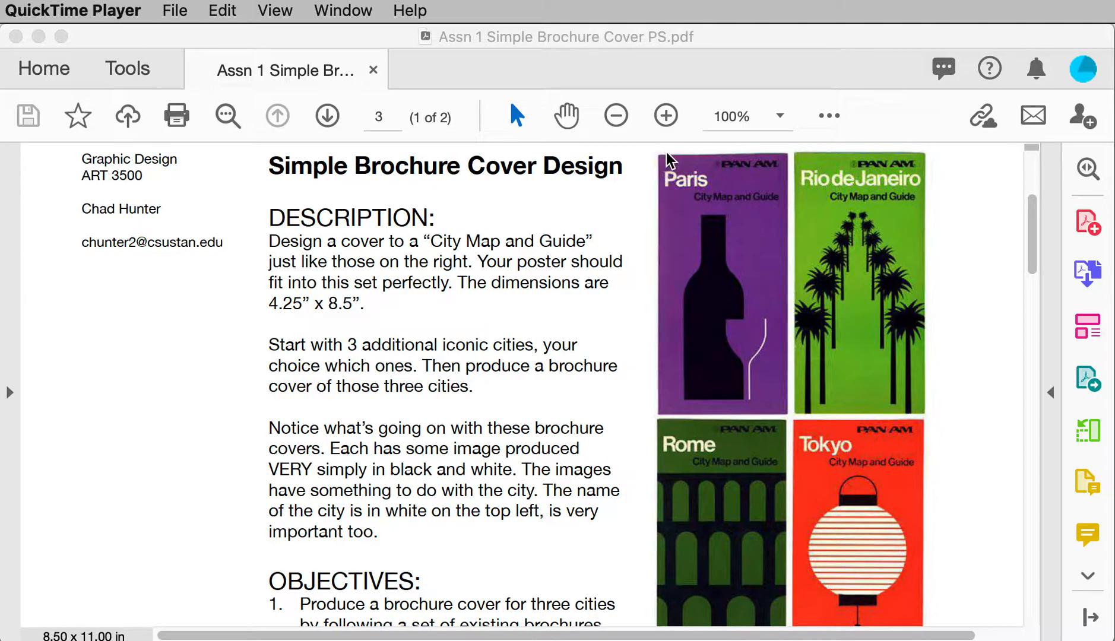
{"action": "mouse_move", "coordinate": [673, 185]}
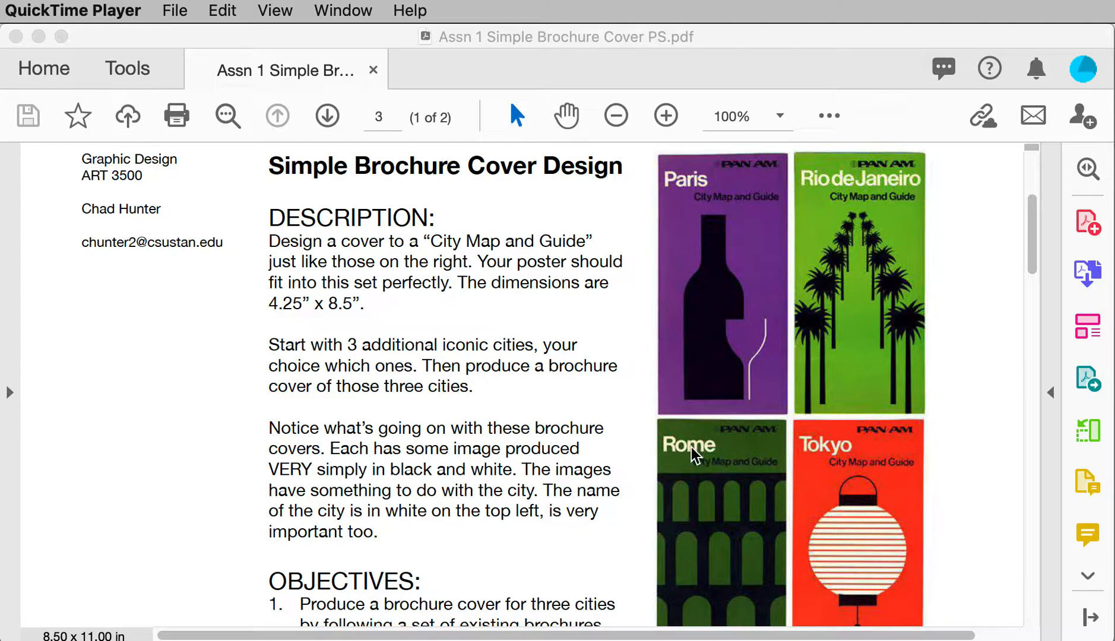
{"action": "mouse_move", "coordinate": [857, 455]}
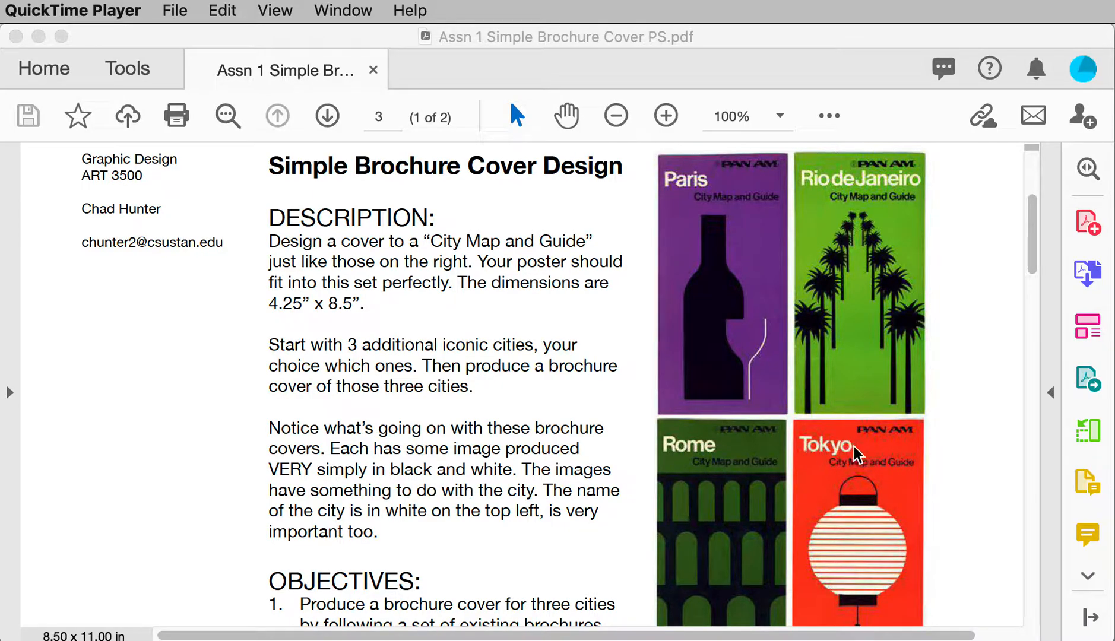
{"action": "mouse_move", "coordinate": [764, 176]}
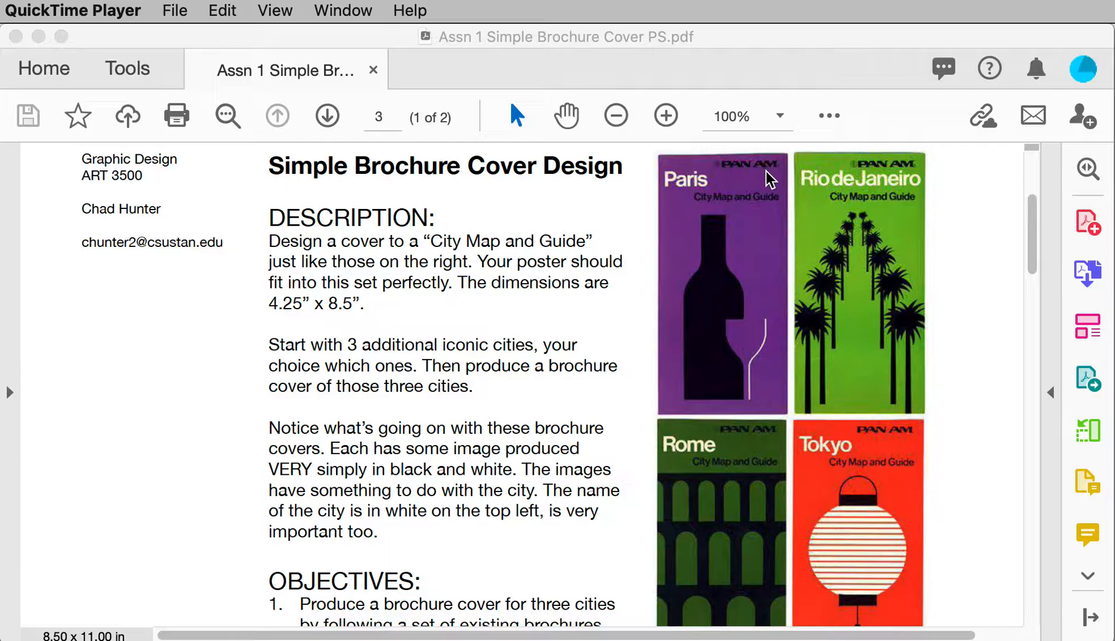
{"action": "mouse_move", "coordinate": [697, 210]}
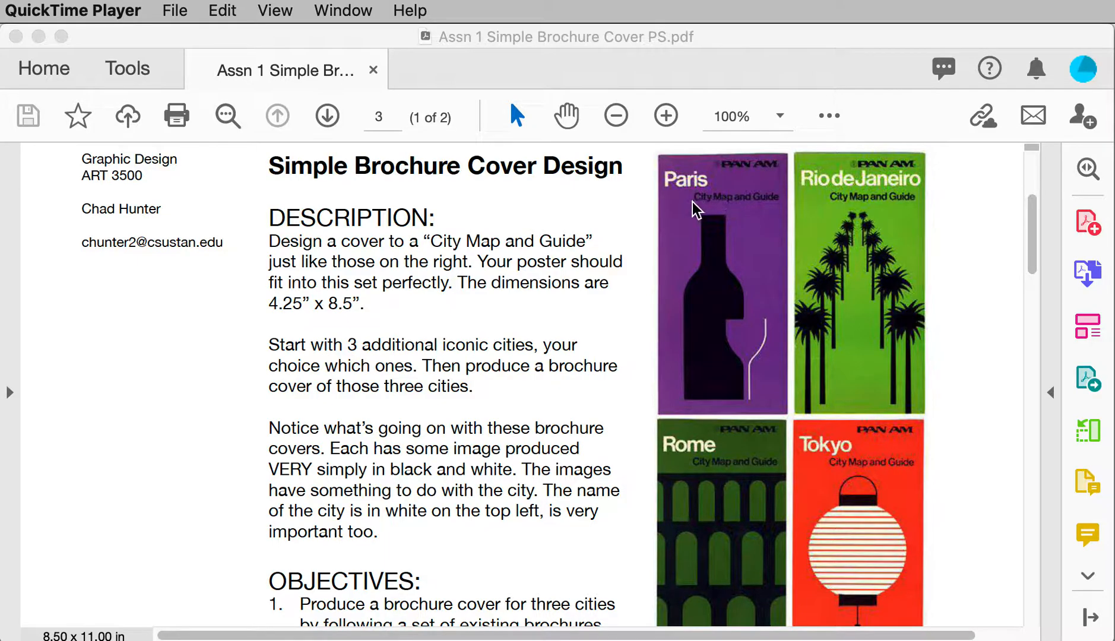
{"action": "mouse_move", "coordinate": [731, 210]}
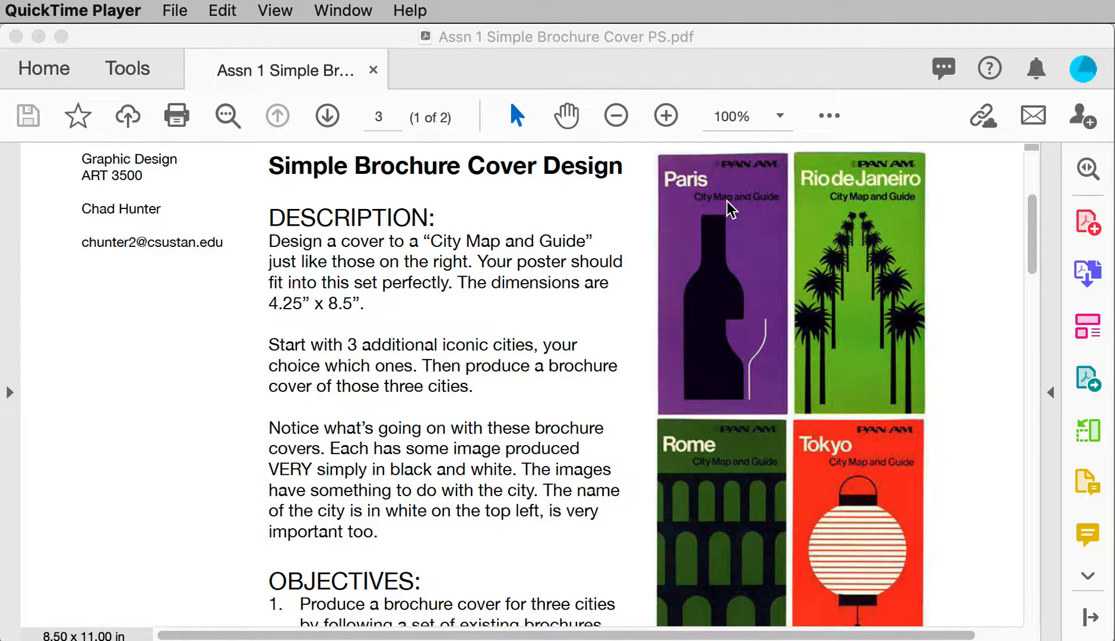
{"action": "mouse_move", "coordinate": [785, 206]}
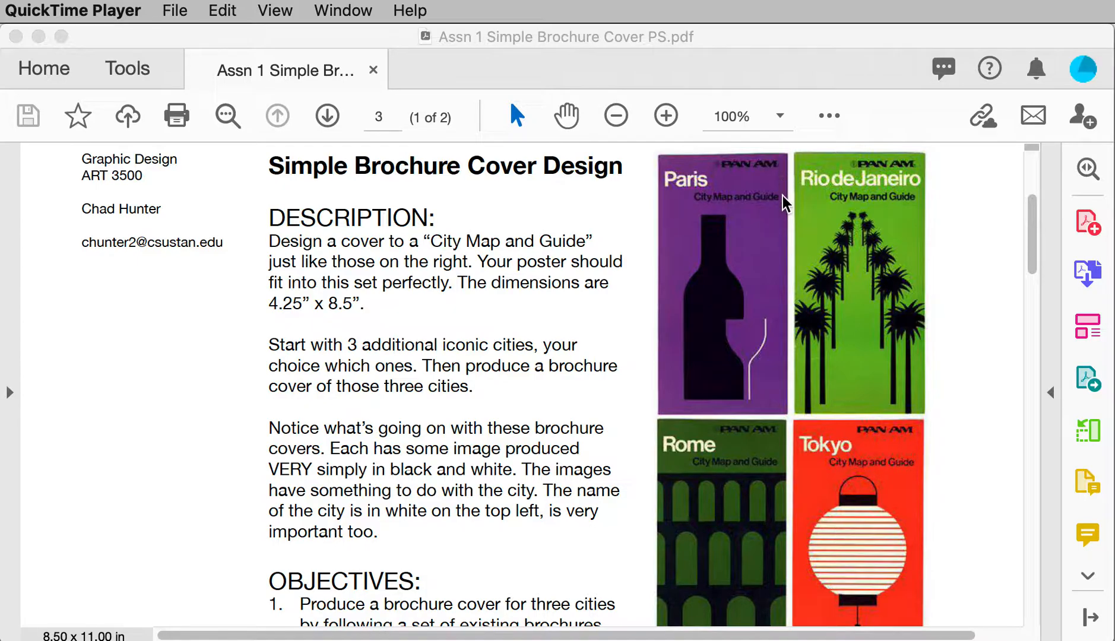
{"action": "mouse_move", "coordinate": [668, 188]}
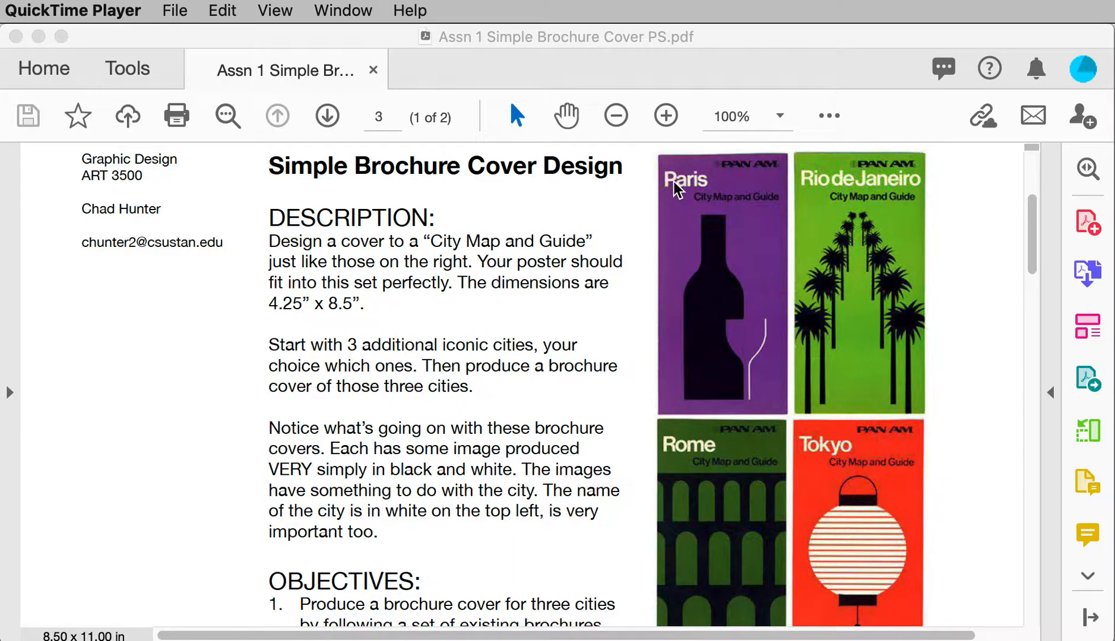
{"action": "mouse_move", "coordinate": [796, 180]}
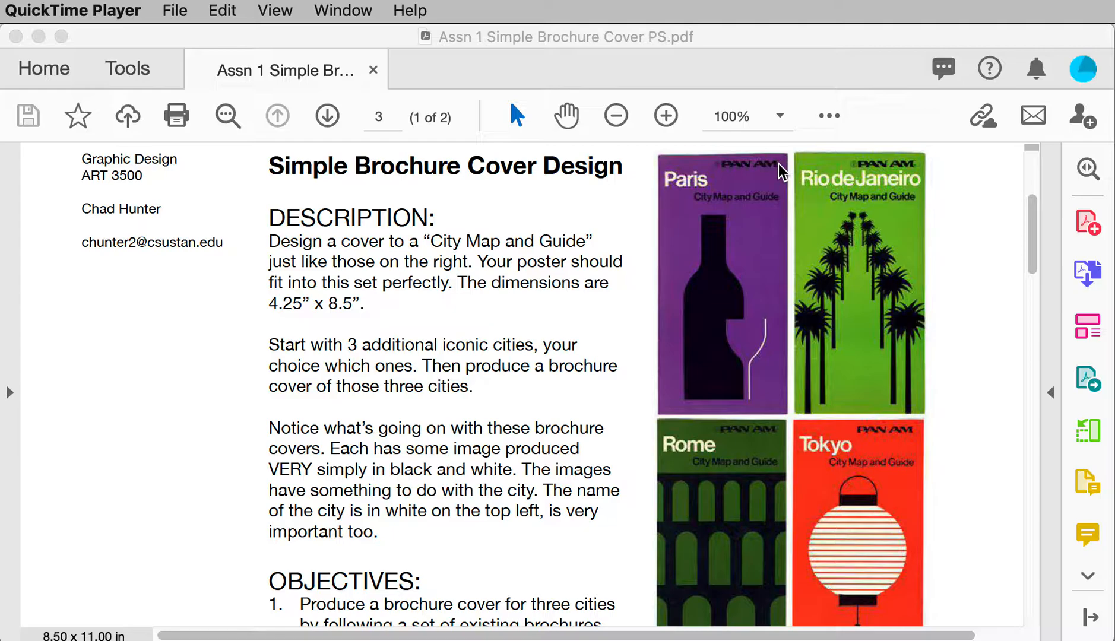
{"action": "mouse_move", "coordinate": [785, 209]}
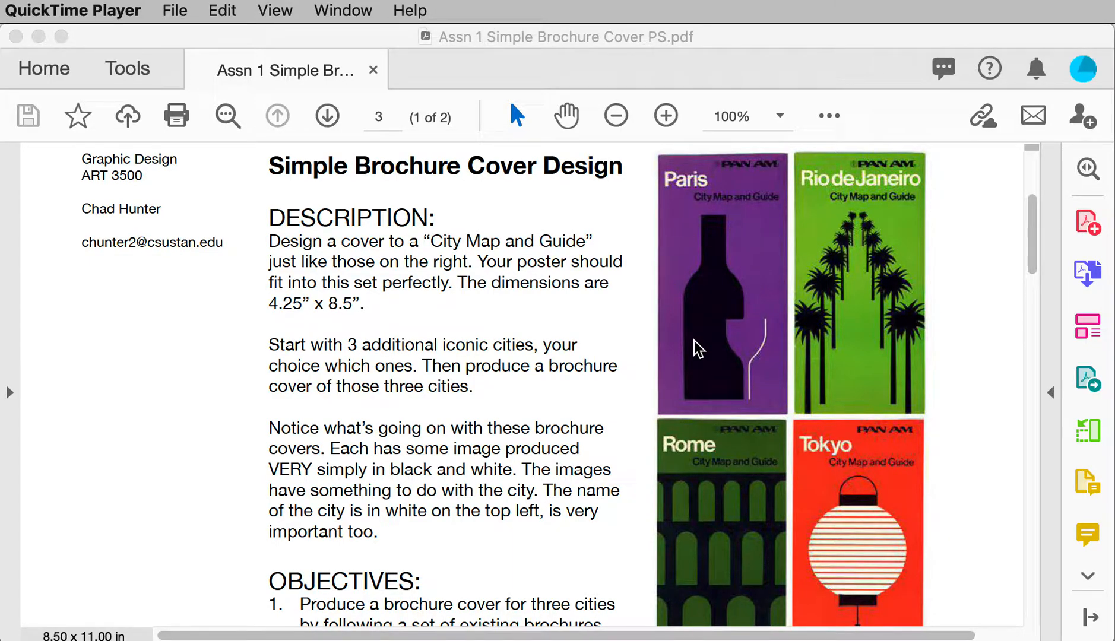
{"action": "mouse_move", "coordinate": [873, 235]}
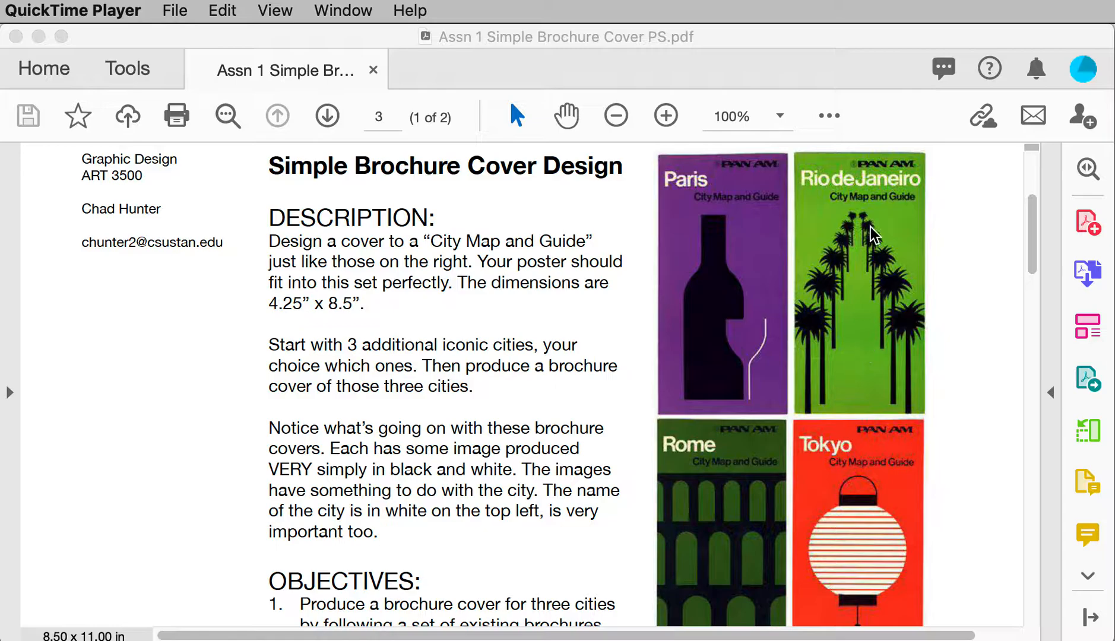
- Scroll past OBJECTIVES to the PROCESS list and the Honolulu, Lisbon, London, New York covers
{"action": "scroll", "scroll_direction": "down", "scroll_amount": 3}
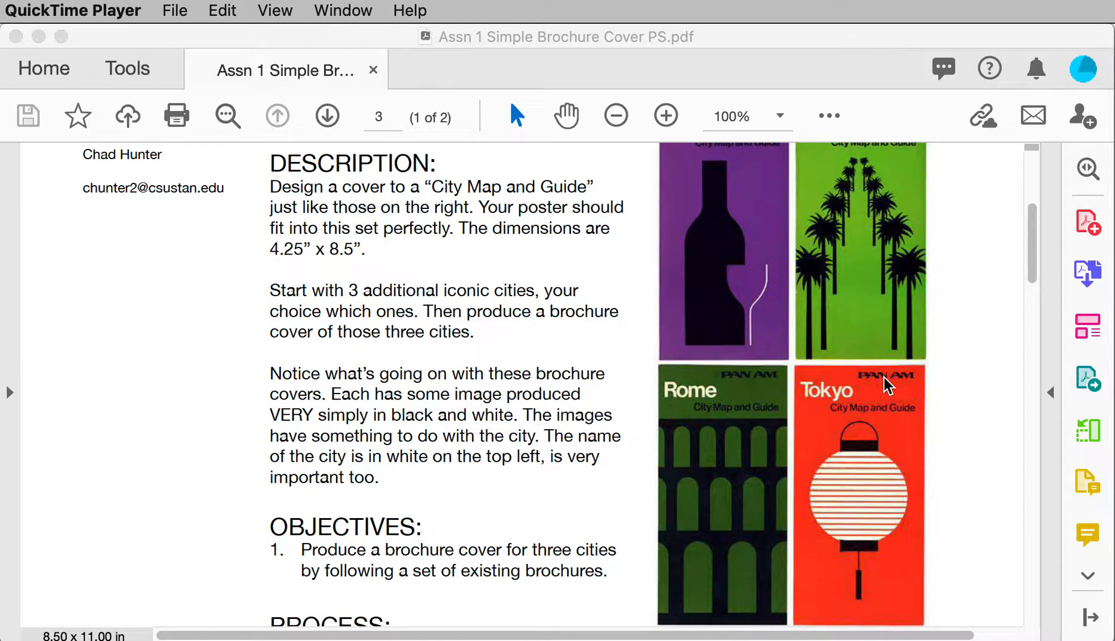
{"action": "scroll", "scroll_direction": "down", "scroll_amount": 3}
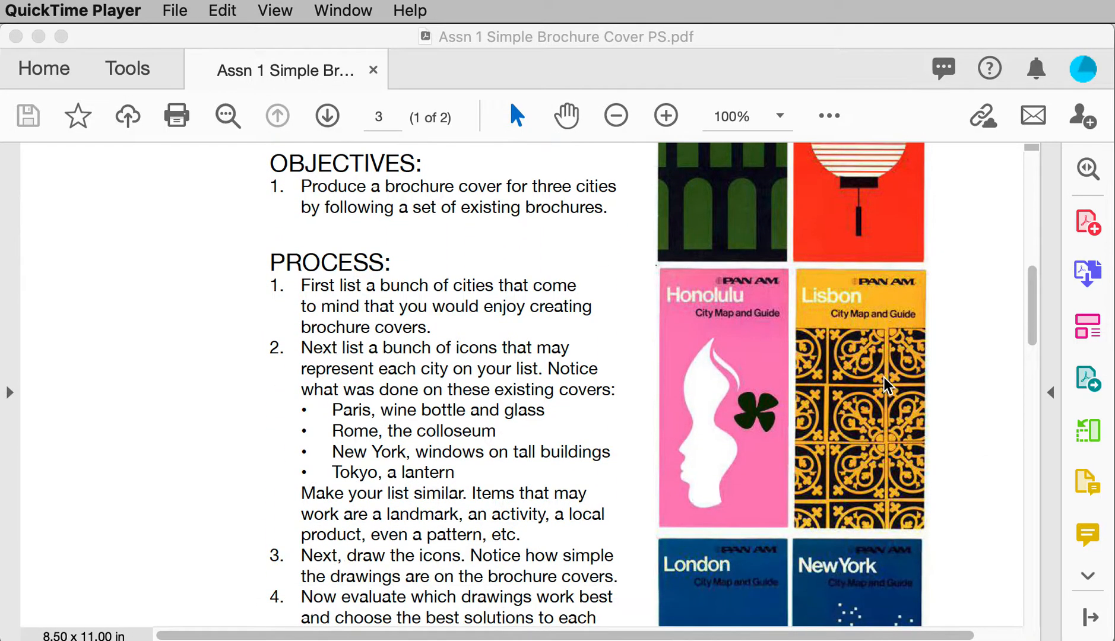
{"action": "mouse_move", "coordinate": [370, 320]}
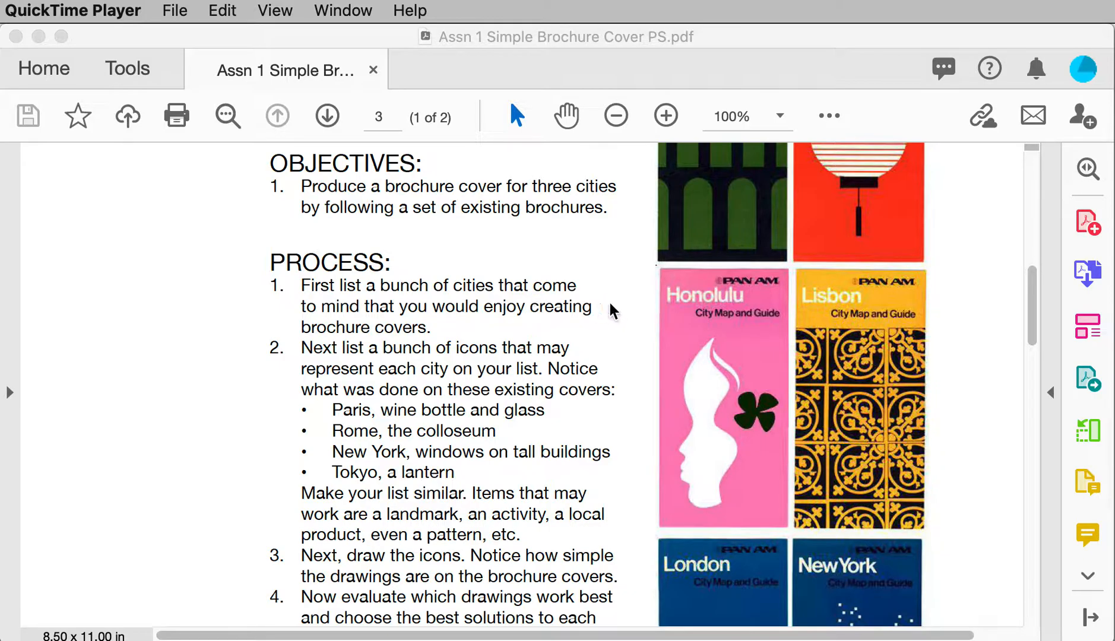
{"action": "scroll", "scroll_direction": "down", "scroll_amount": 3}
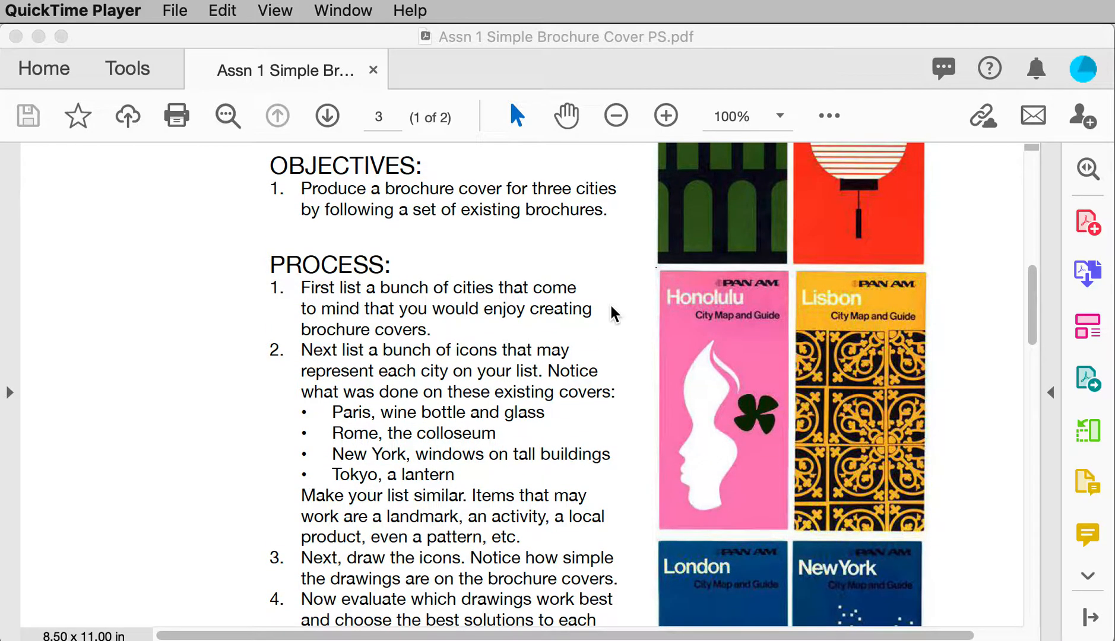
{"action": "scroll", "scroll_direction": "down", "scroll_amount": 3}
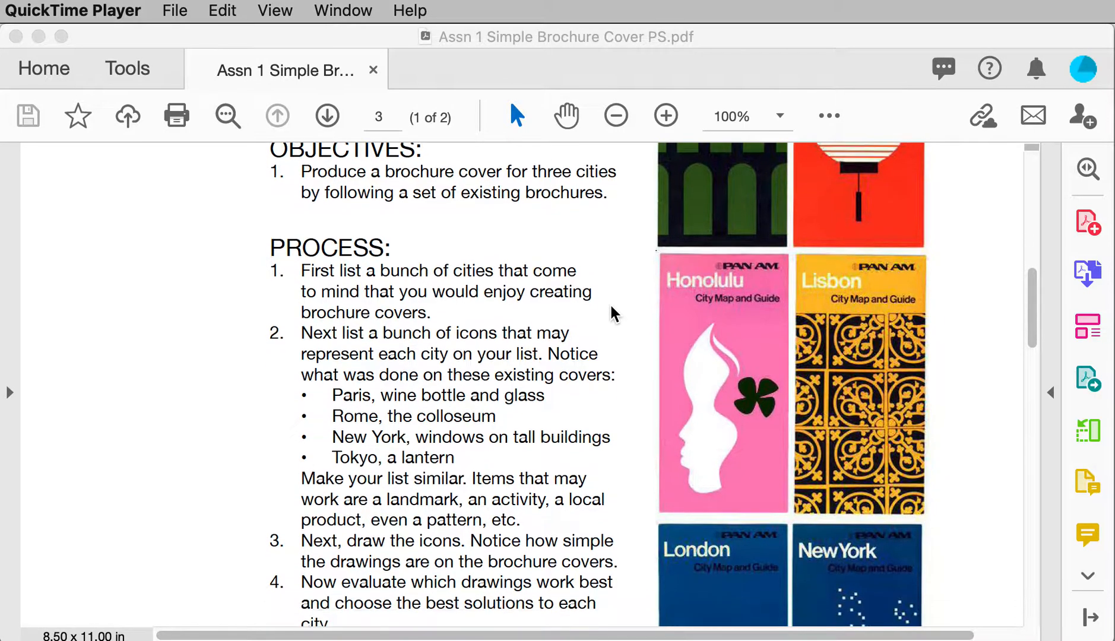
{"action": "scroll", "scroll_direction": "down", "scroll_amount": 3}
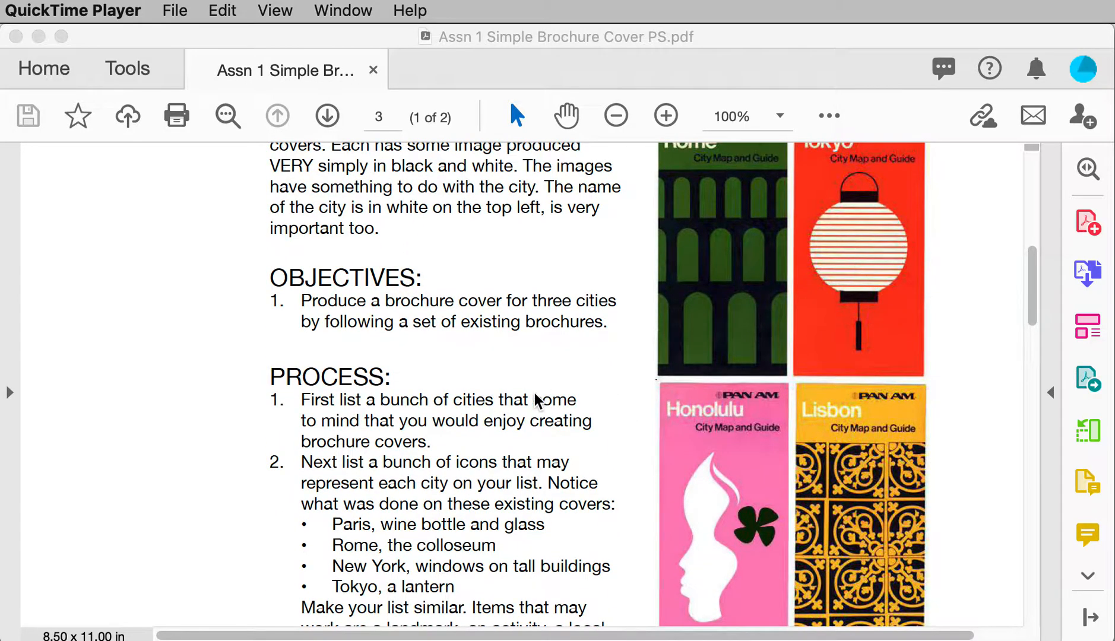
{"action": "scroll", "scroll_direction": "down", "scroll_amount": 3}
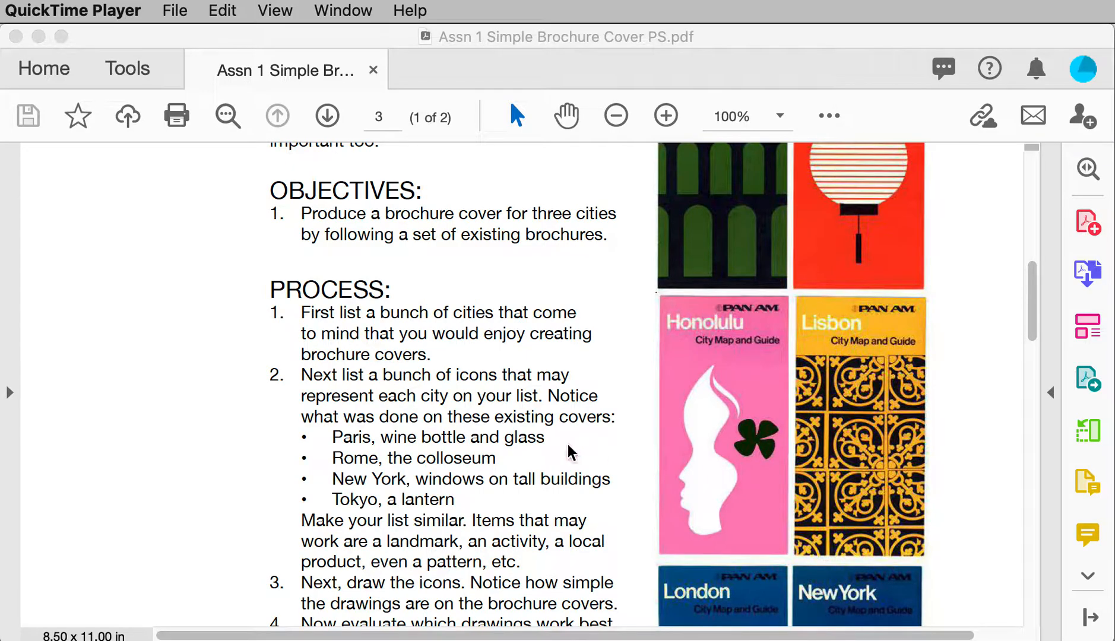
{"action": "scroll", "scroll_direction": "down", "scroll_amount": 3}
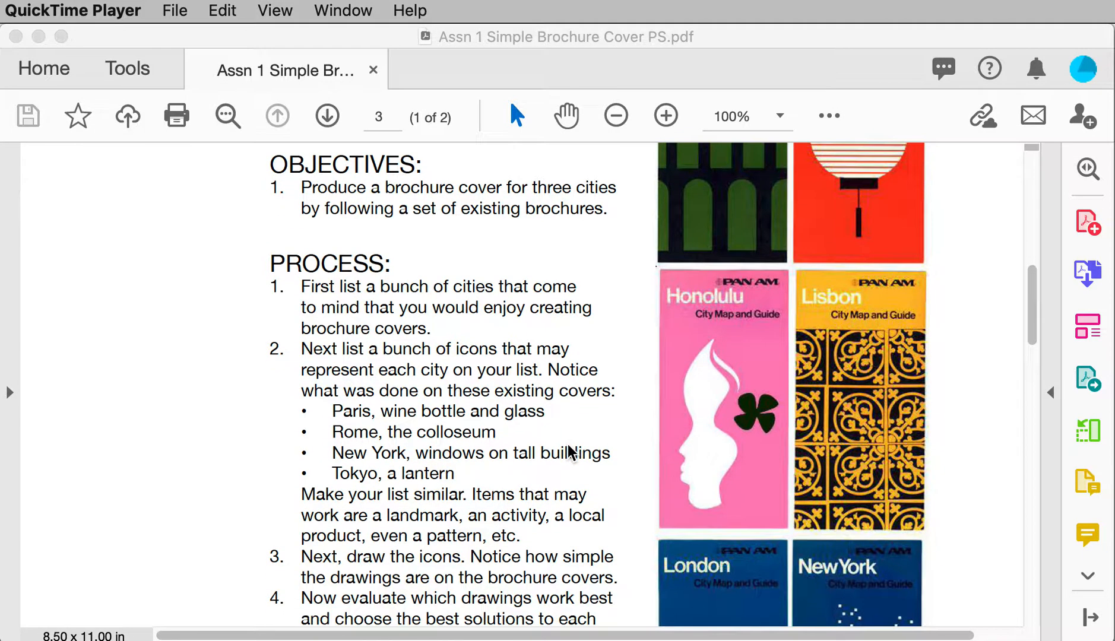
{"action": "scroll", "scroll_direction": "down", "scroll_amount": 3}
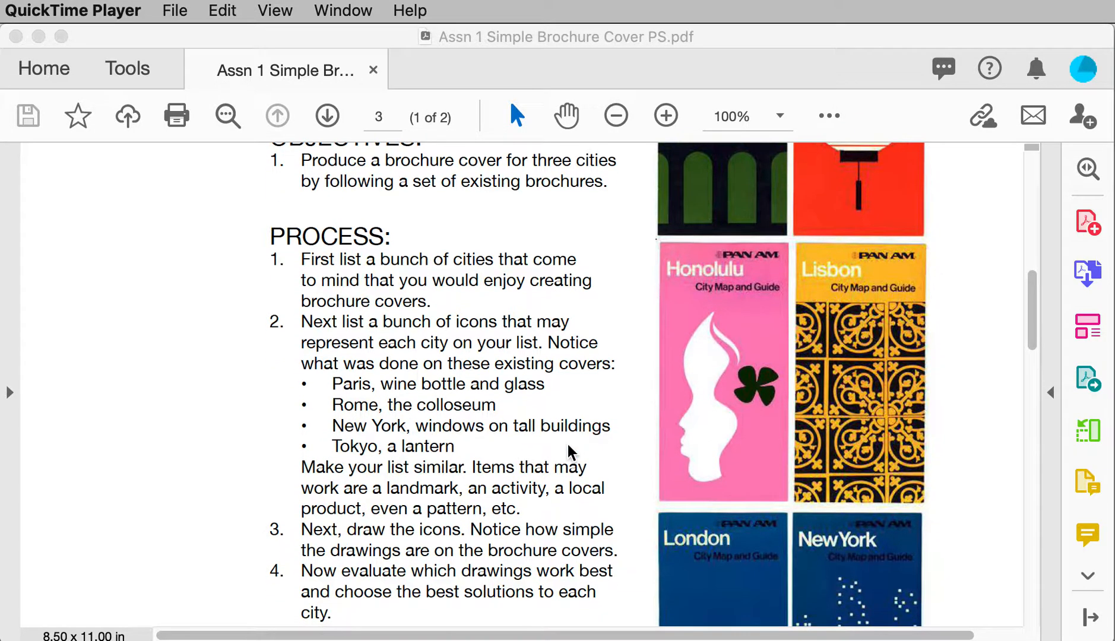
{"action": "scroll", "scroll_direction": "down", "scroll_amount": 3}
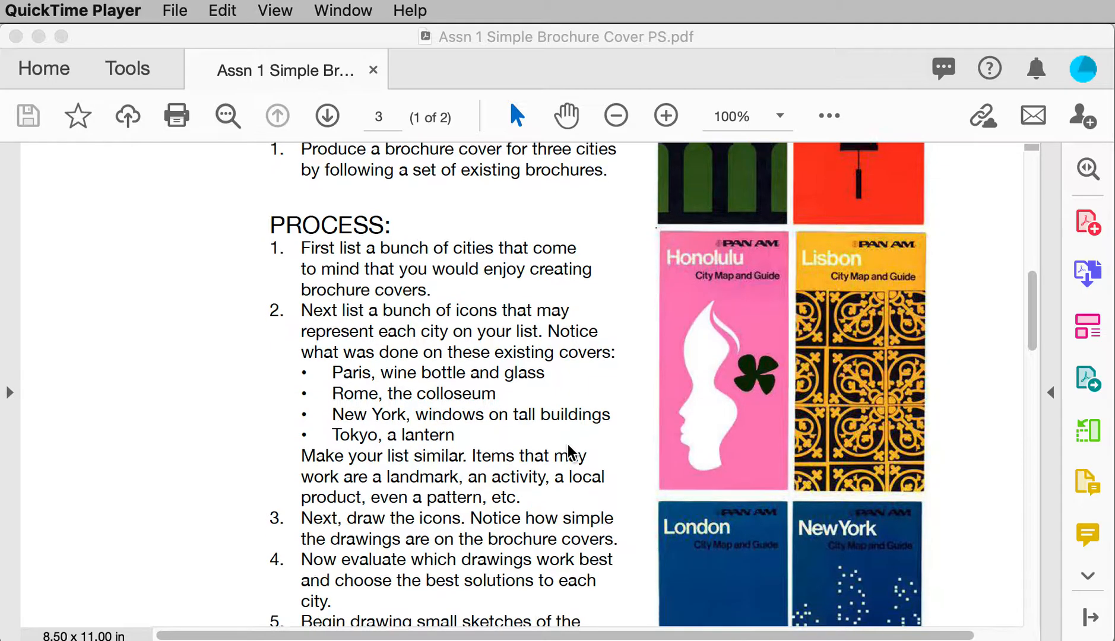
{"action": "scroll", "scroll_direction": "down", "scroll_amount": 3}
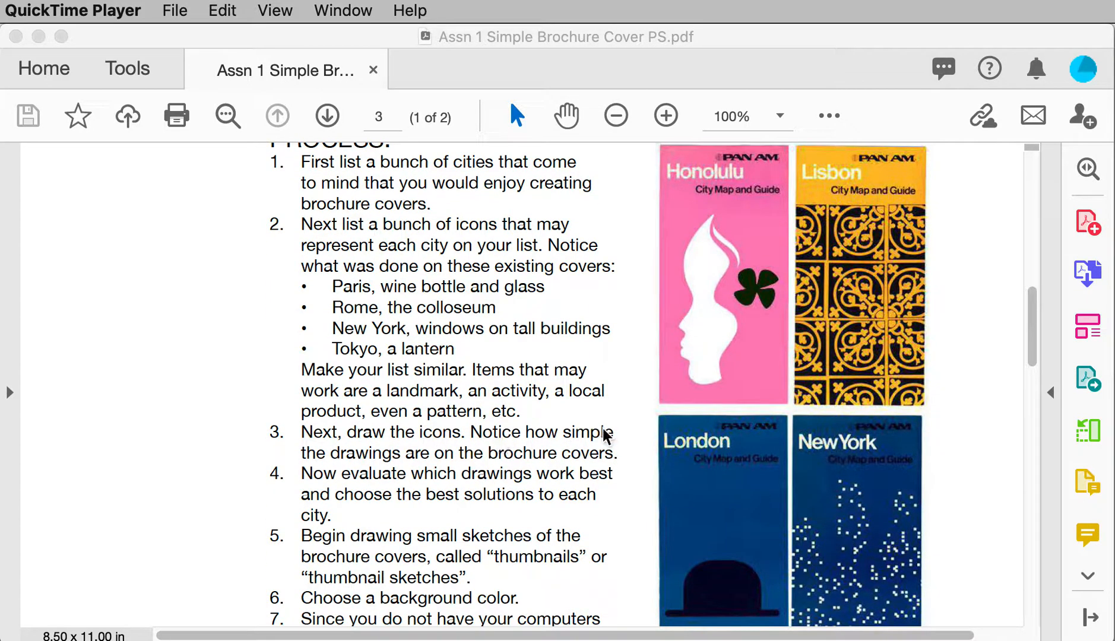
{"action": "mouse_move", "coordinate": [526, 395]}
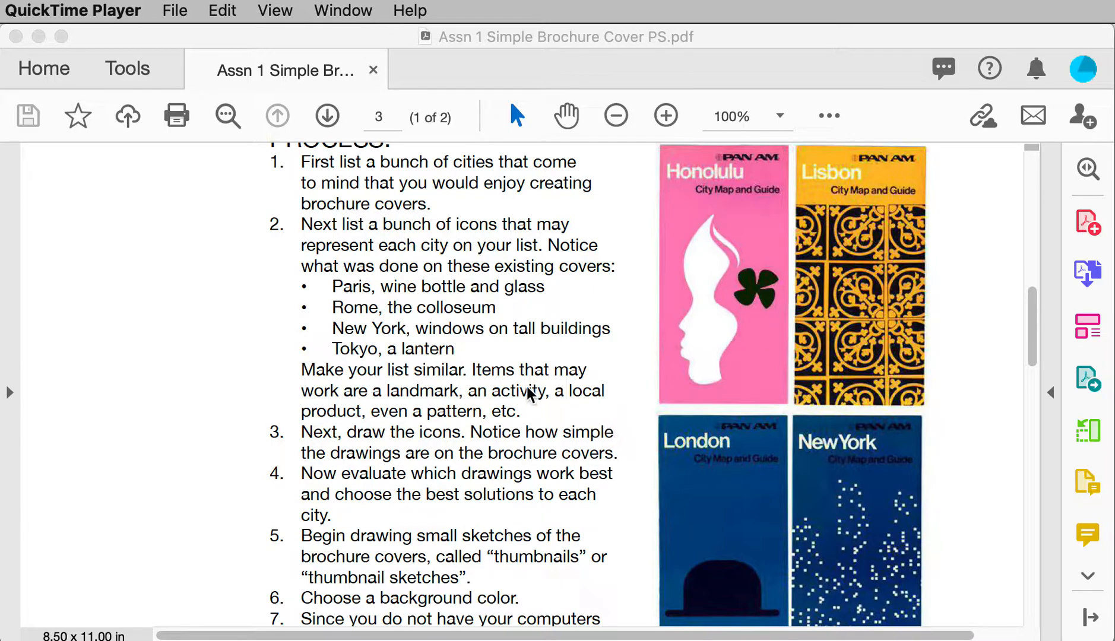
{"action": "mouse_move", "coordinate": [554, 414]}
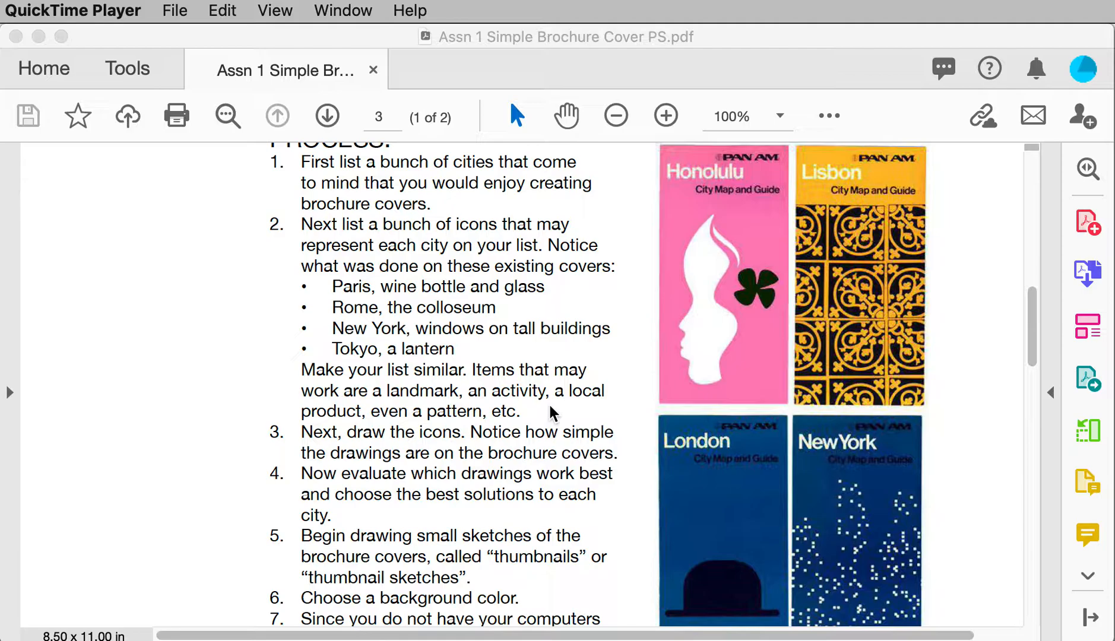
- Scroll onto page 2 of the PDF, showing process step 7
{"action": "scroll", "scroll_direction": "down", "scroll_amount": 3}
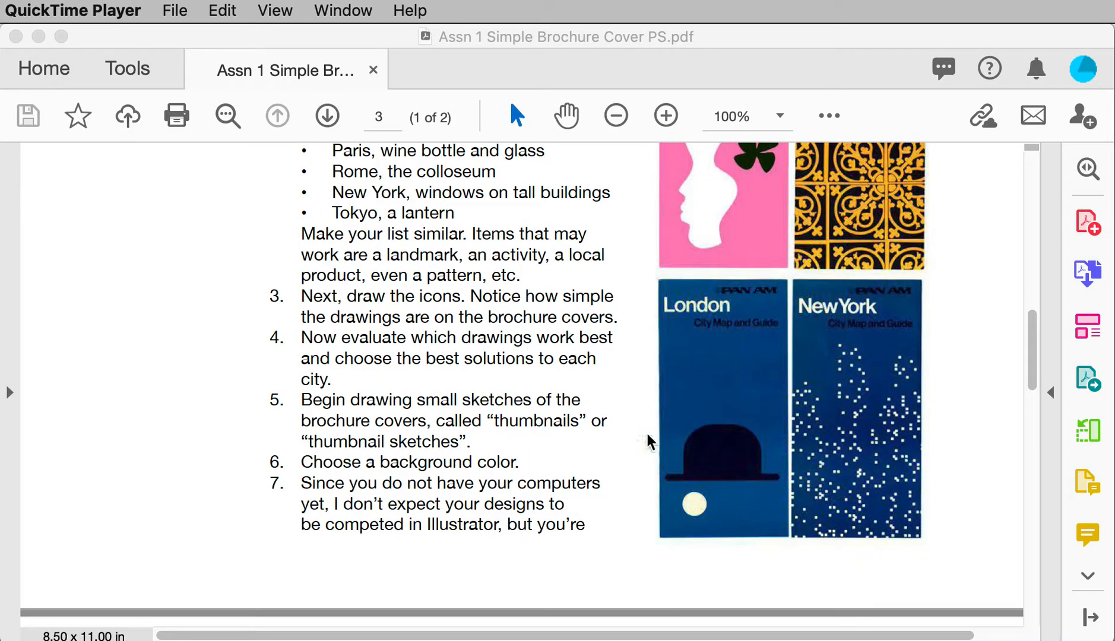
{"action": "mouse_move", "coordinate": [624, 388]}
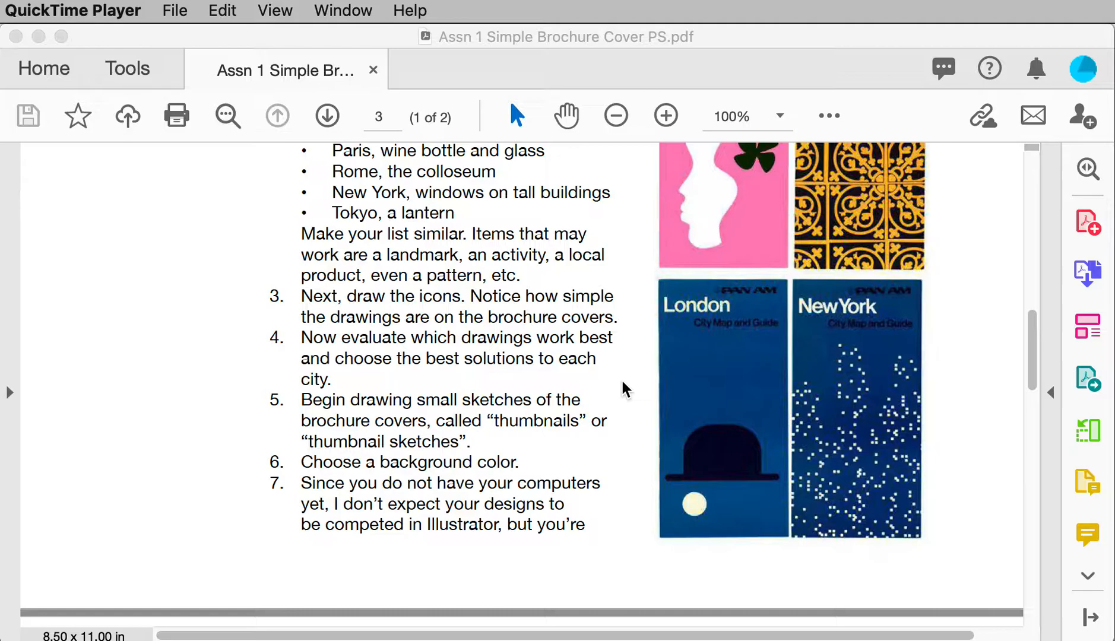
{"action": "mouse_move", "coordinate": [633, 396]}
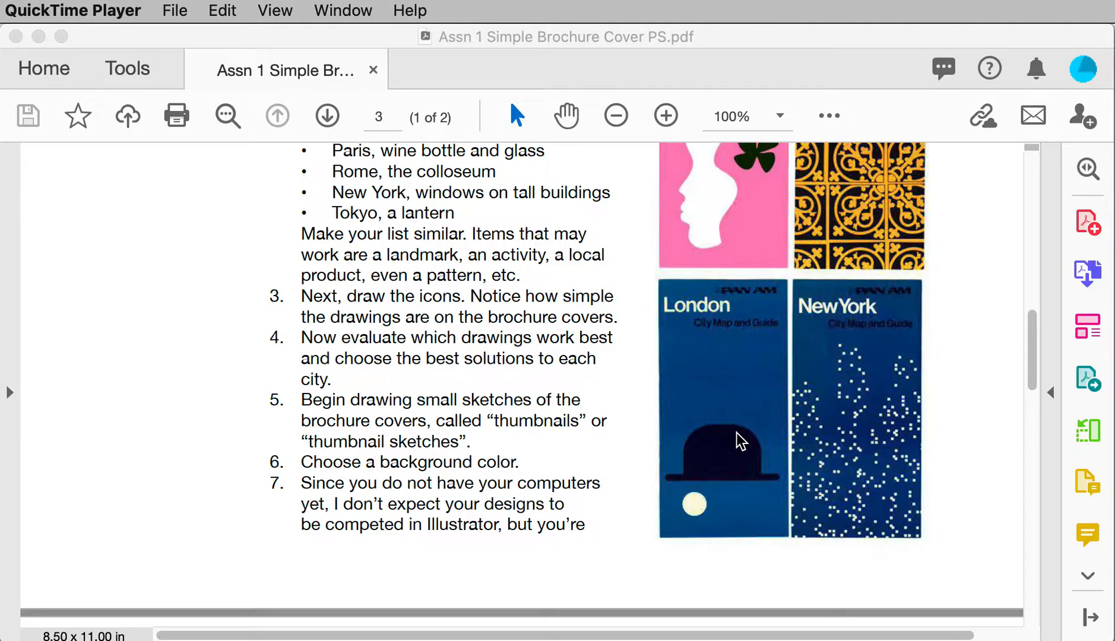
{"action": "mouse_move", "coordinate": [744, 353]}
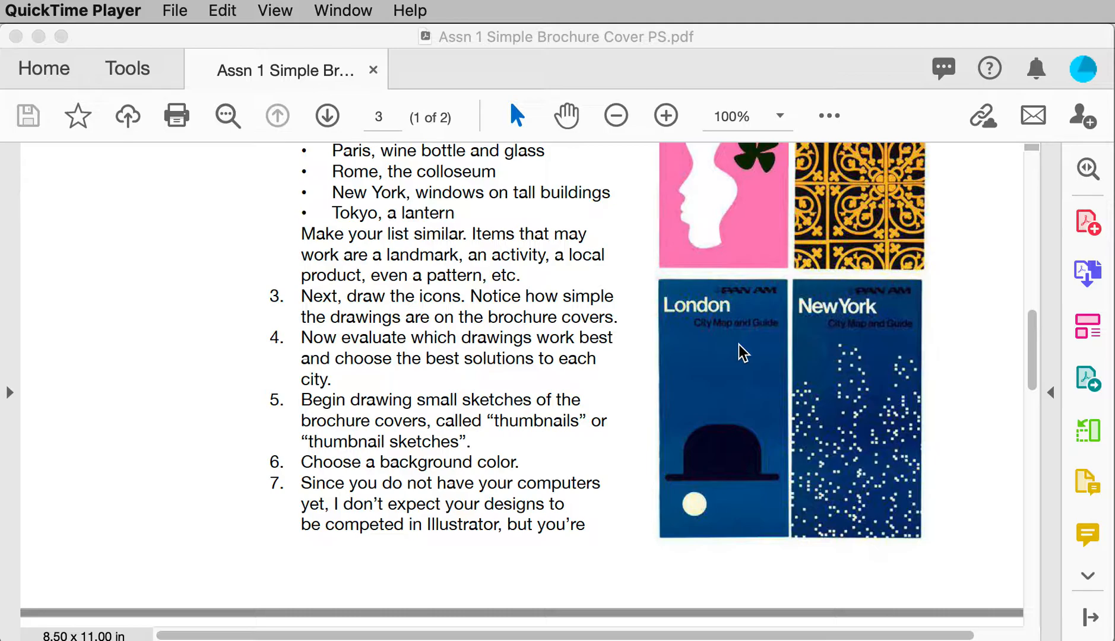
{"action": "mouse_move", "coordinate": [672, 526]}
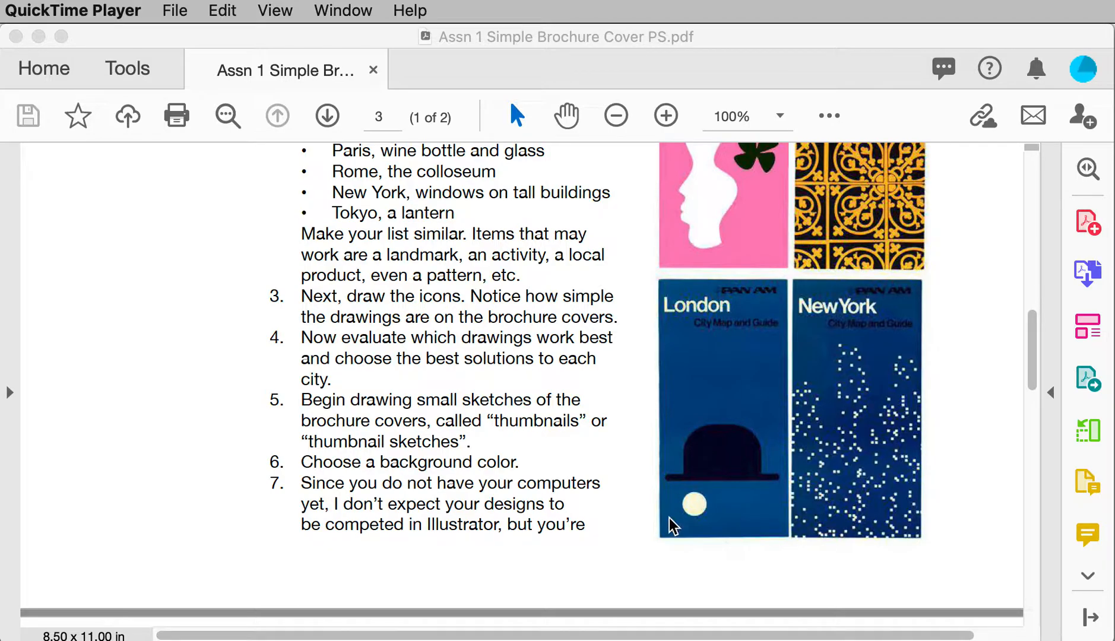
{"action": "mouse_move", "coordinate": [733, 544]}
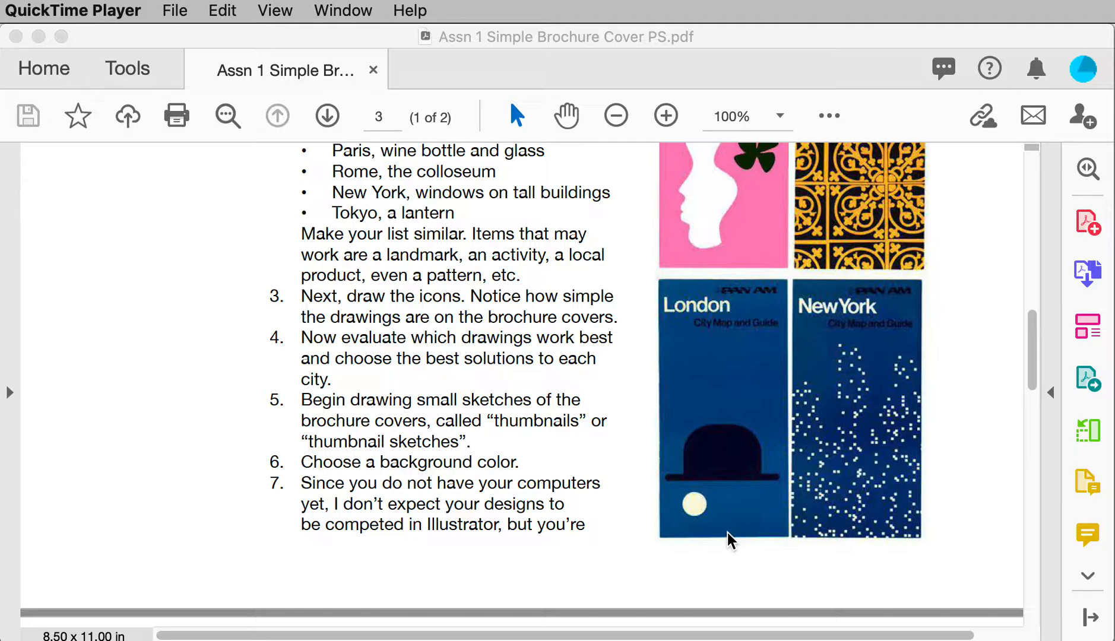
{"action": "mouse_move", "coordinate": [603, 503]}
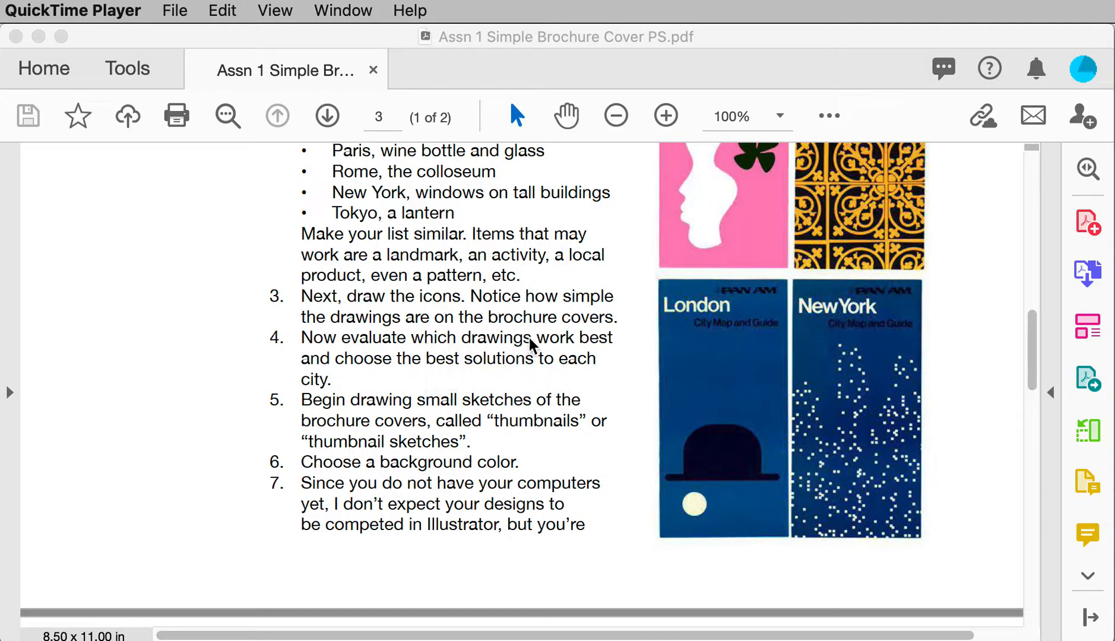
{"action": "mouse_move", "coordinate": [547, 328]}
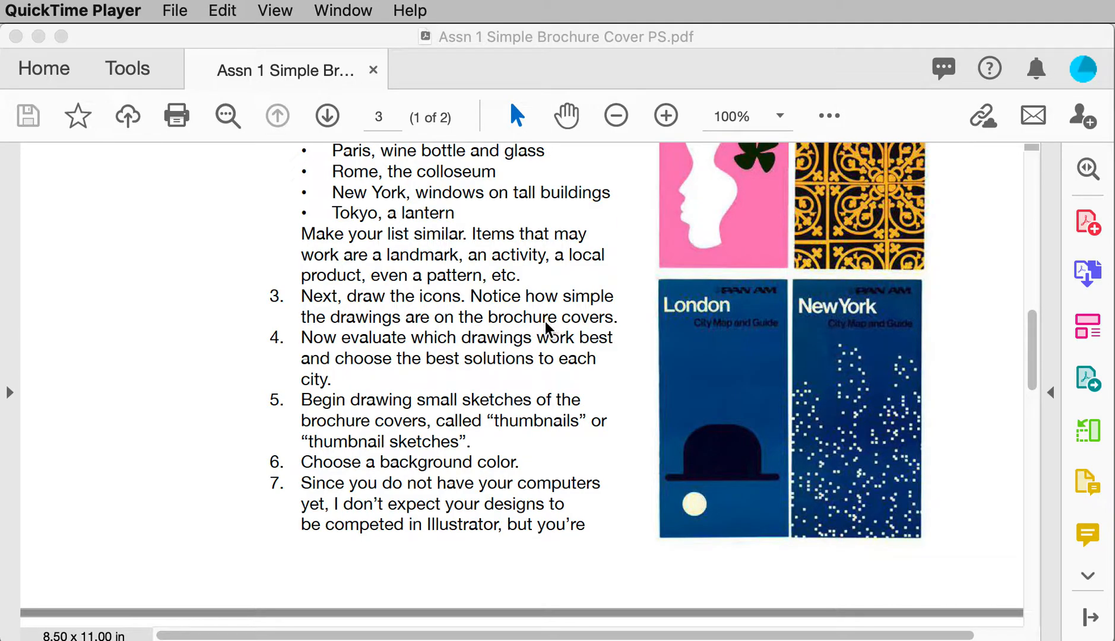
{"action": "mouse_move", "coordinate": [478, 363]}
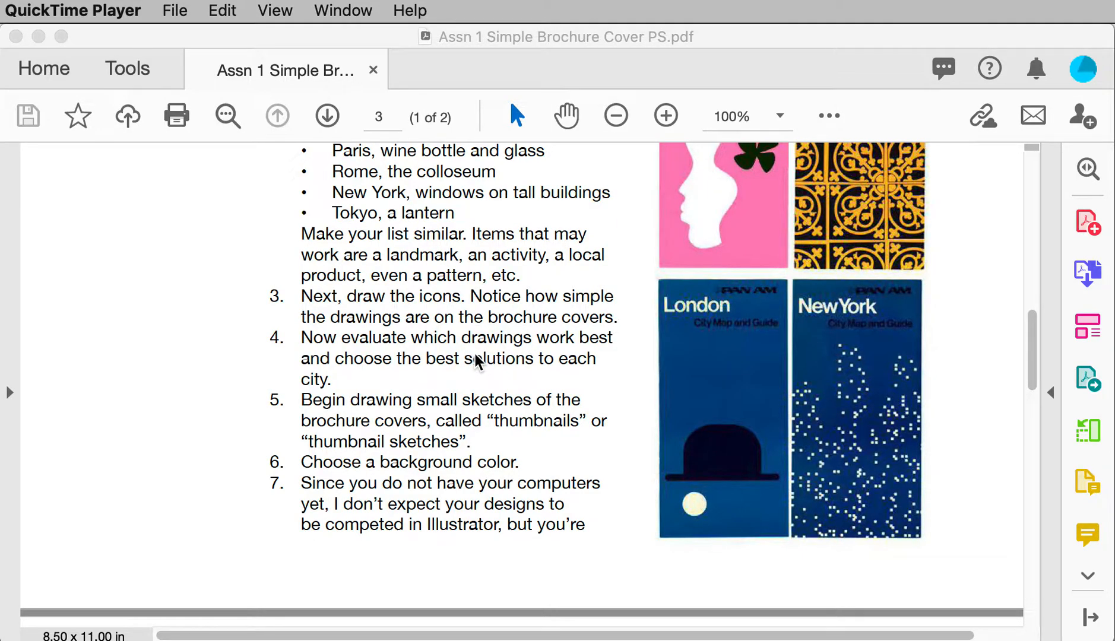
{"action": "mouse_move", "coordinate": [478, 370]}
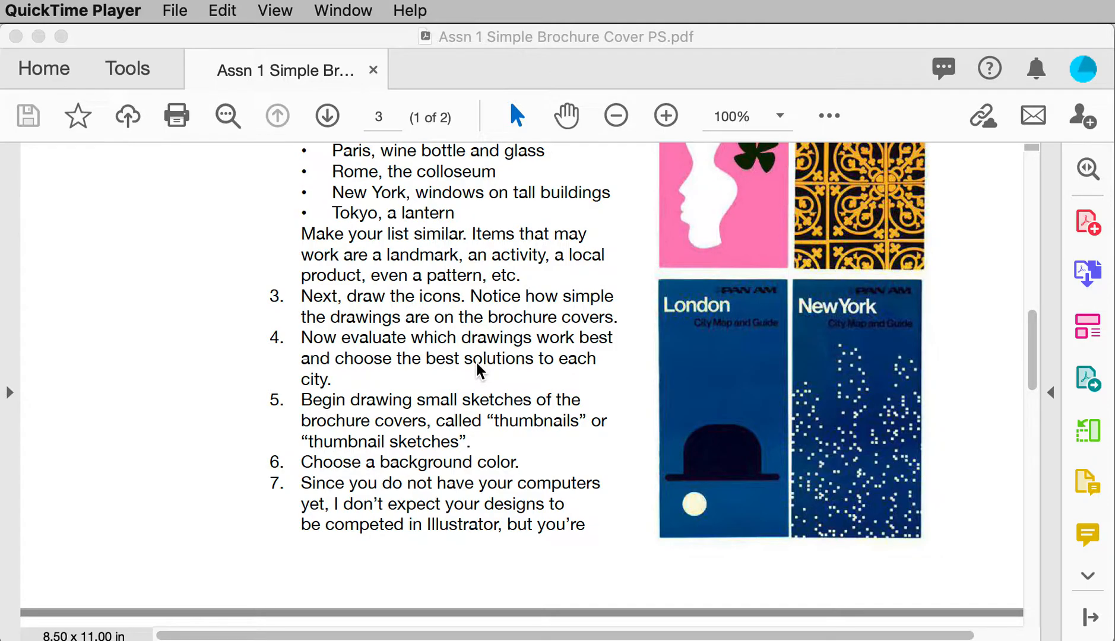
{"action": "mouse_move", "coordinate": [473, 377]}
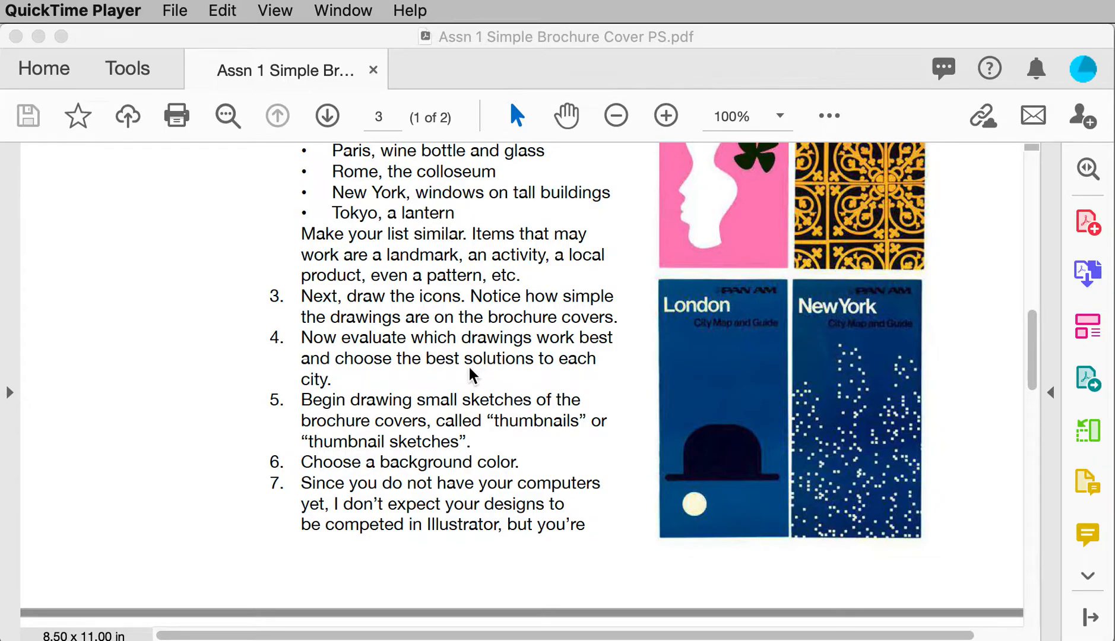
{"action": "mouse_move", "coordinate": [359, 415]}
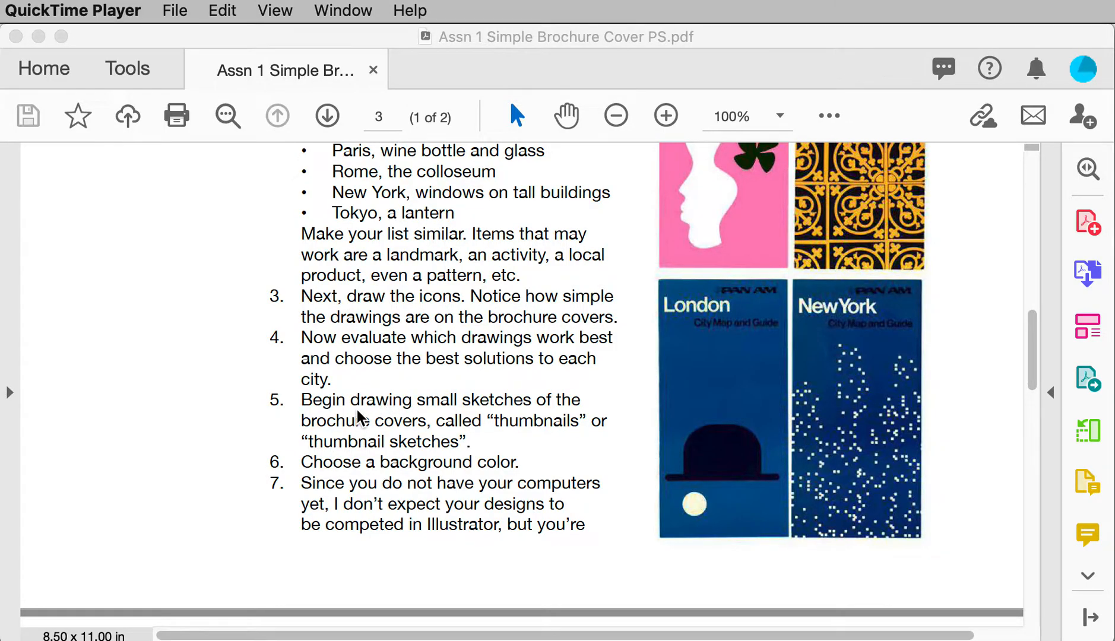
{"action": "mouse_move", "coordinate": [693, 475]}
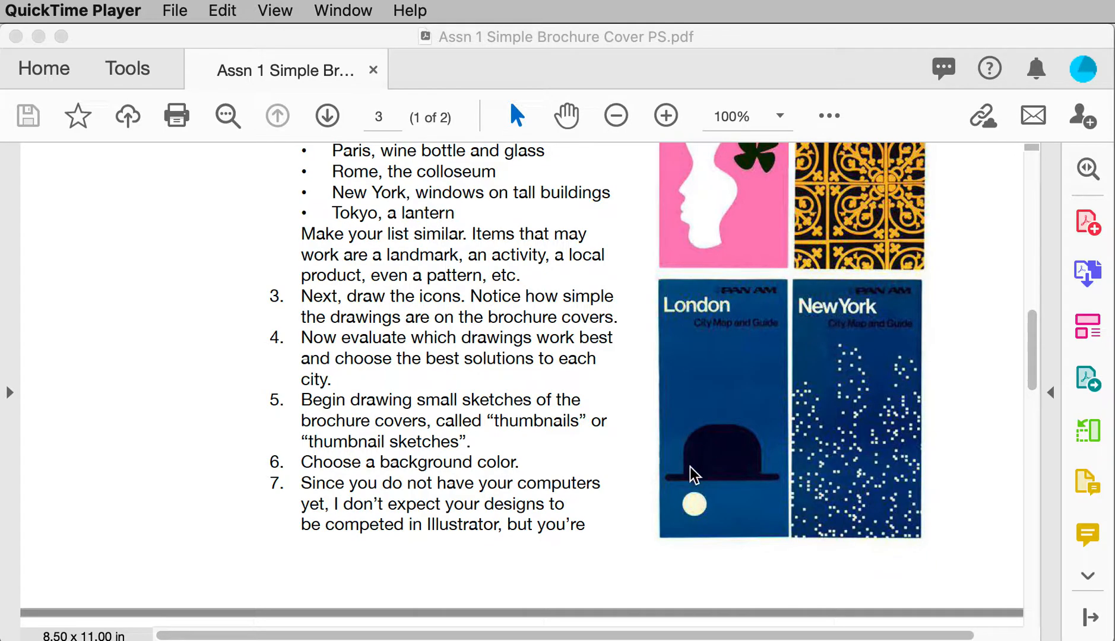
{"action": "mouse_move", "coordinate": [774, 510]}
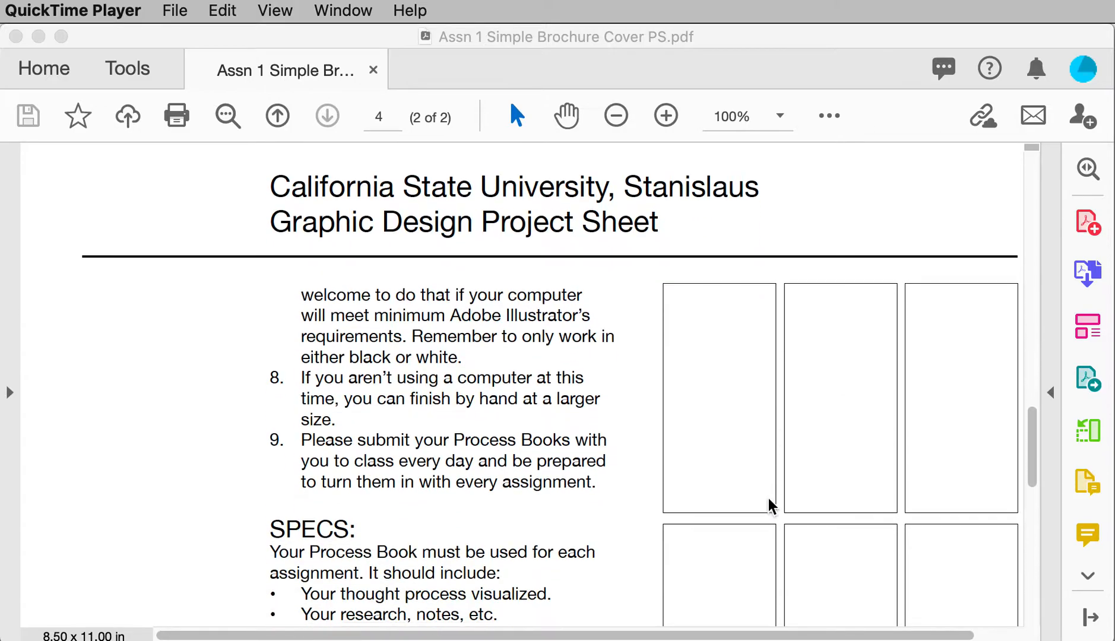
{"action": "scroll", "scroll_direction": "down", "scroll_amount": 3}
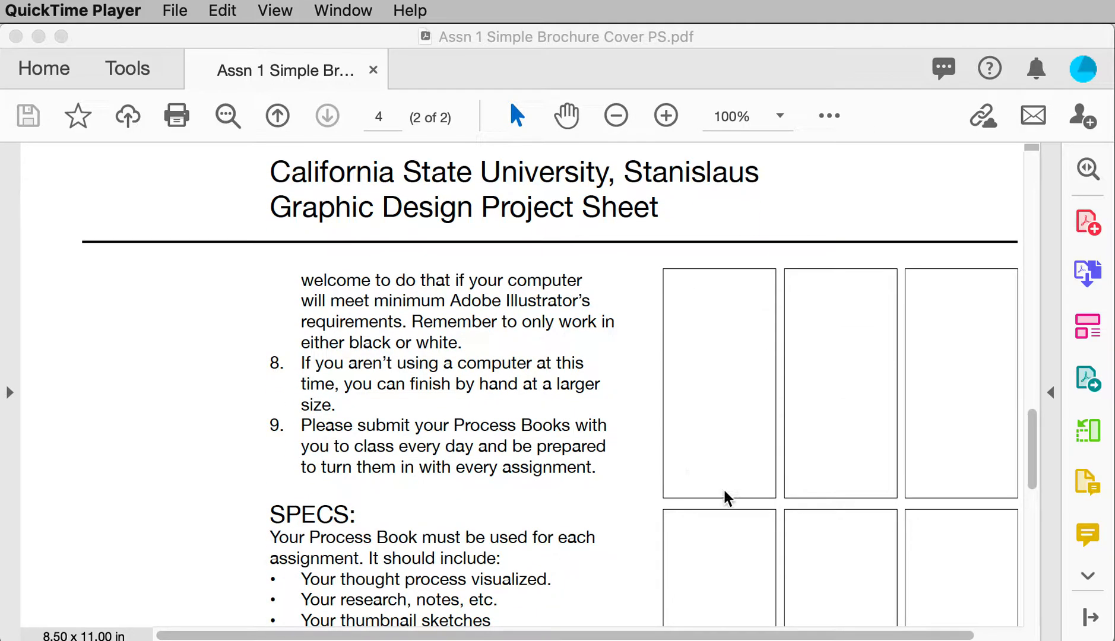
{"action": "mouse_move", "coordinate": [774, 475]}
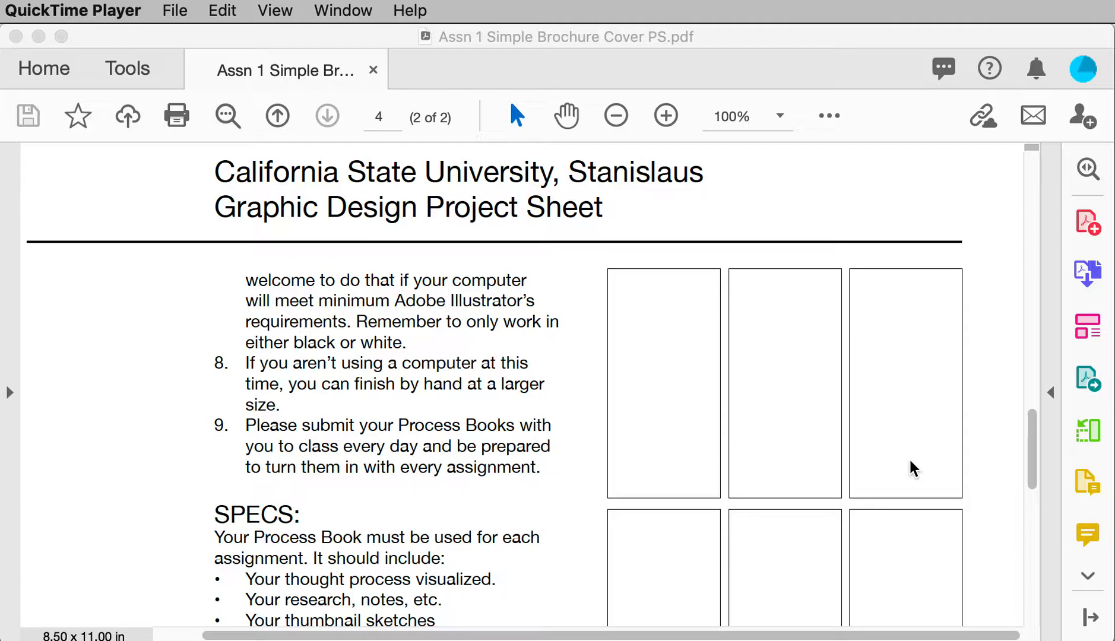
{"action": "mouse_move", "coordinate": [628, 375]}
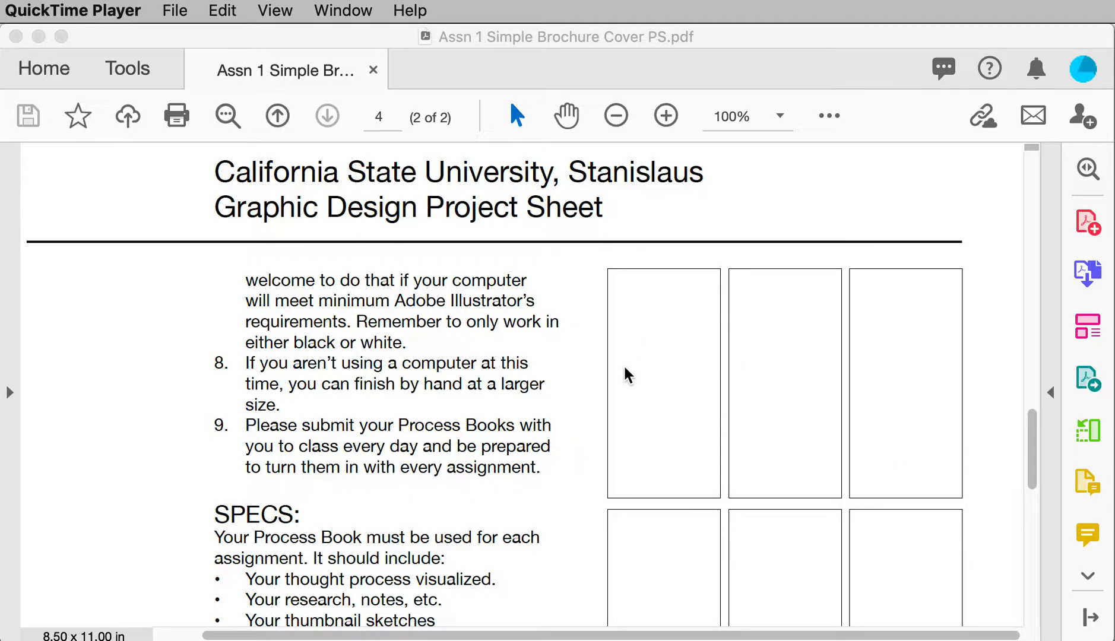
{"action": "mouse_move", "coordinate": [676, 375]}
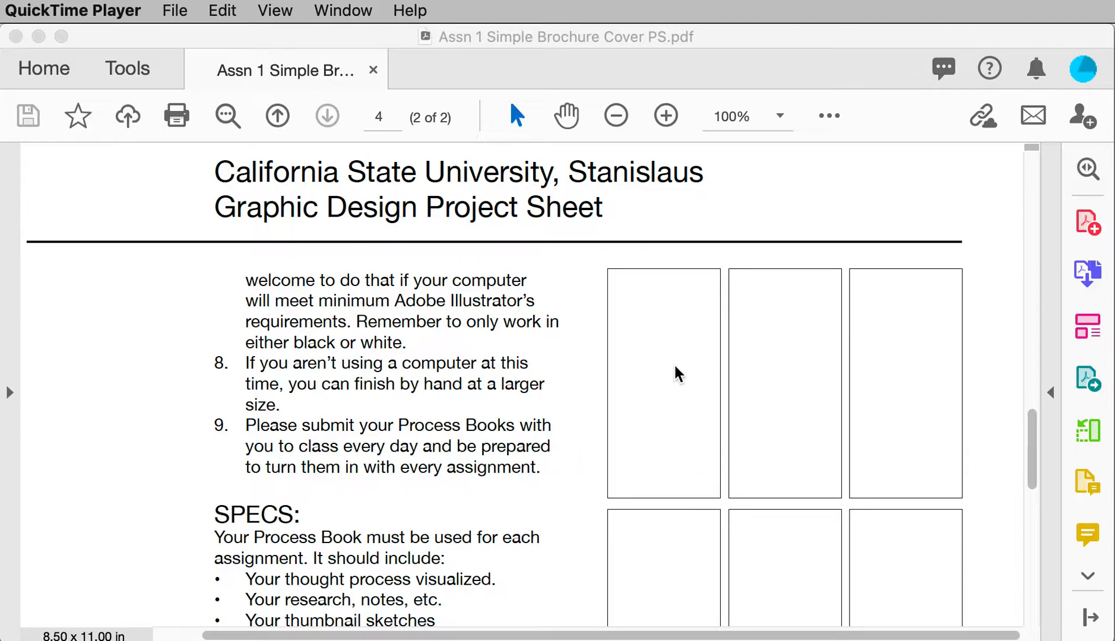
{"action": "mouse_move", "coordinate": [621, 312]}
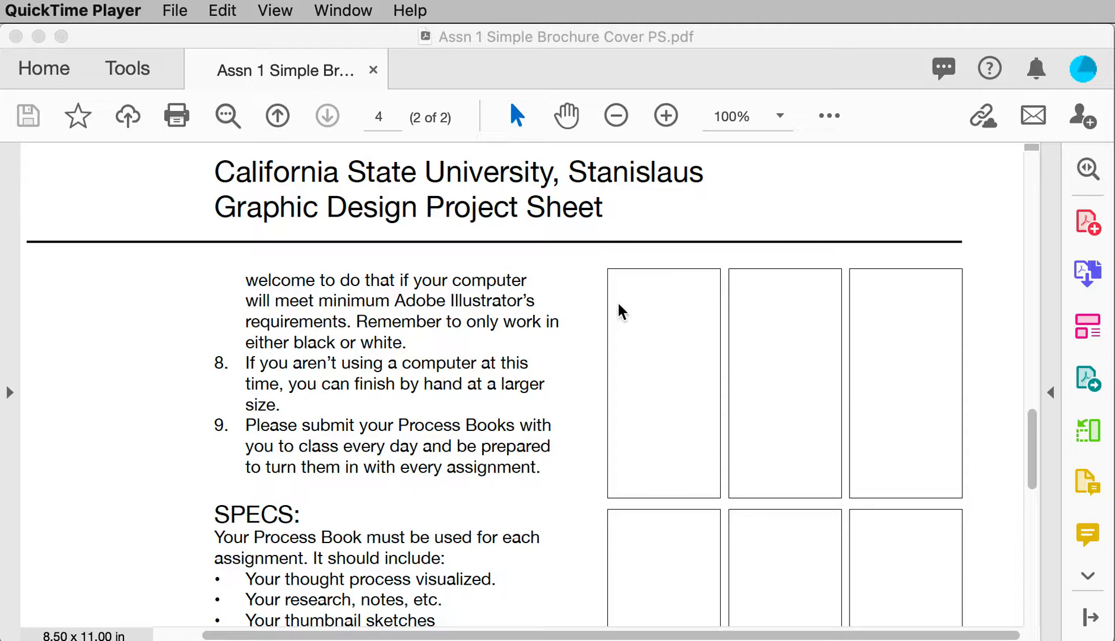
{"action": "mouse_move", "coordinate": [686, 299]}
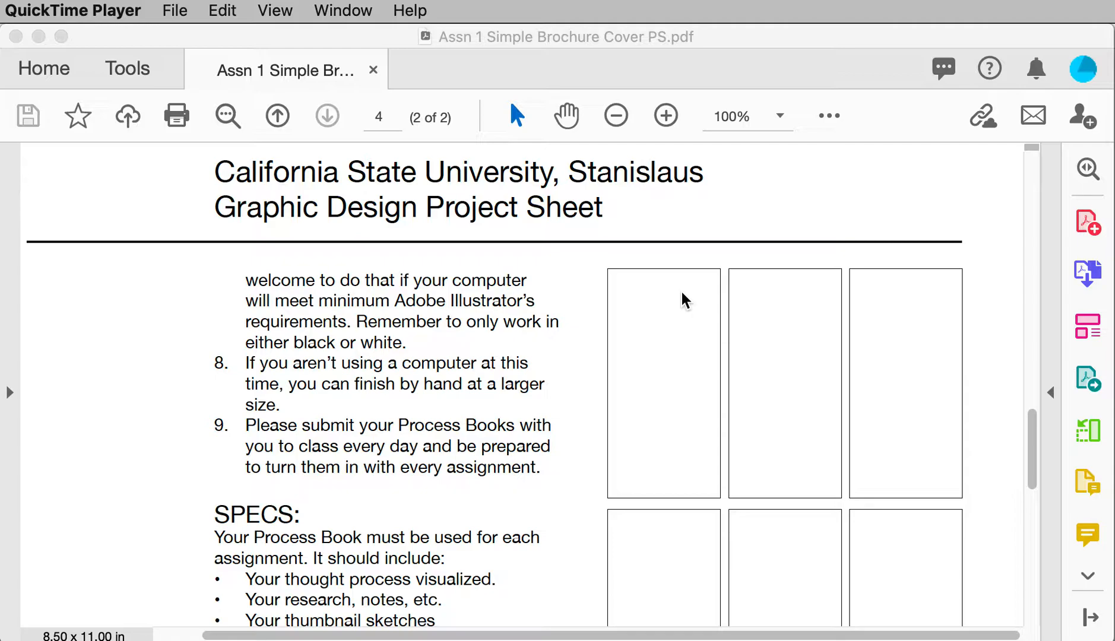
{"action": "mouse_move", "coordinate": [641, 317]}
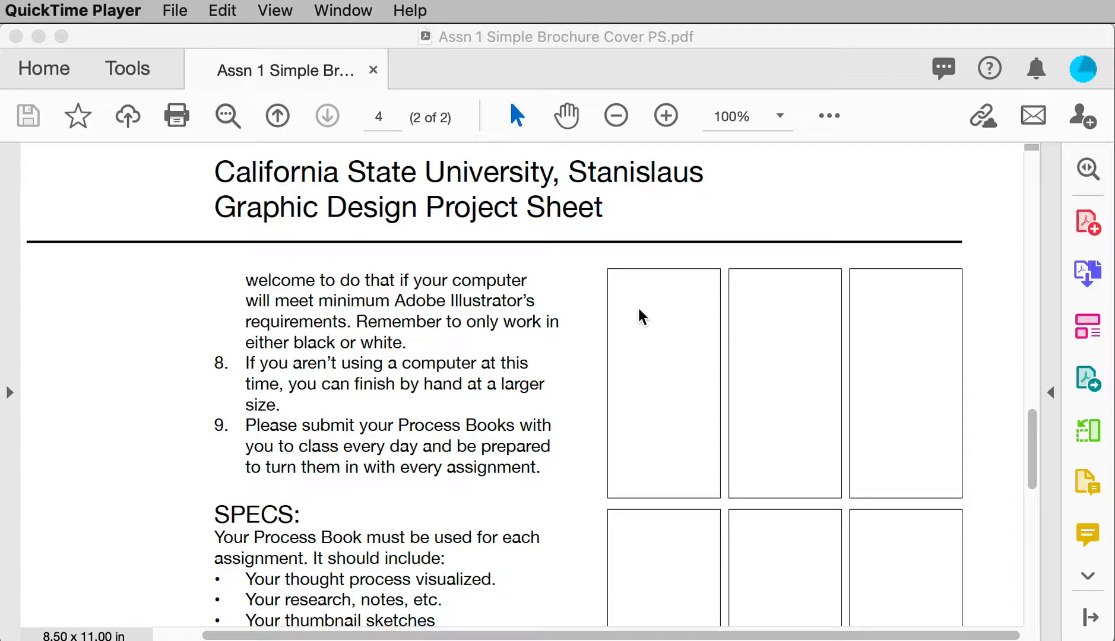
{"action": "mouse_move", "coordinate": [682, 318]}
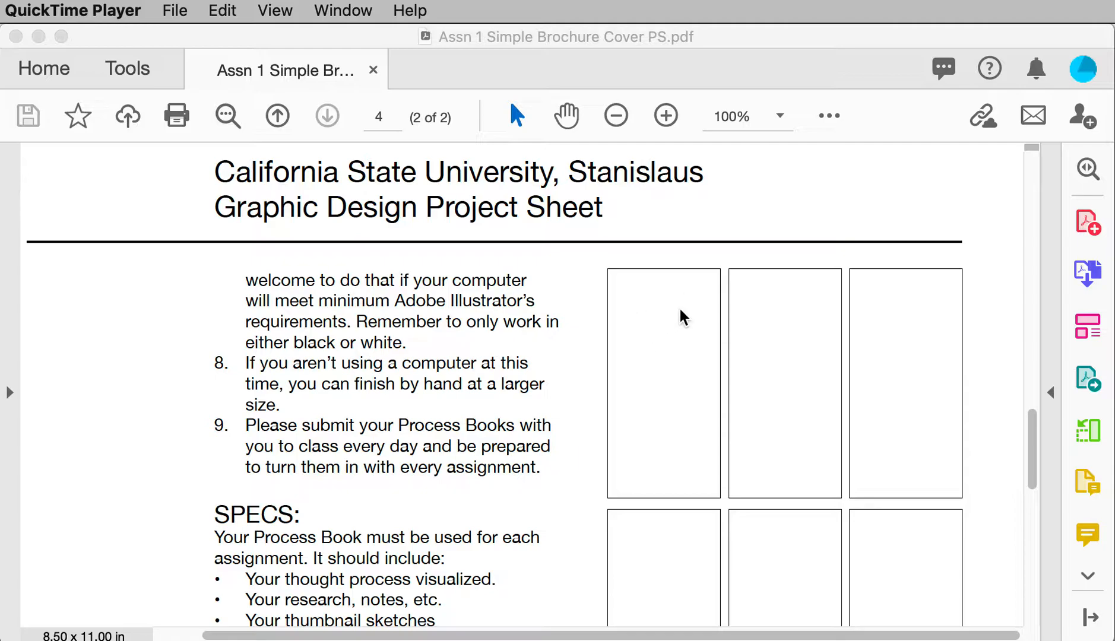
{"action": "mouse_move", "coordinate": [673, 340]}
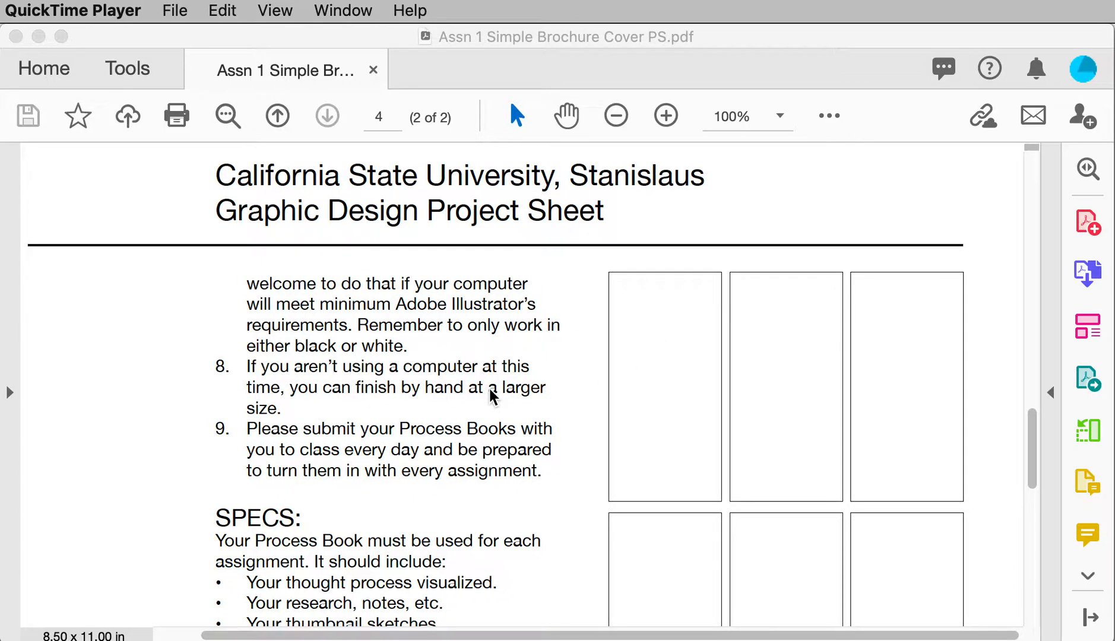
{"action": "mouse_move", "coordinate": [562, 389]}
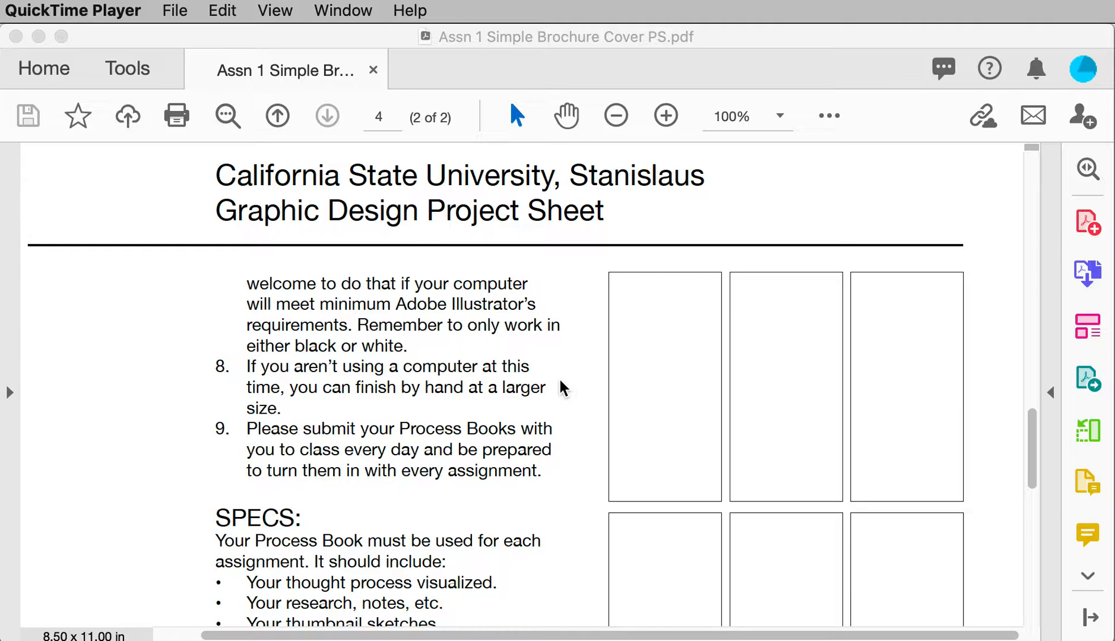
{"action": "mouse_move", "coordinate": [747, 428]}
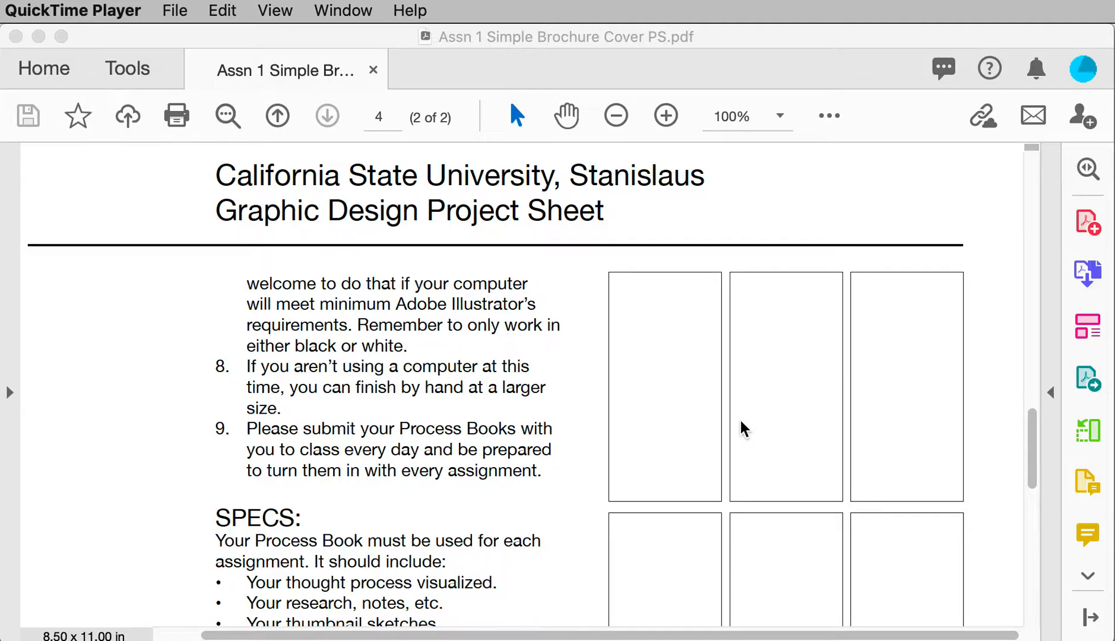
{"action": "mouse_move", "coordinate": [463, 490]}
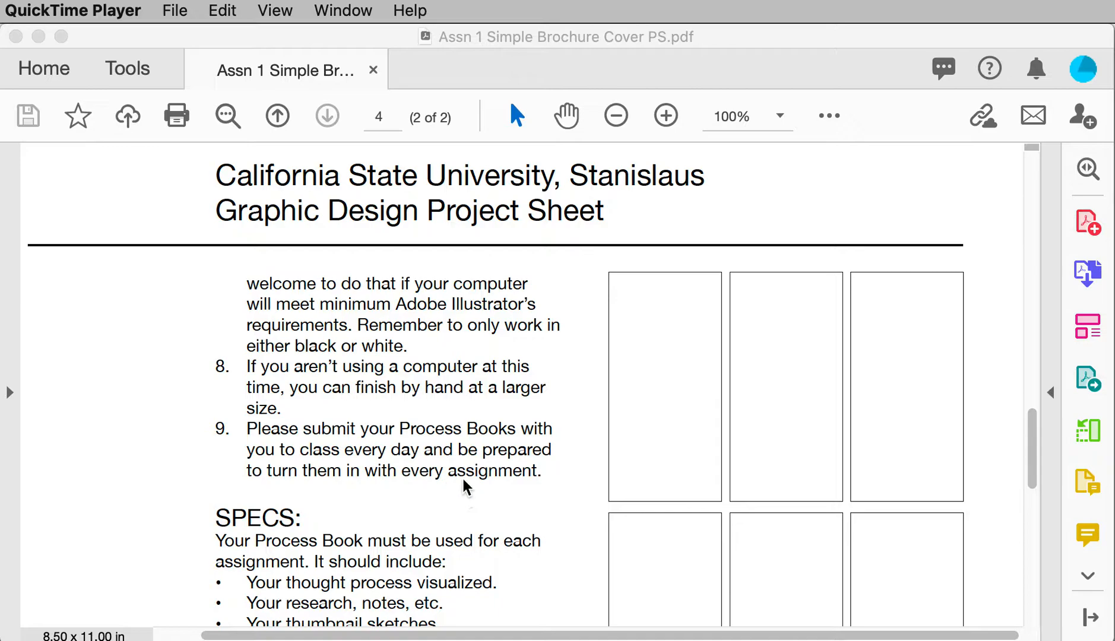
{"action": "mouse_move", "coordinate": [737, 513]}
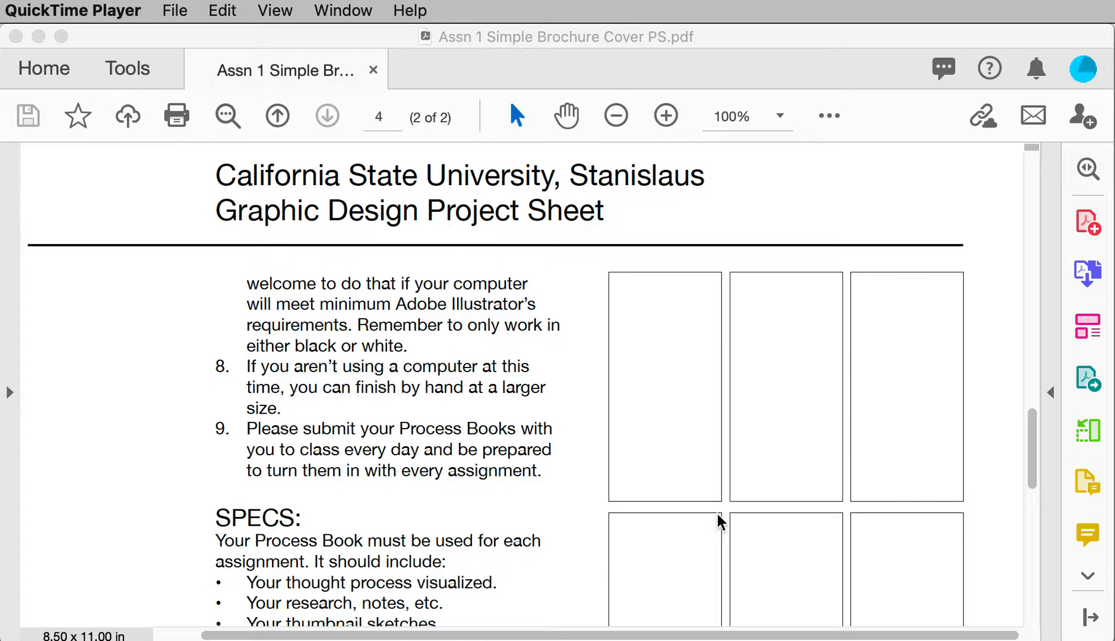
{"action": "mouse_move", "coordinate": [686, 520]}
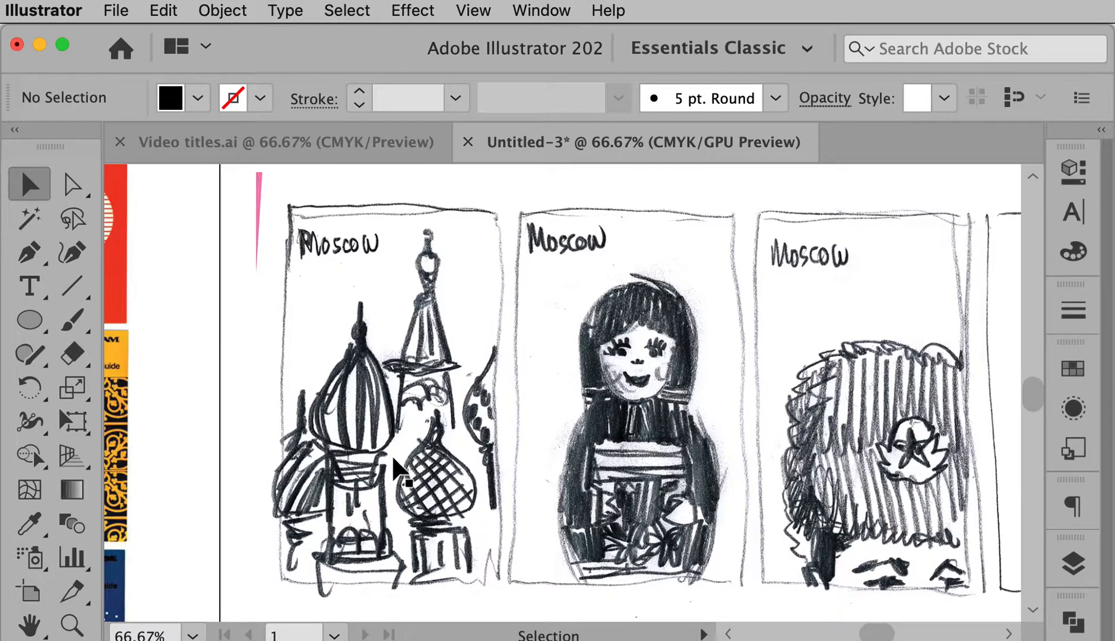
{"action": "mouse_move", "coordinate": [373, 419]}
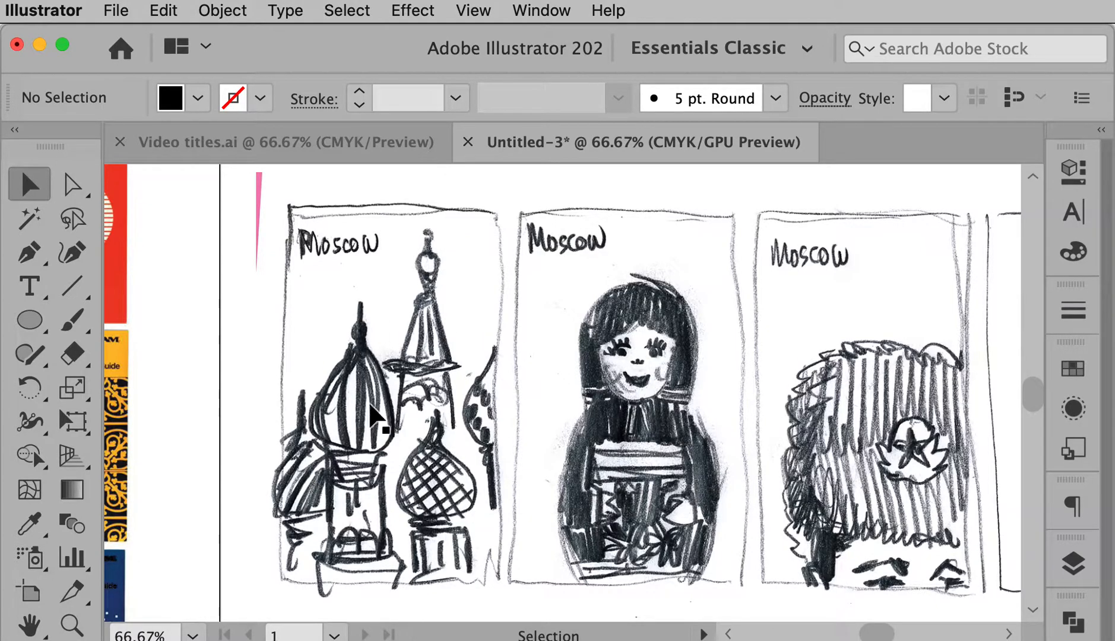
{"action": "mouse_move", "coordinate": [626, 501]}
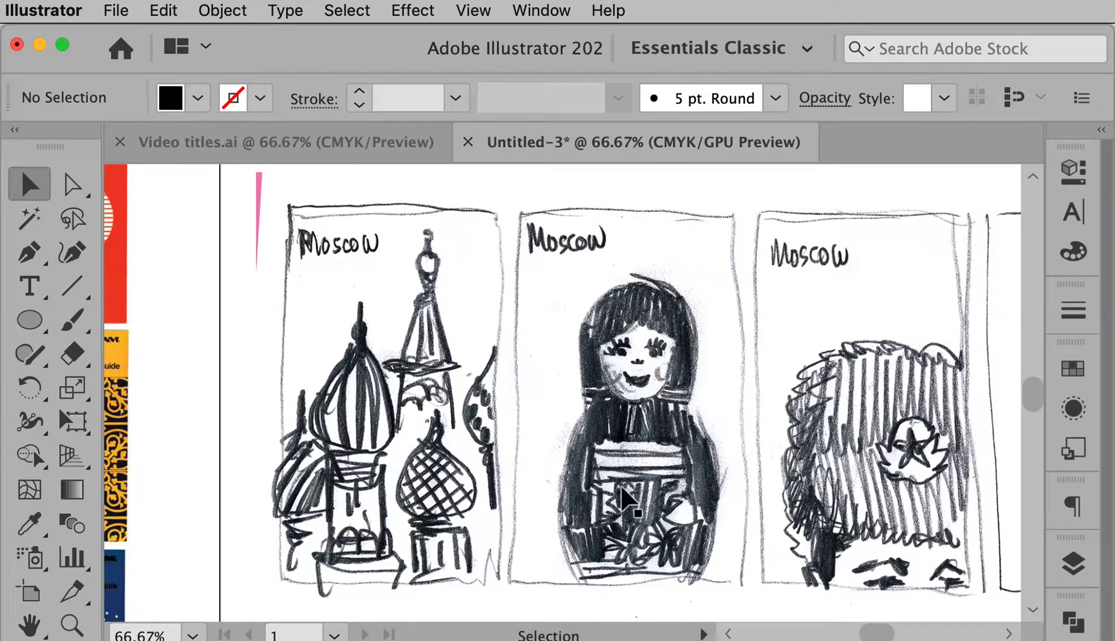
{"action": "mouse_move", "coordinate": [914, 395]}
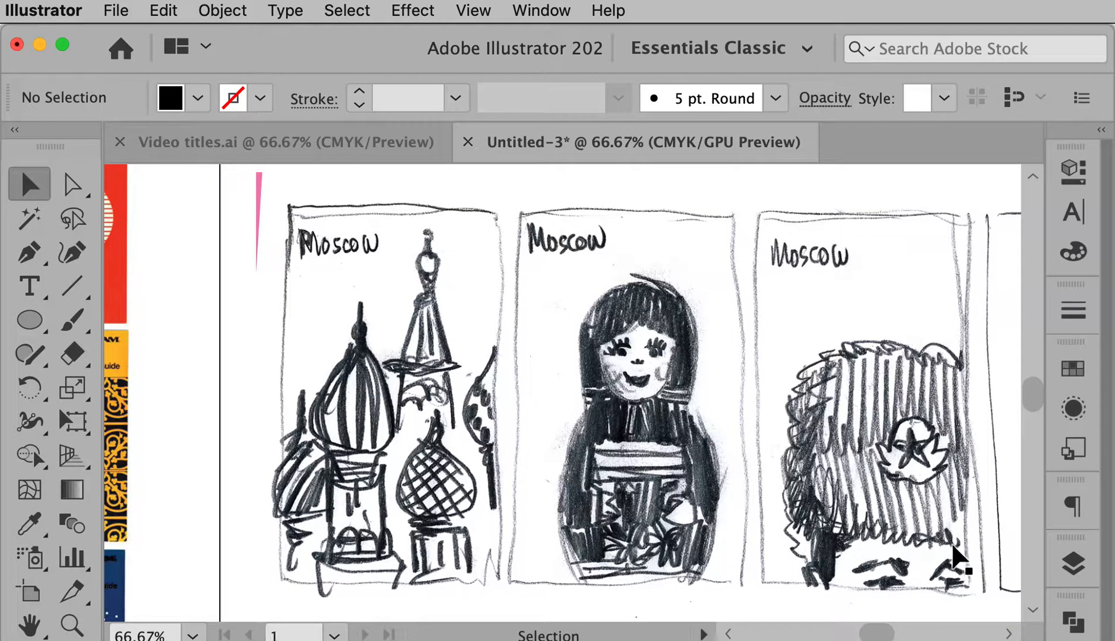
{"action": "mouse_move", "coordinate": [797, 494]}
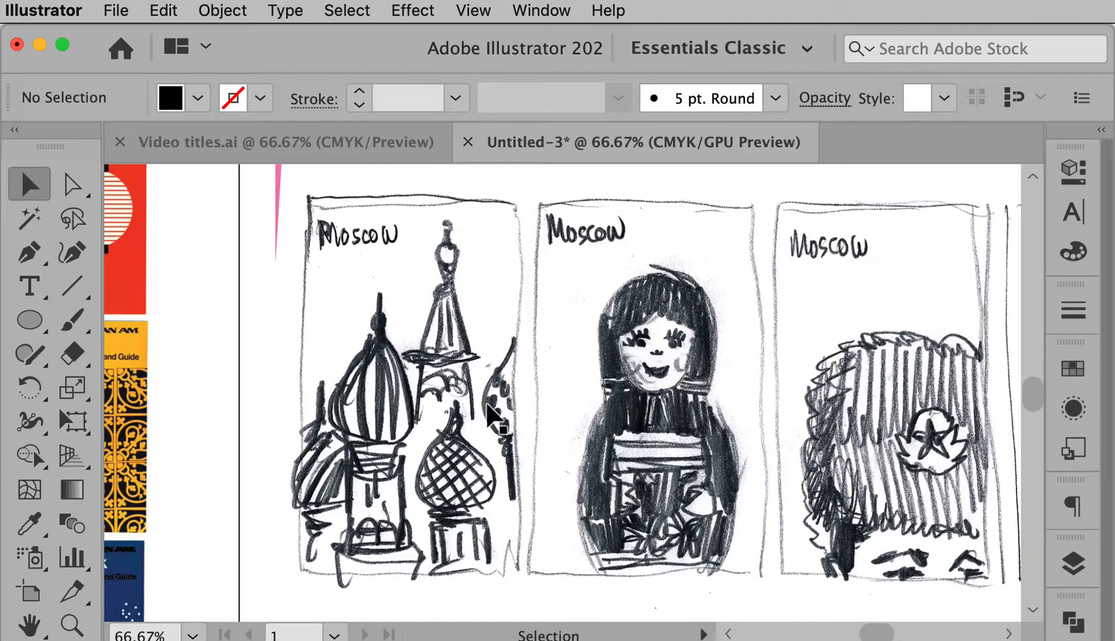
{"action": "mouse_move", "coordinate": [757, 459]}
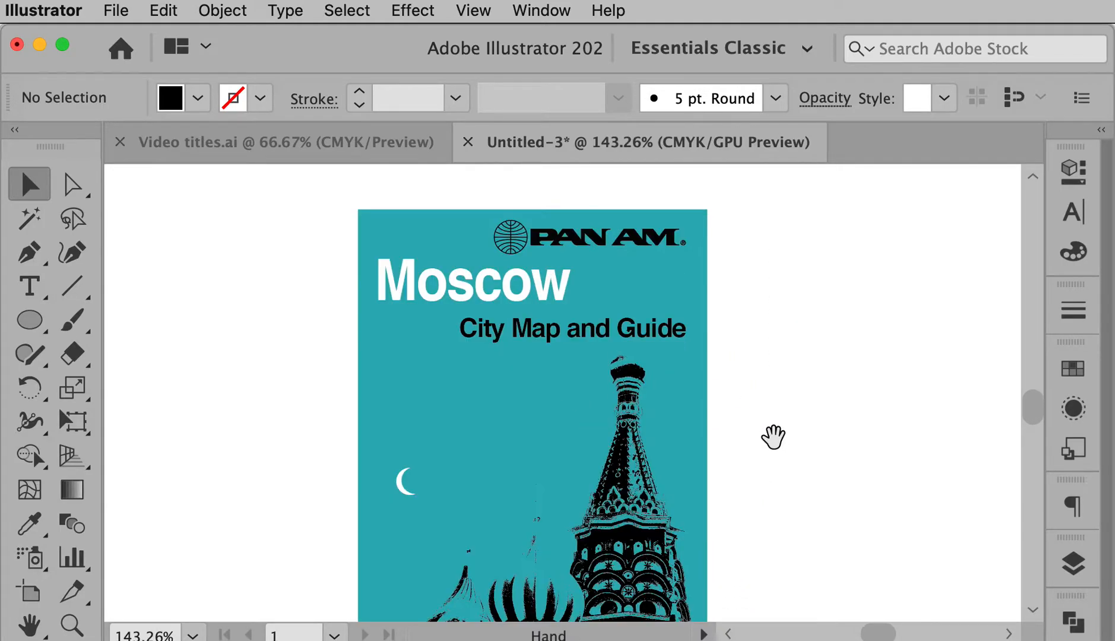
- Inspect the Moscow title and 'City Map and Guide' subtitle by selecting and deselecting them
{"action": "left_click", "coordinate": [526, 338]}
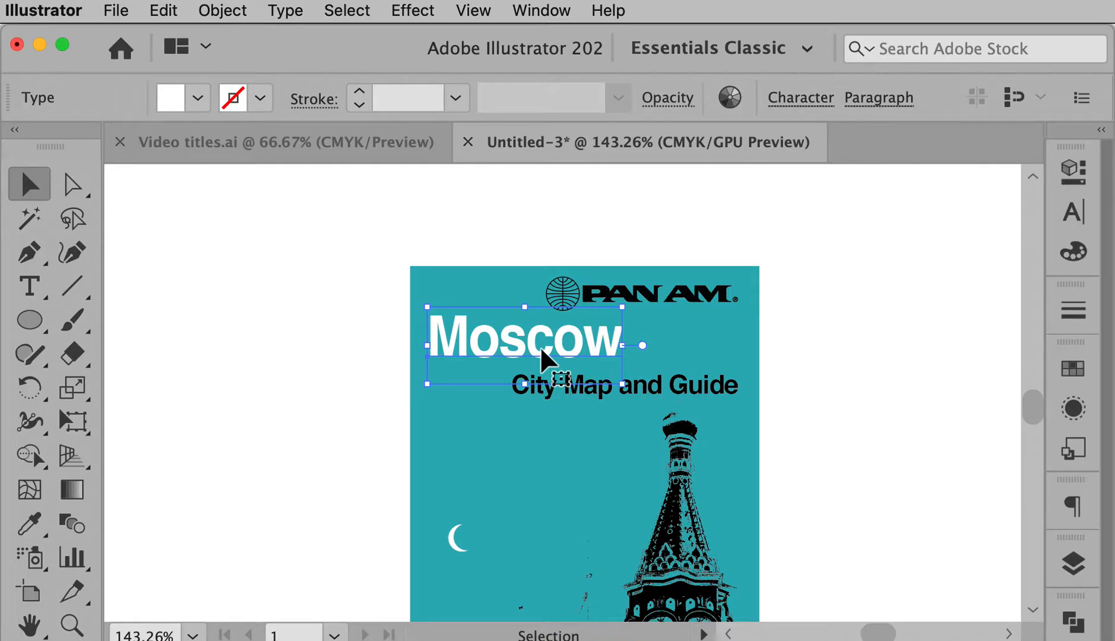
{"action": "mouse_move", "coordinate": [706, 407]}
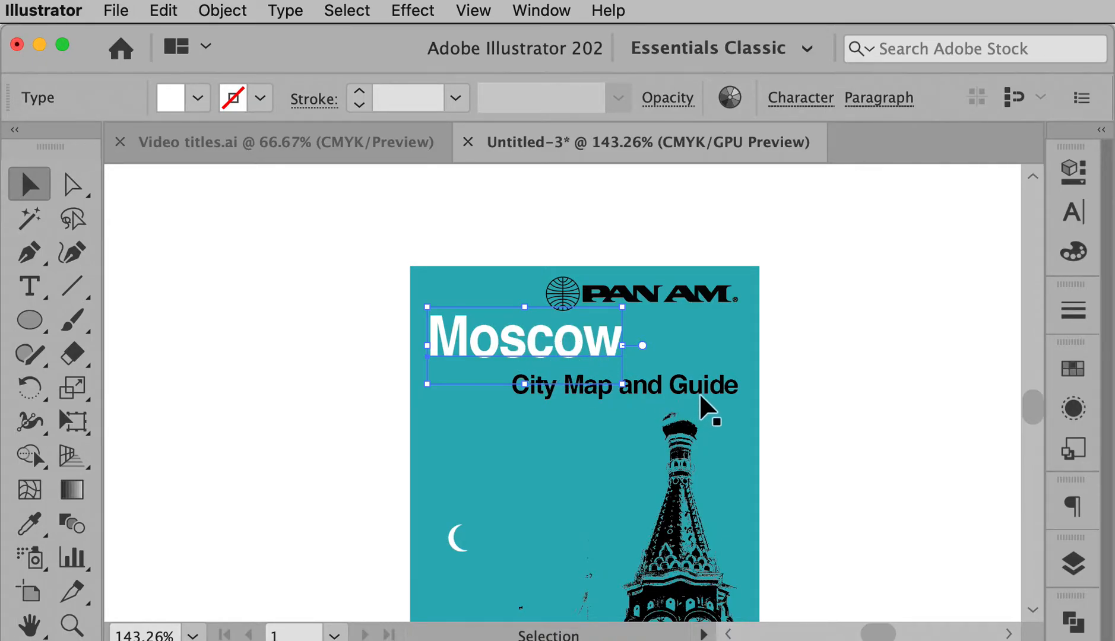
{"action": "left_click", "coordinate": [825, 404]}
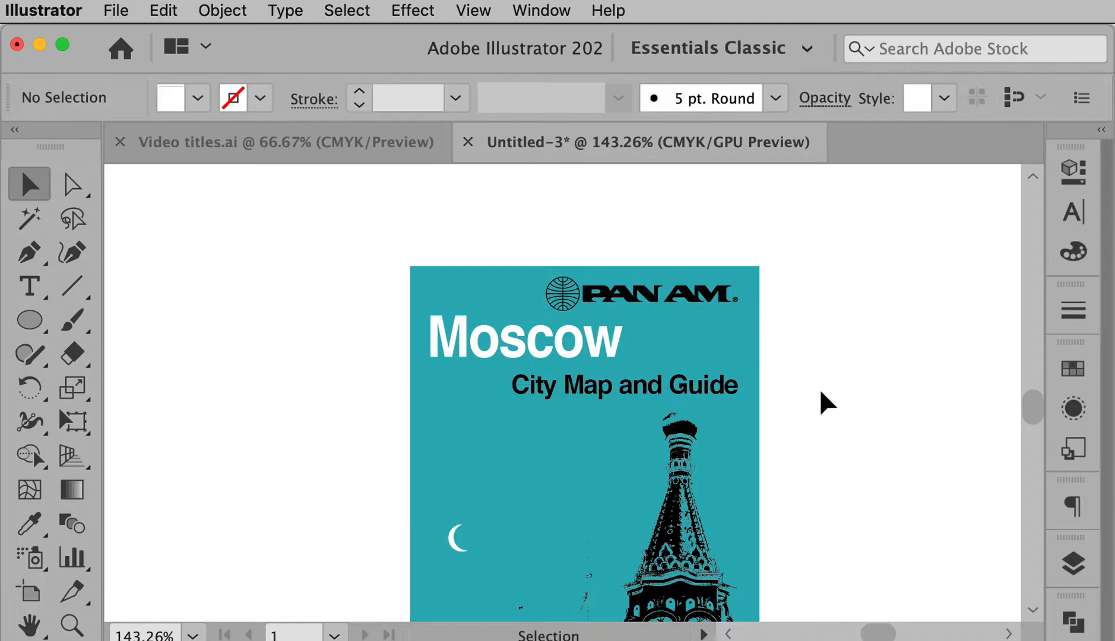
{"action": "left_click", "coordinate": [623, 385]}
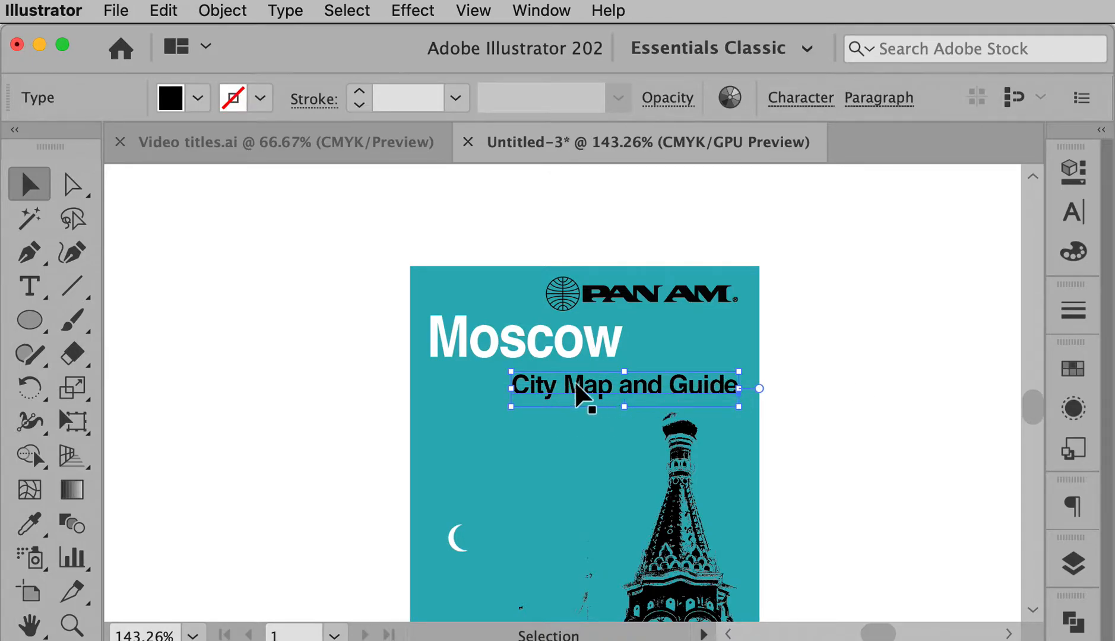
{"action": "mouse_move", "coordinate": [923, 348]}
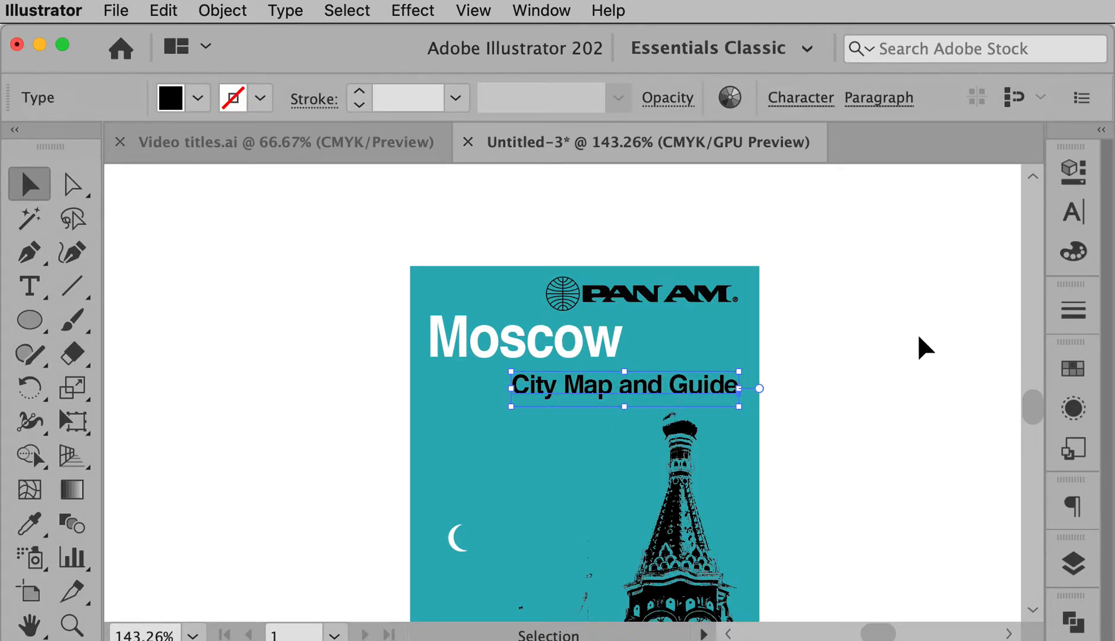
{"action": "left_click", "coordinate": [431, 306]}
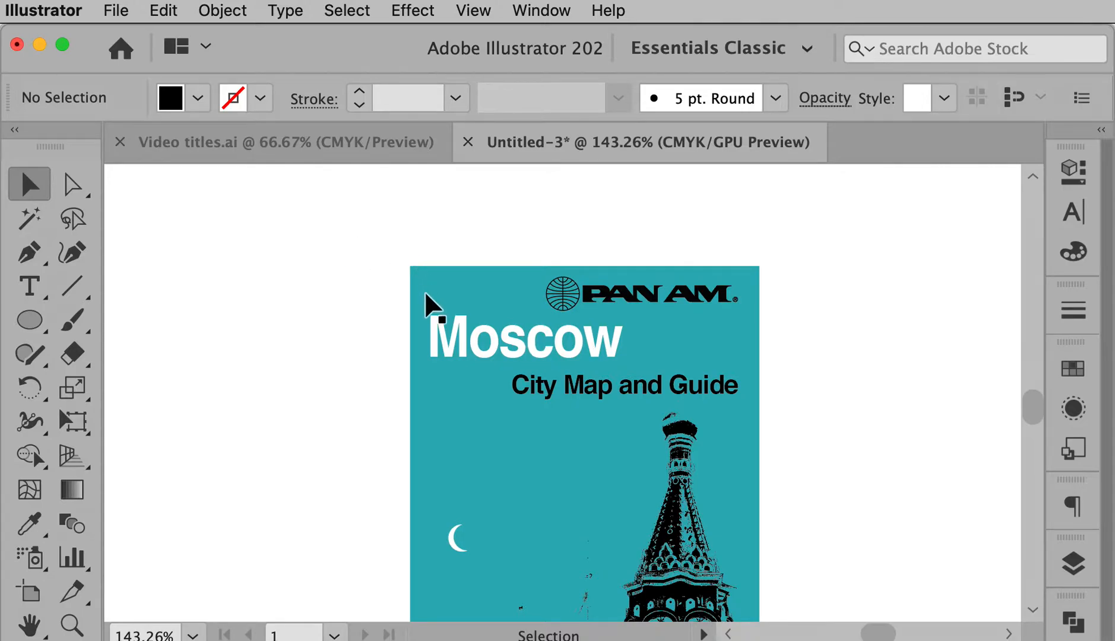
{"action": "mouse_move", "coordinate": [697, 302]}
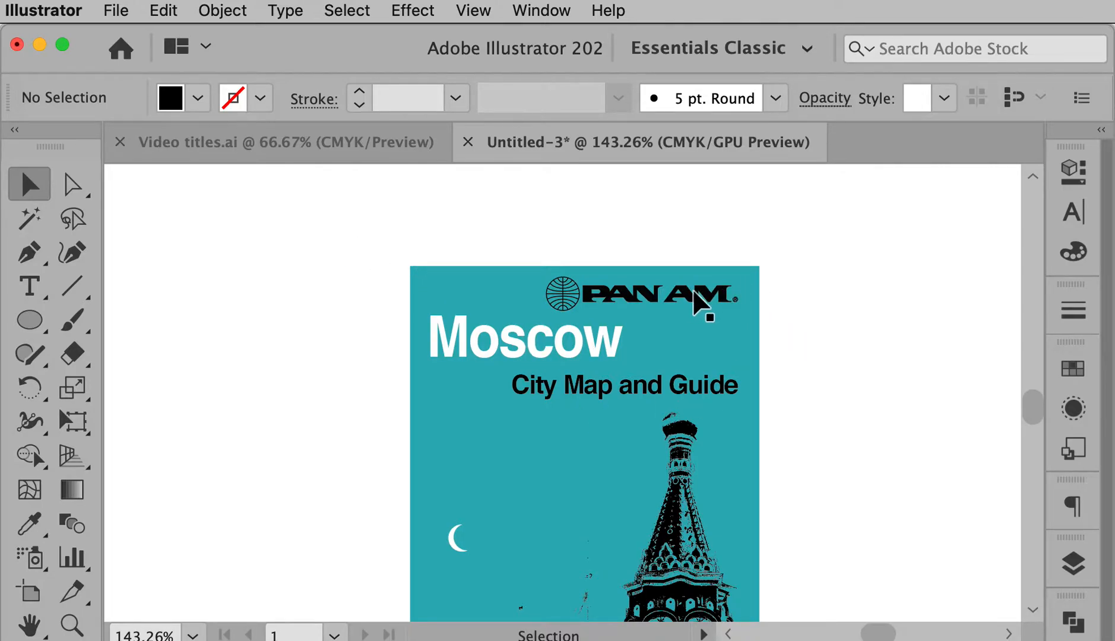
{"action": "mouse_move", "coordinate": [590, 310]}
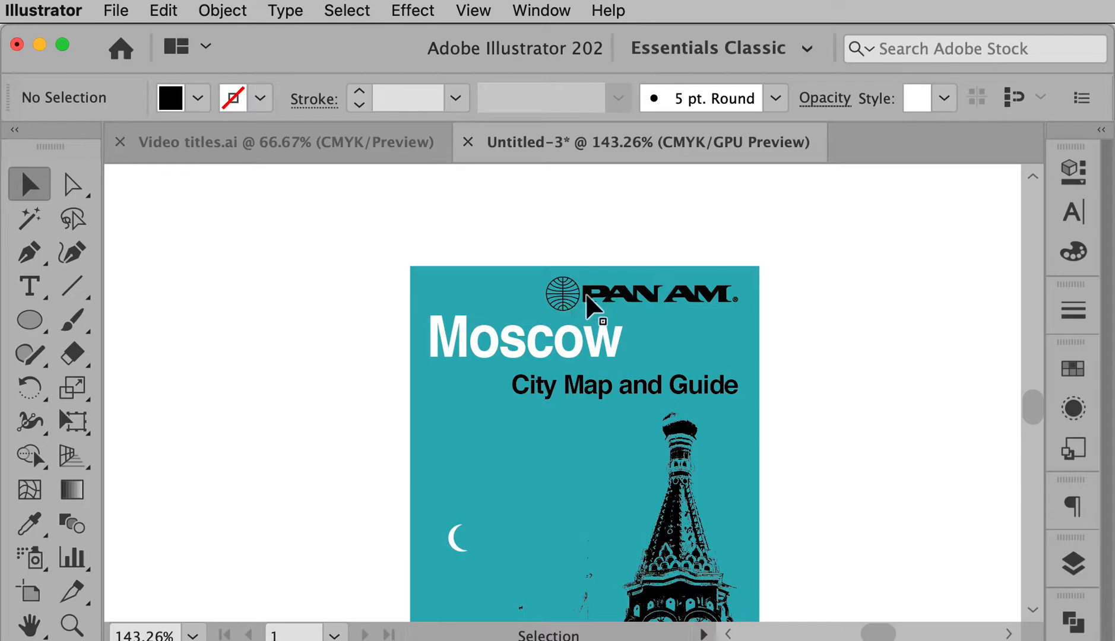
{"action": "mouse_move", "coordinate": [558, 295]}
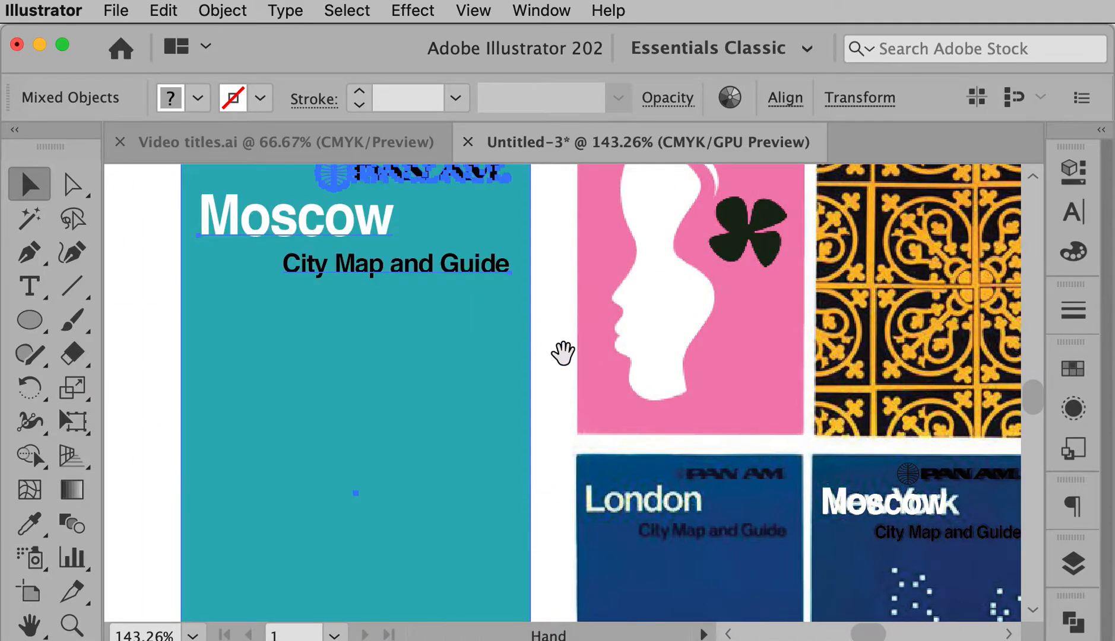
- Remove the Moscow cover's teal background fill and select the whole cover with logo and text
{"action": "scroll", "scroll_direction": "down", "scroll_amount": 3}
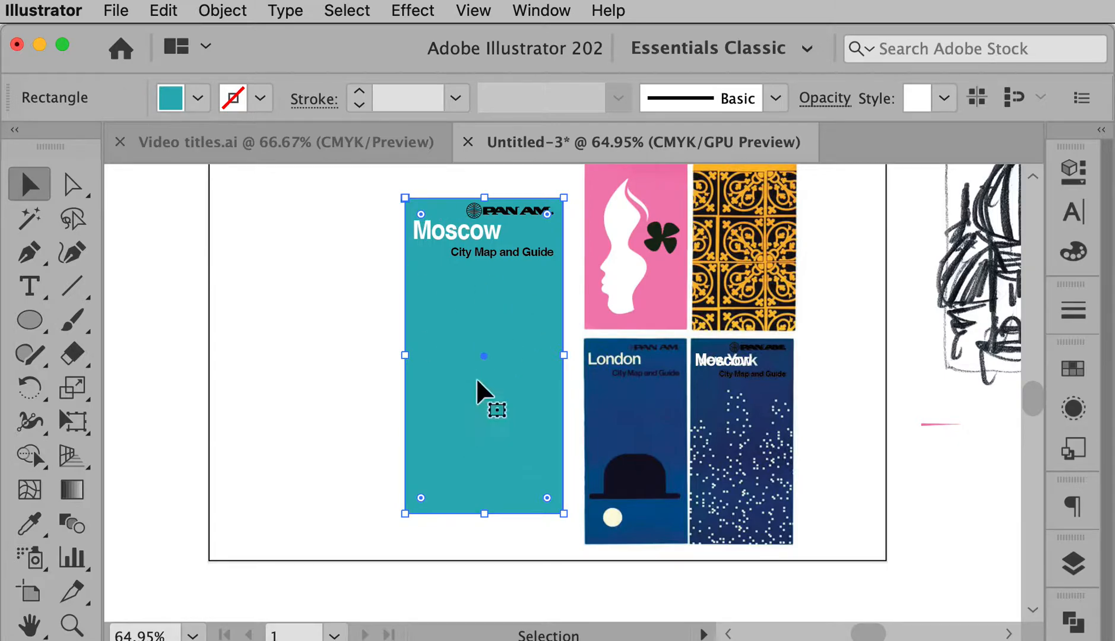
{"action": "left_click", "coordinate": [198, 98]}
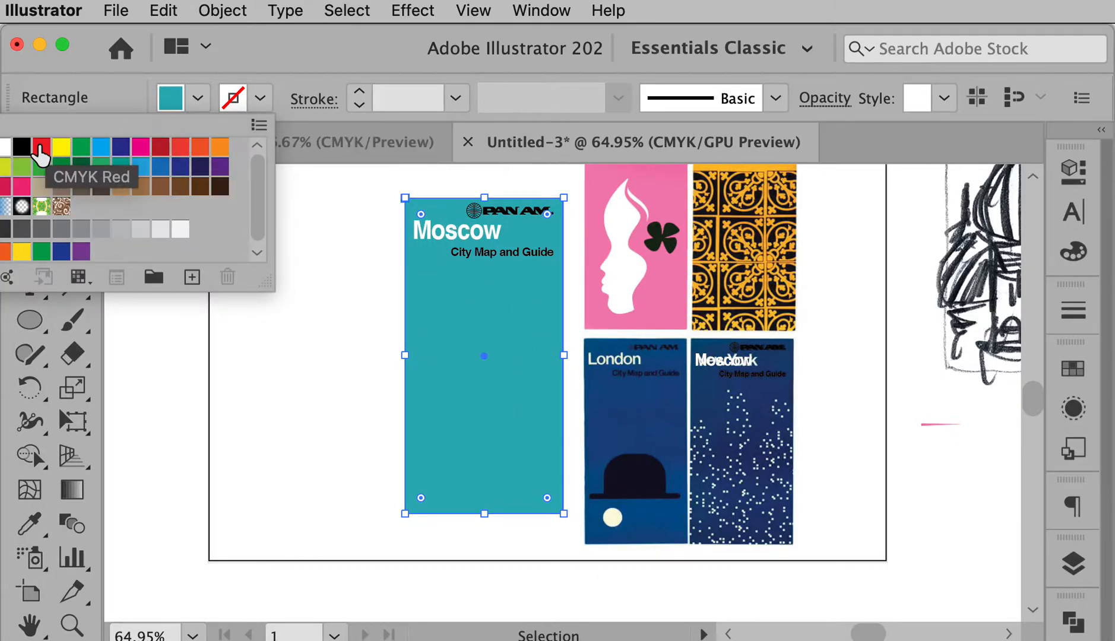
{"action": "left_click", "coordinate": [21, 147]}
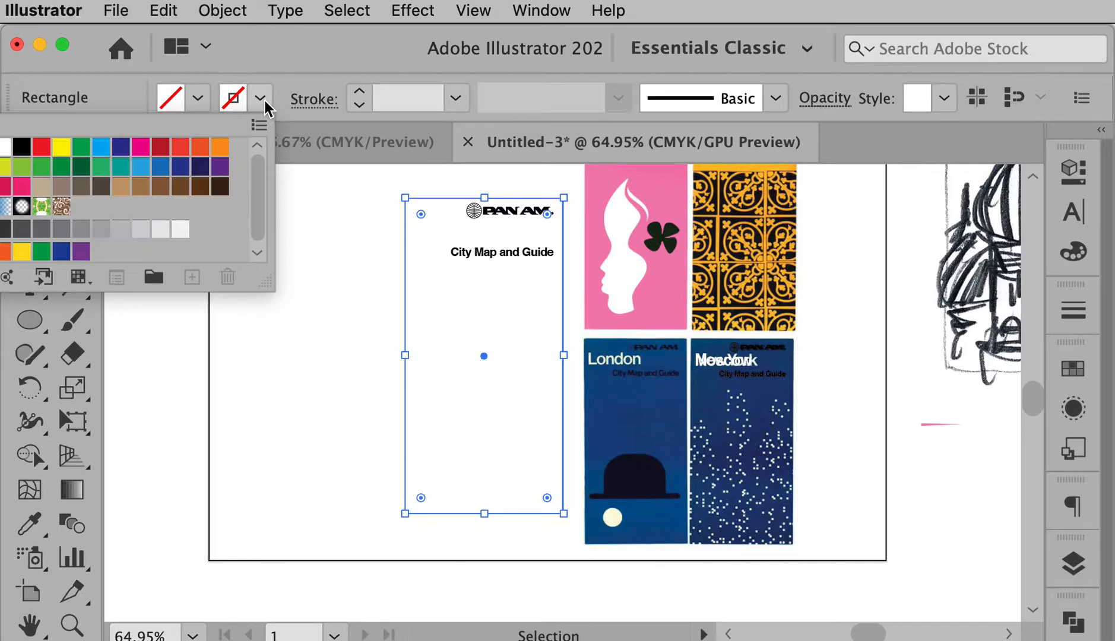
{"action": "left_click", "coordinate": [232, 98]}
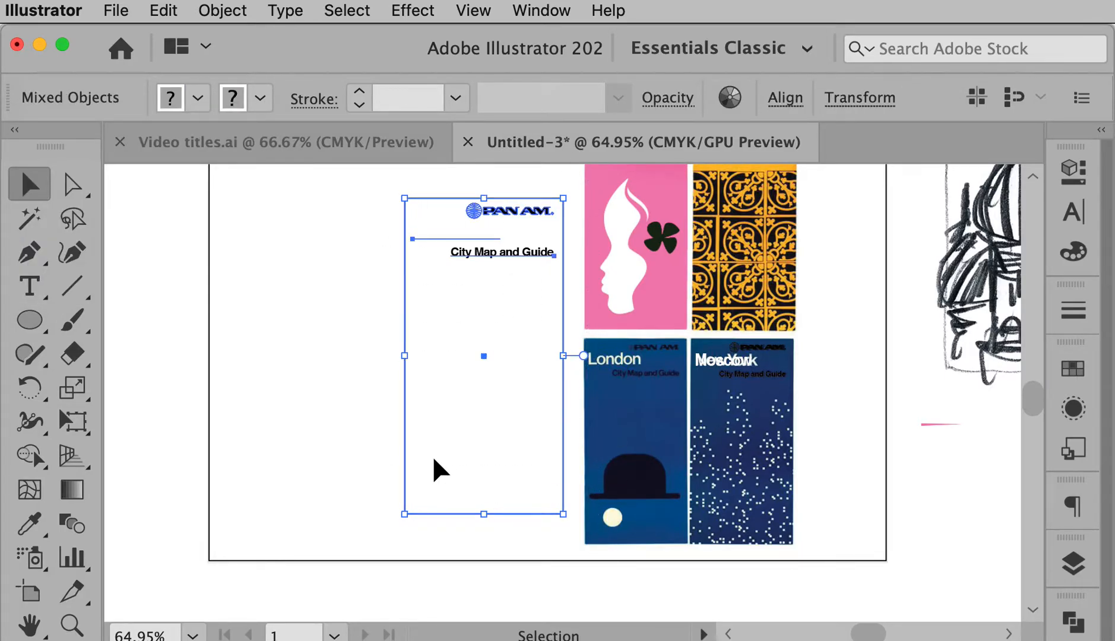
{"action": "mouse_move", "coordinate": [529, 462]}
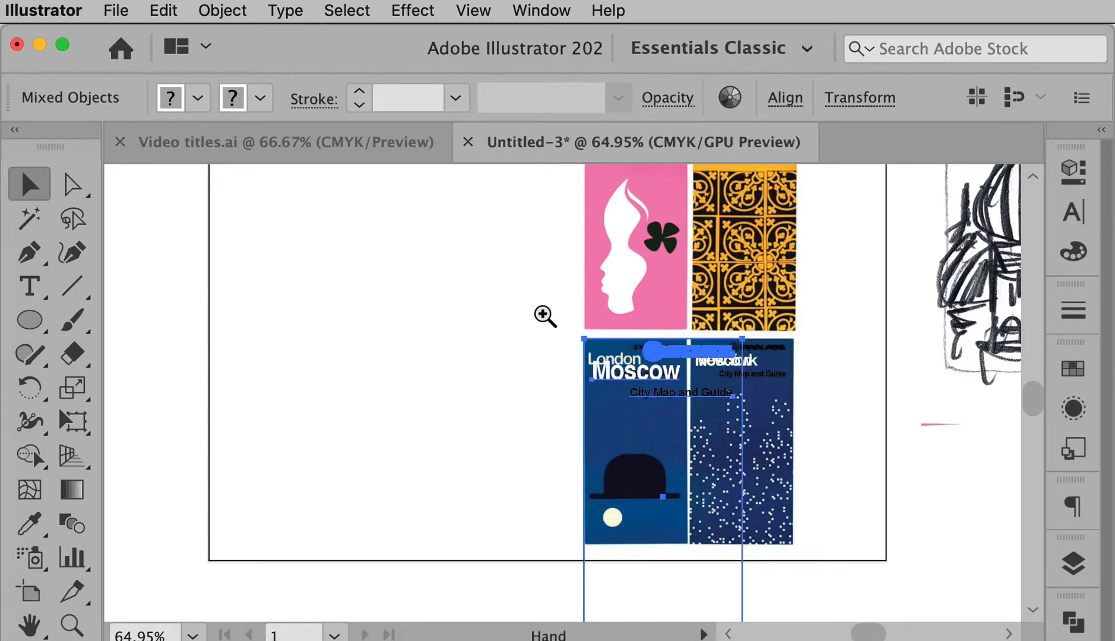
- Type a black 'London' title and position it over the reference cover's London title
{"action": "left_click", "coordinate": [546, 317]}
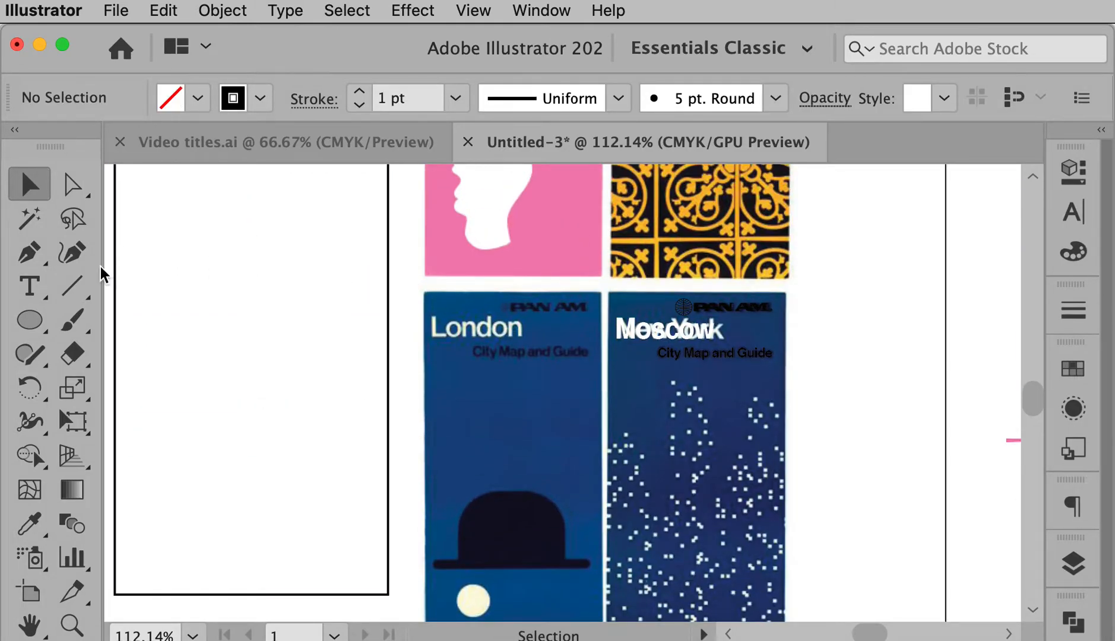
{"action": "left_click", "coordinate": [29, 286]}
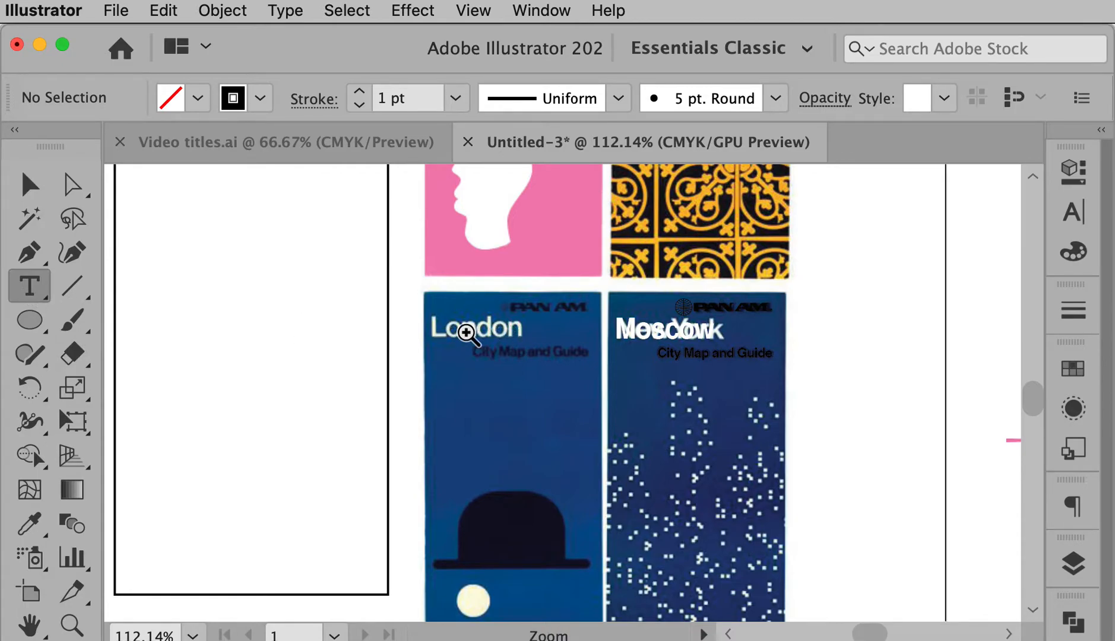
{"action": "left_click", "coordinate": [468, 334]}
{"action": "type", "text": "Lon"}
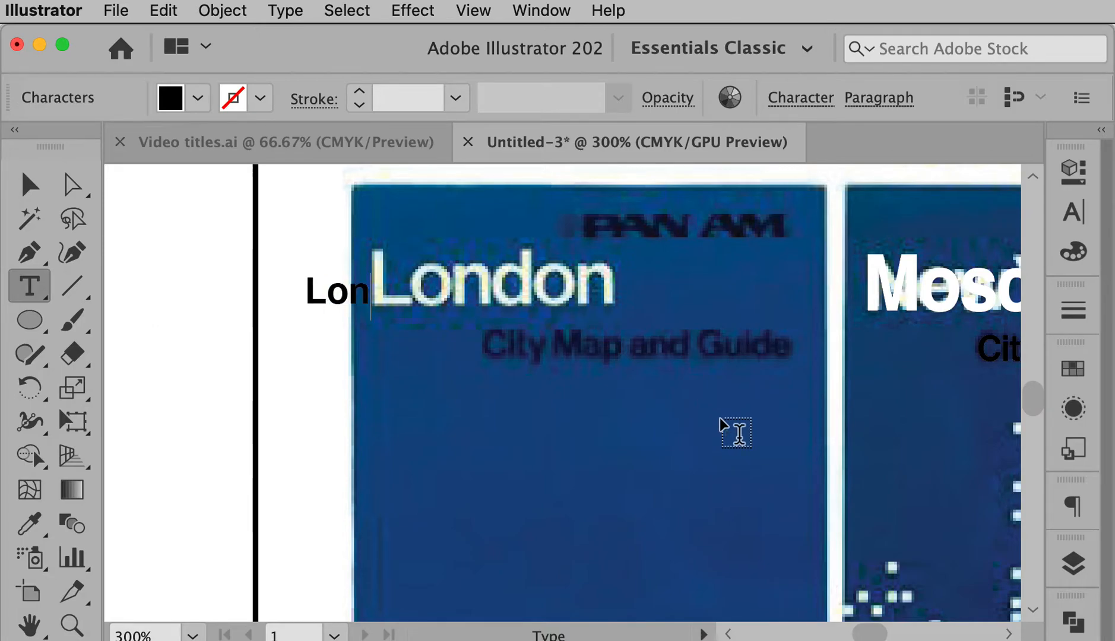
{"action": "double_click", "coordinate": [338, 291]}
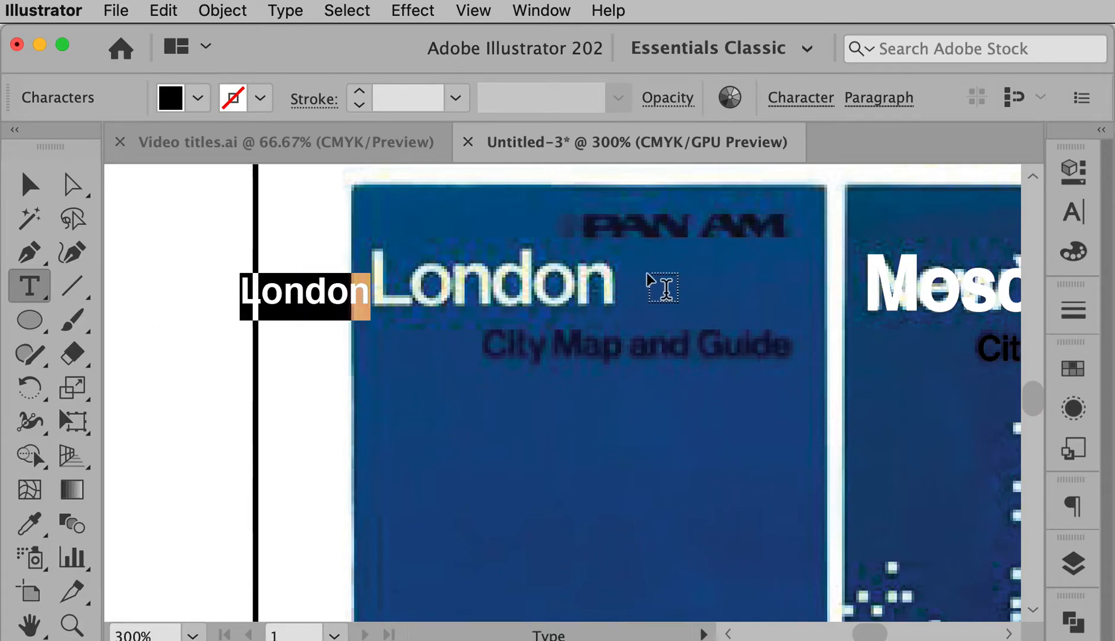
{"action": "left_click", "coordinate": [800, 97]}
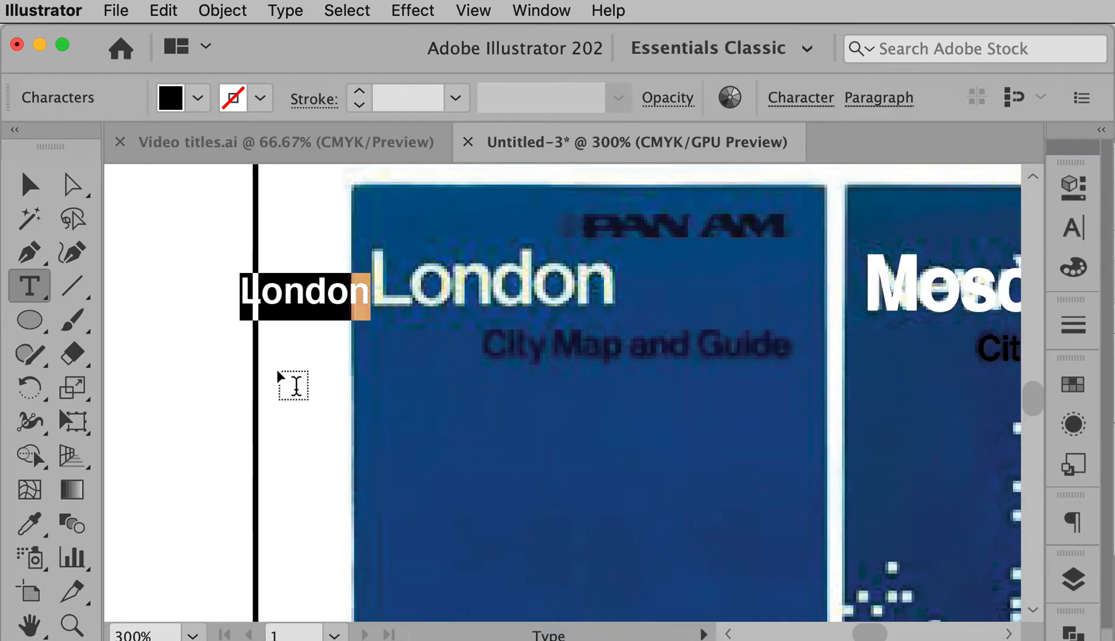
{"action": "mouse_move", "coordinate": [302, 313]}
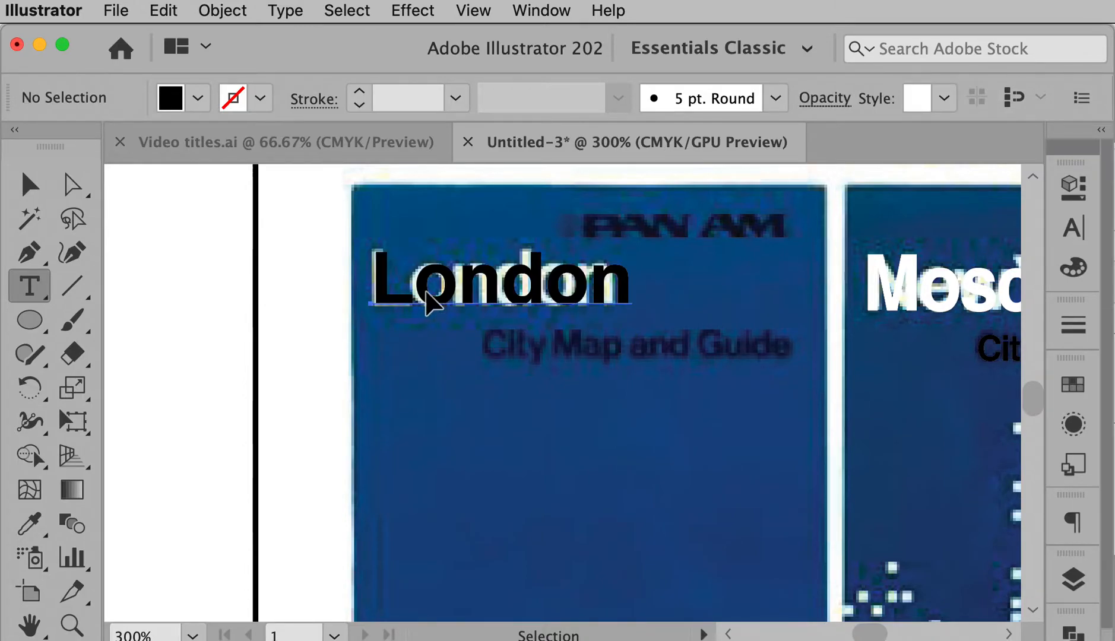
{"action": "left_click", "coordinate": [427, 292]}
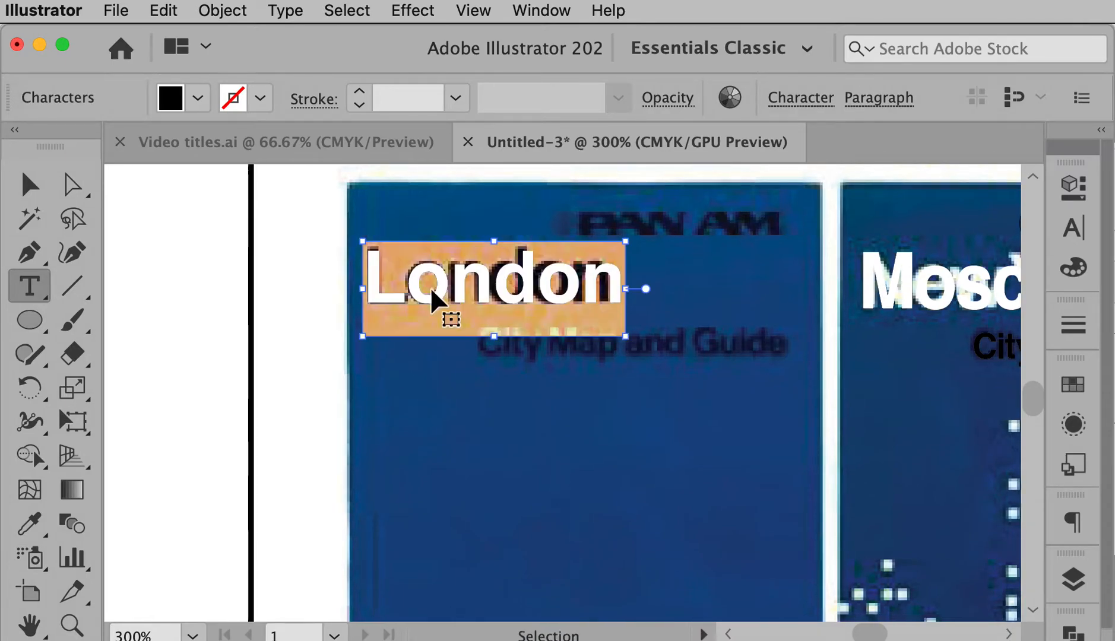
- Set the London title to 15 pt, tracking -35, with slightly narrower horizontal scale
{"action": "left_click", "coordinate": [1072, 228]}
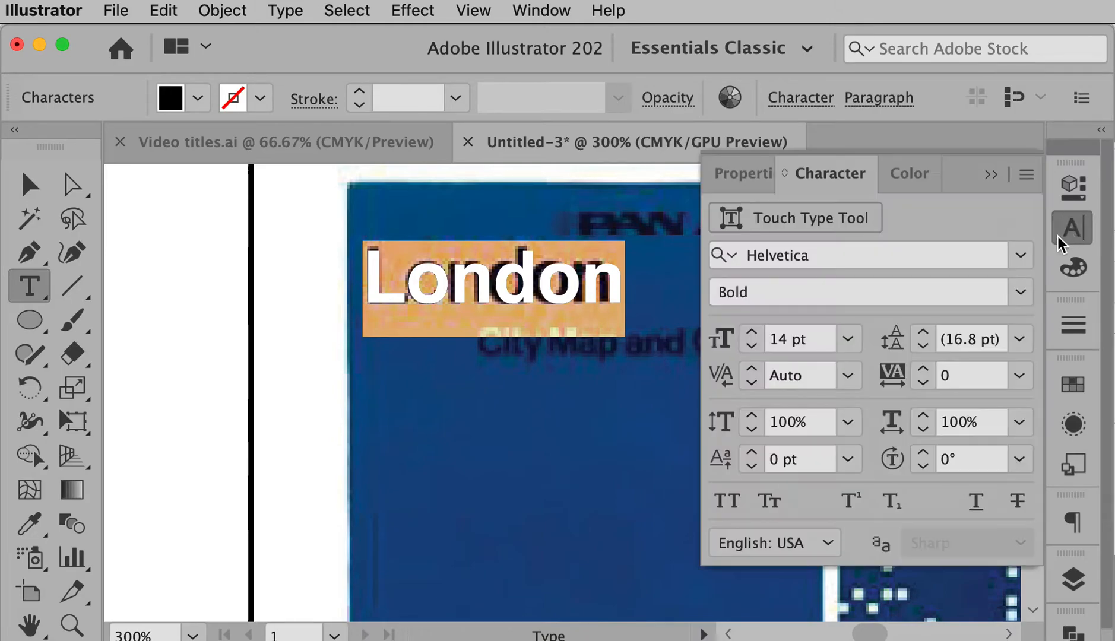
{"action": "left_click", "coordinate": [752, 332]}
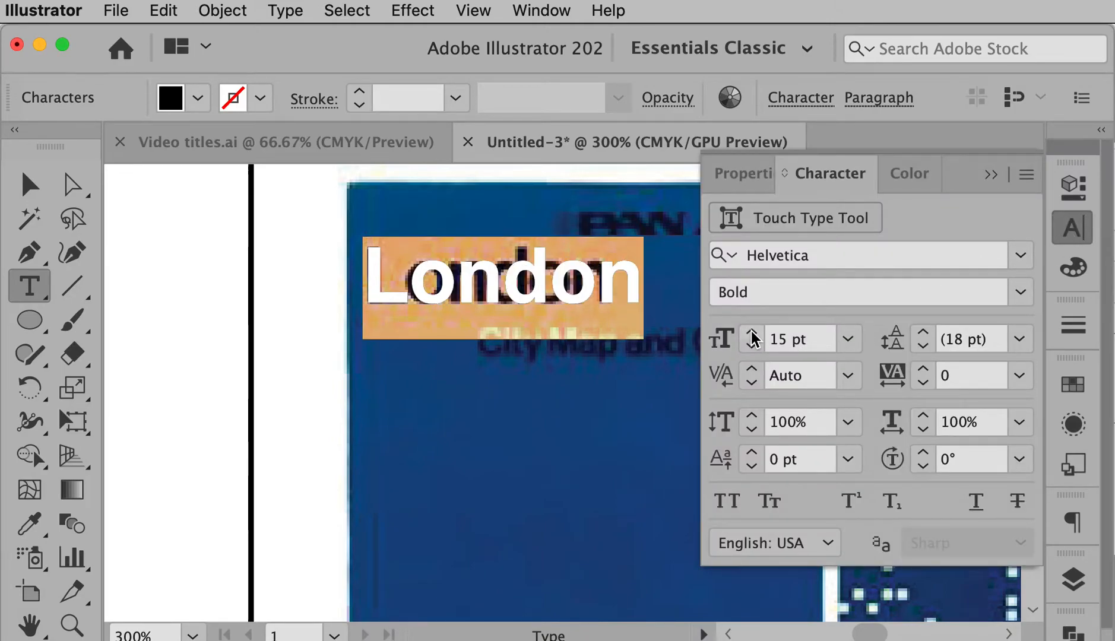
{"action": "mouse_move", "coordinate": [923, 400]}
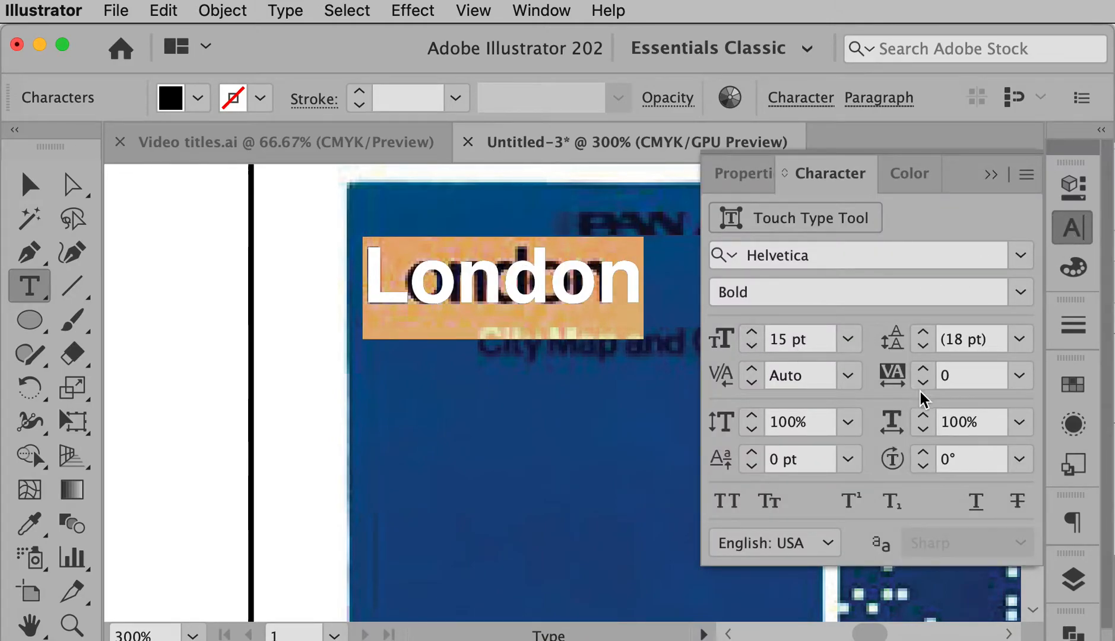
{"action": "left_click", "coordinate": [922, 382]}
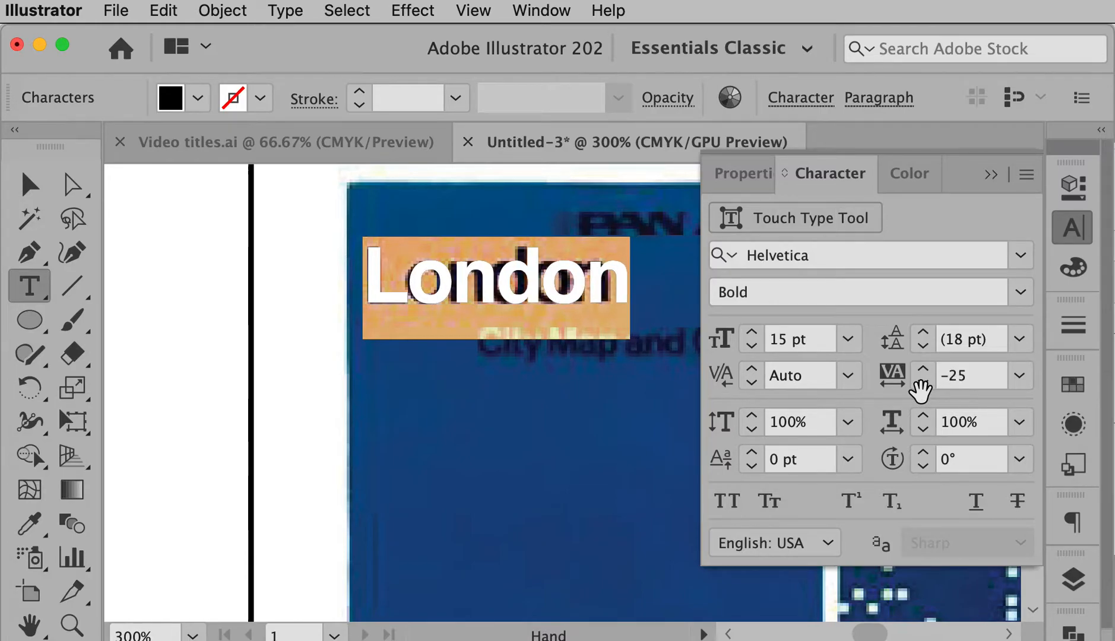
{"action": "left_click", "coordinate": [922, 382]}
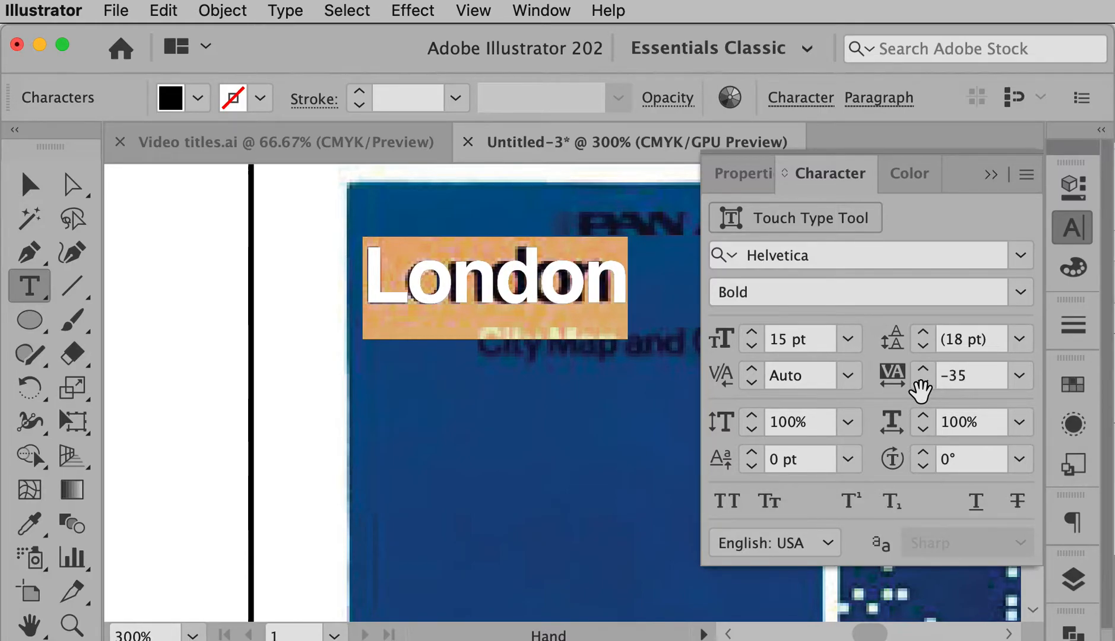
{"action": "left_click", "coordinate": [923, 429]}
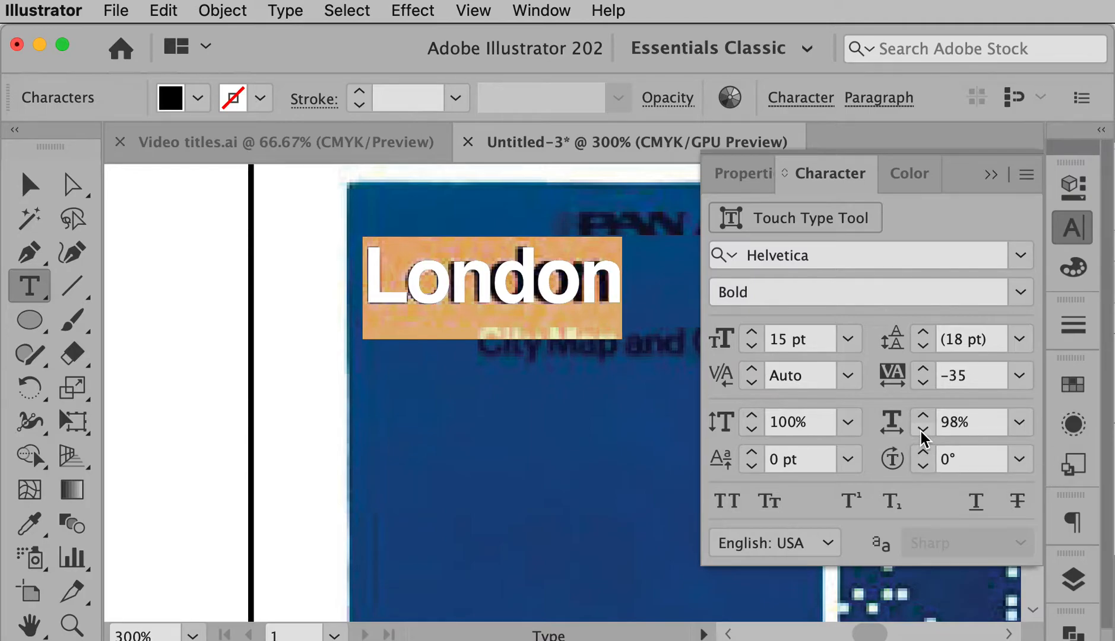
{"action": "left_click", "coordinate": [922, 429]}
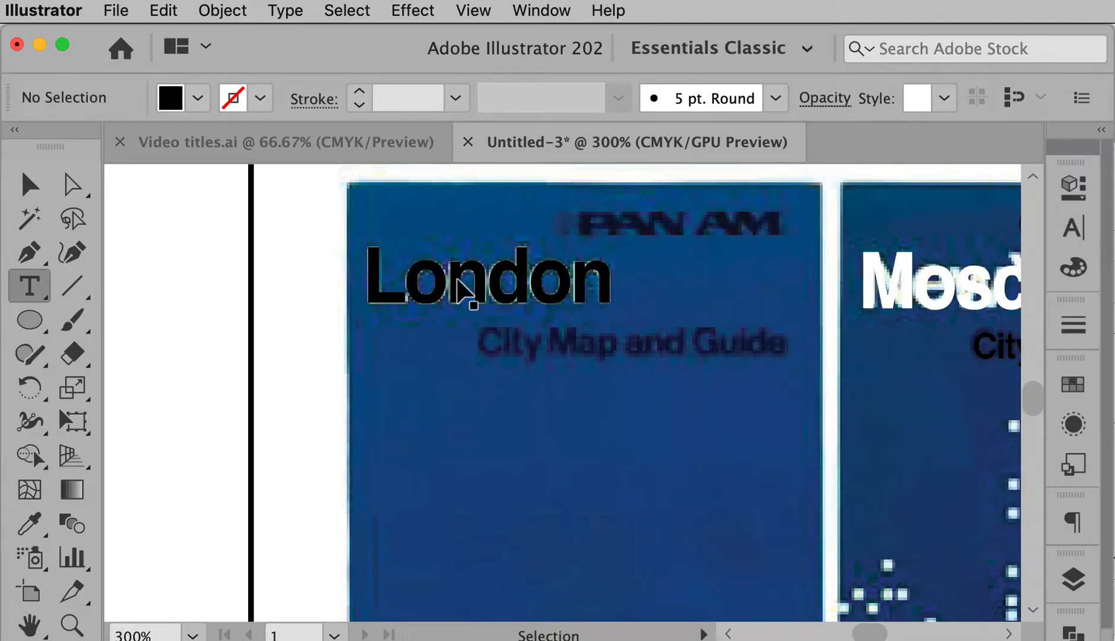
{"action": "mouse_move", "coordinate": [465, 302]}
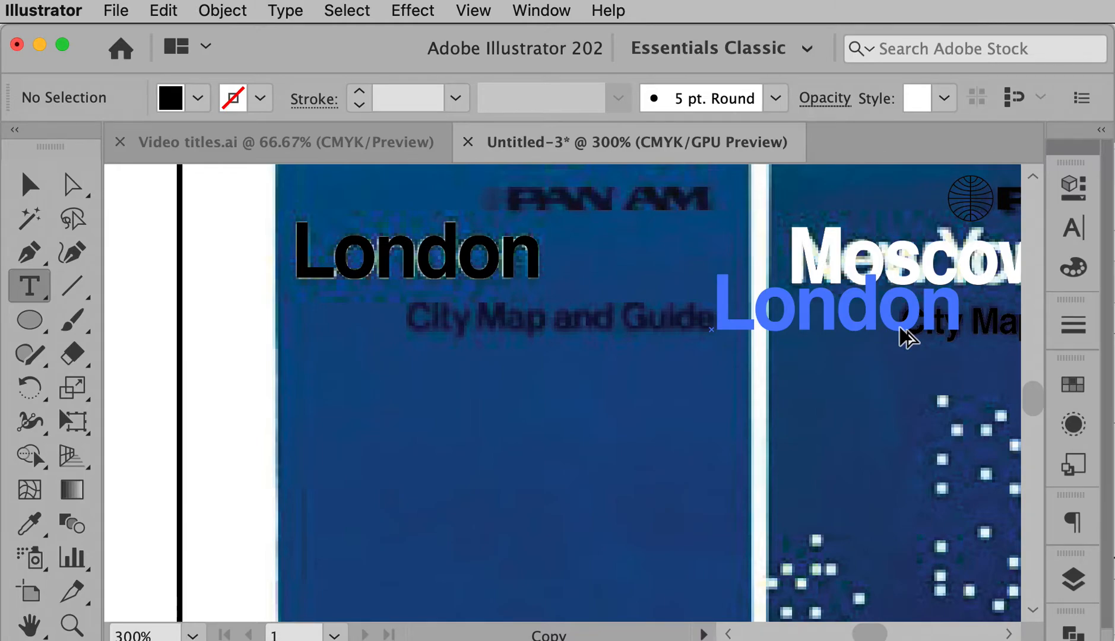
- Duplicate the London title onto the subtitle line and retype it as 'City Map and Guide'
{"action": "left_click", "coordinate": [828, 305]}
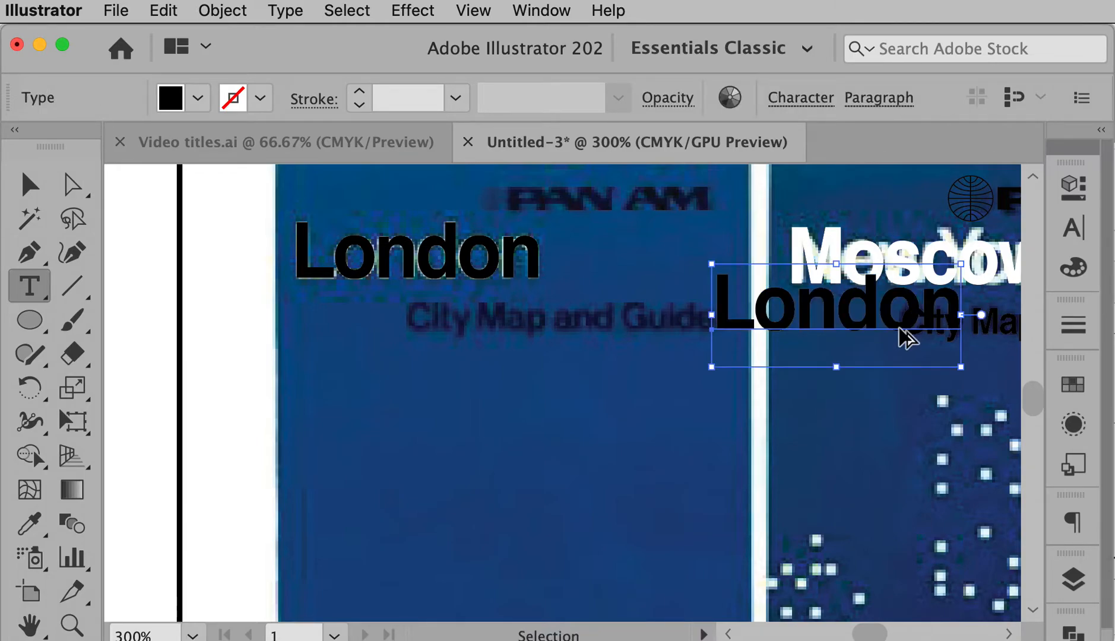
{"action": "left_click_drag", "start_coordinate": [836, 316], "coordinate": [583, 317]}
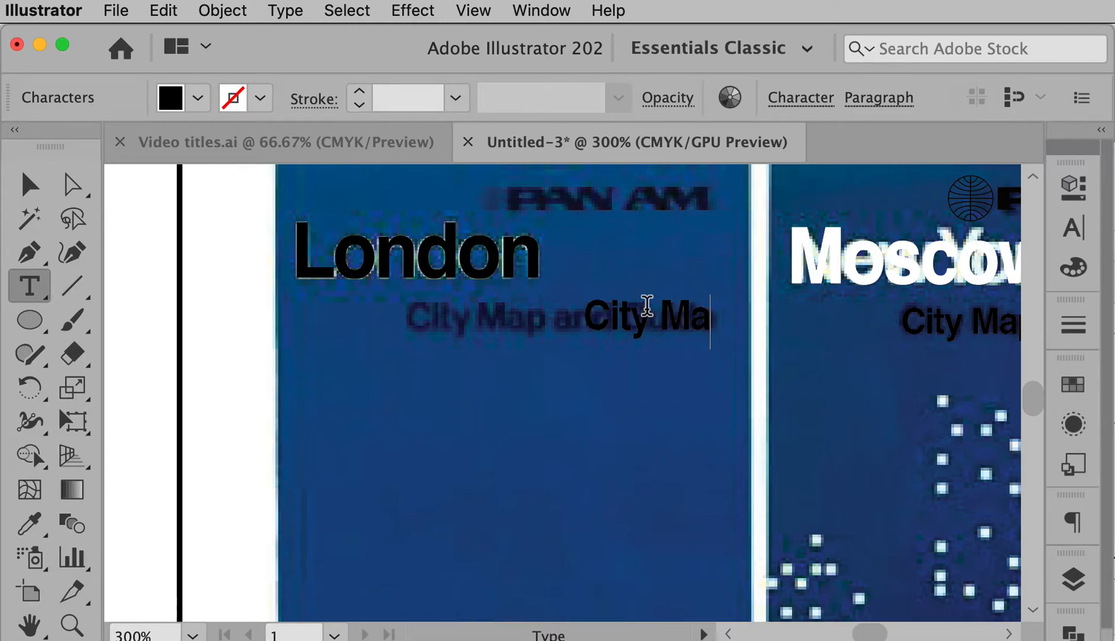
{"action": "type", "text": "City Map and Guide"}
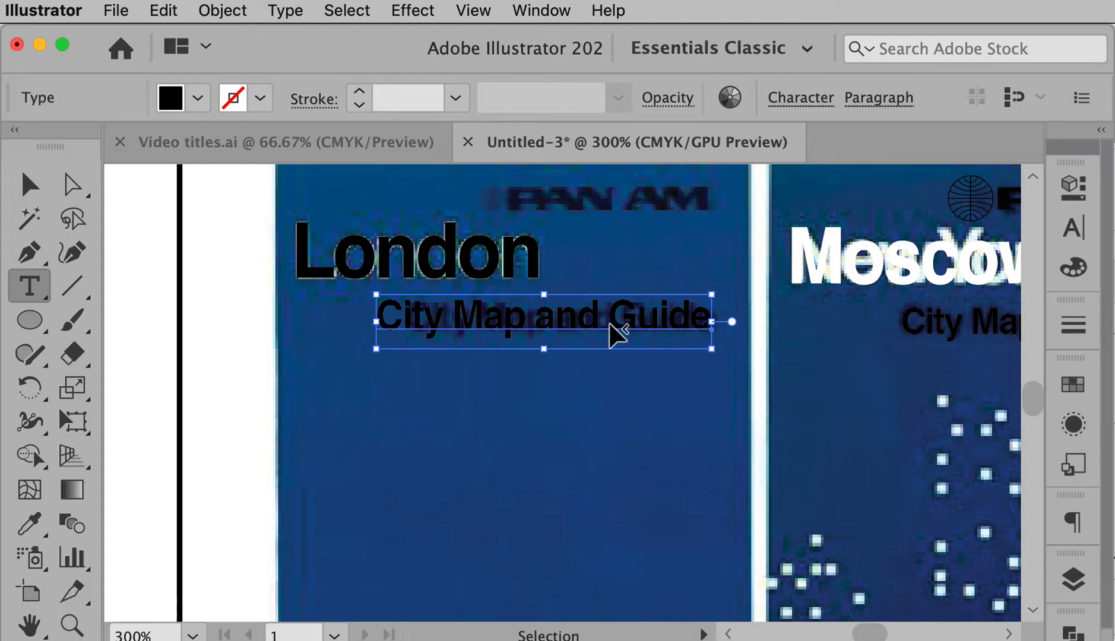
- Size the 'City Map and Guide' subtitle down to 7.25 pt in the Character panel
{"action": "left_click", "coordinate": [1074, 227]}
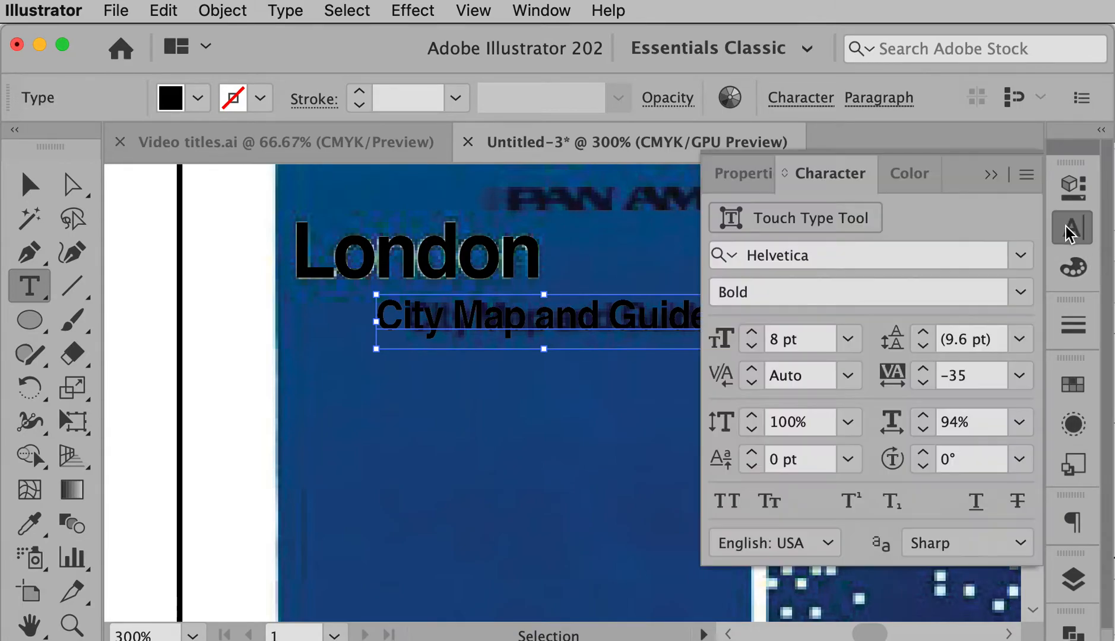
{"action": "left_click", "coordinate": [751, 345]}
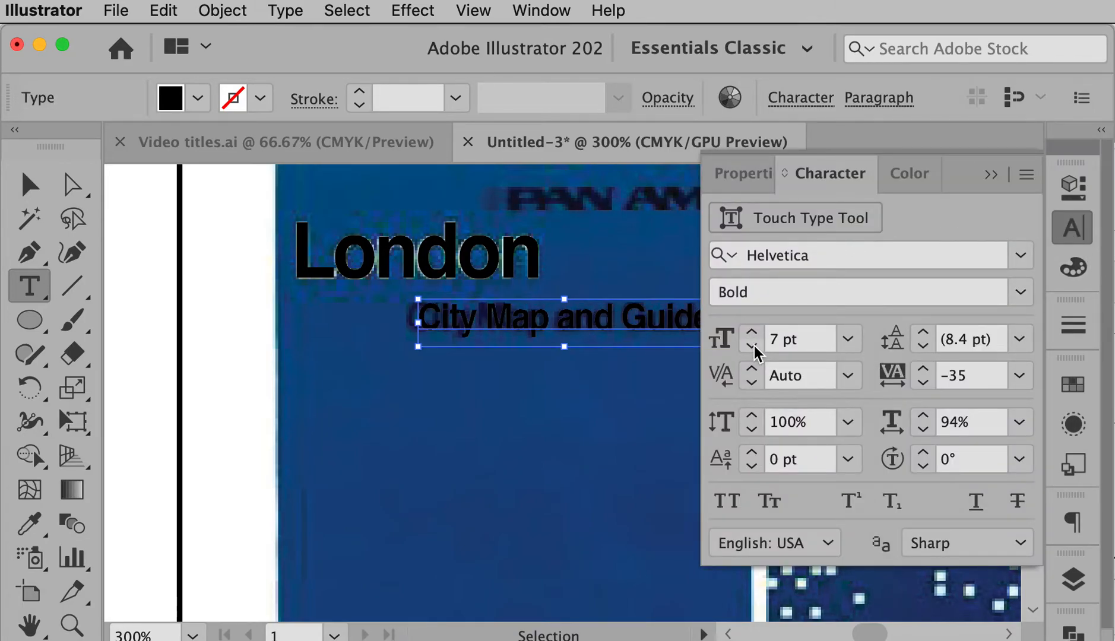
{"action": "left_click", "coordinate": [796, 339]}
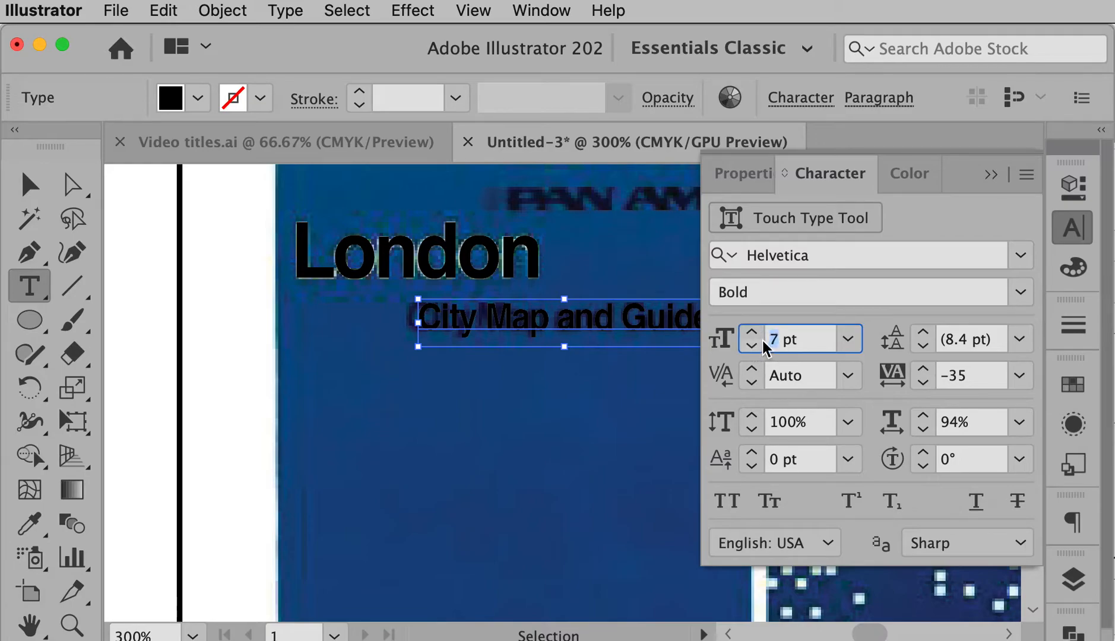
{"action": "left_click", "coordinate": [751, 332]}
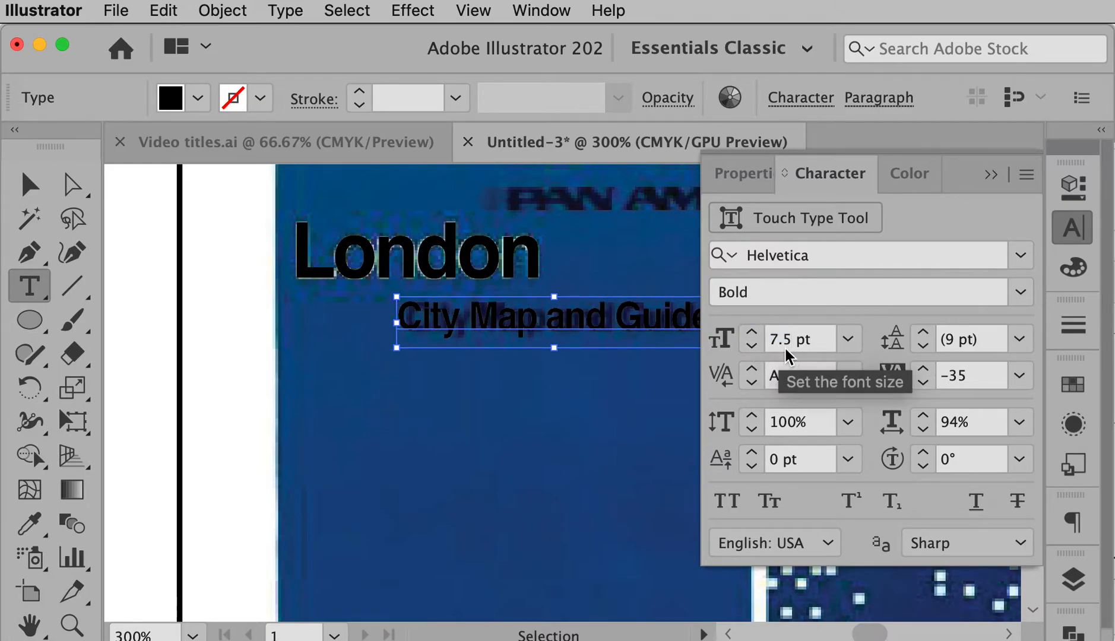
{"action": "left_click", "coordinate": [796, 339]}
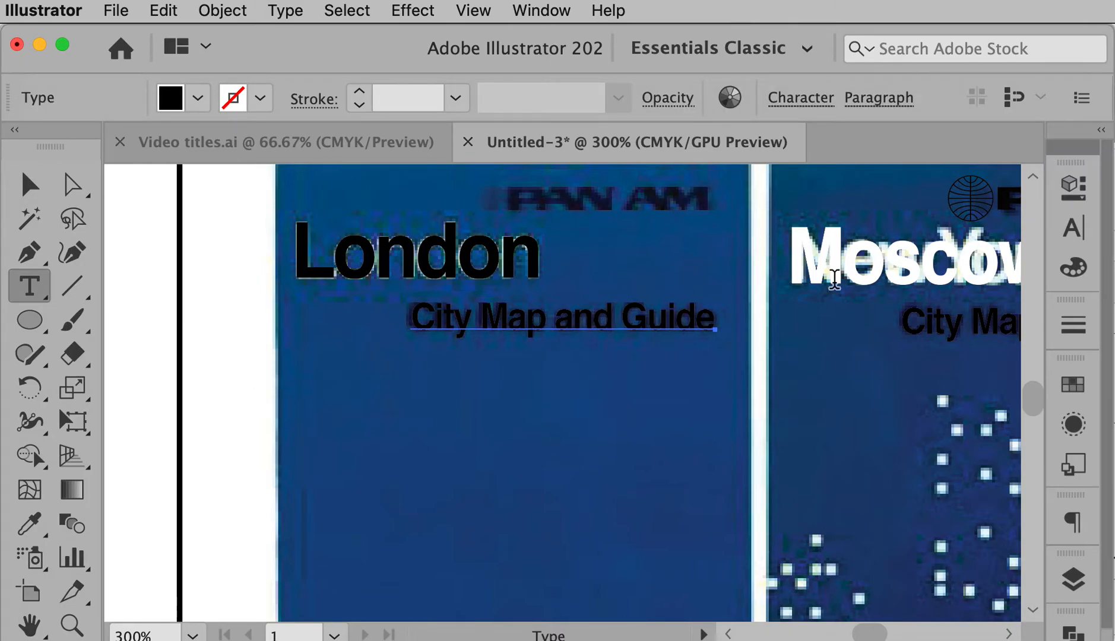
{"action": "left_click", "coordinate": [1073, 228]}
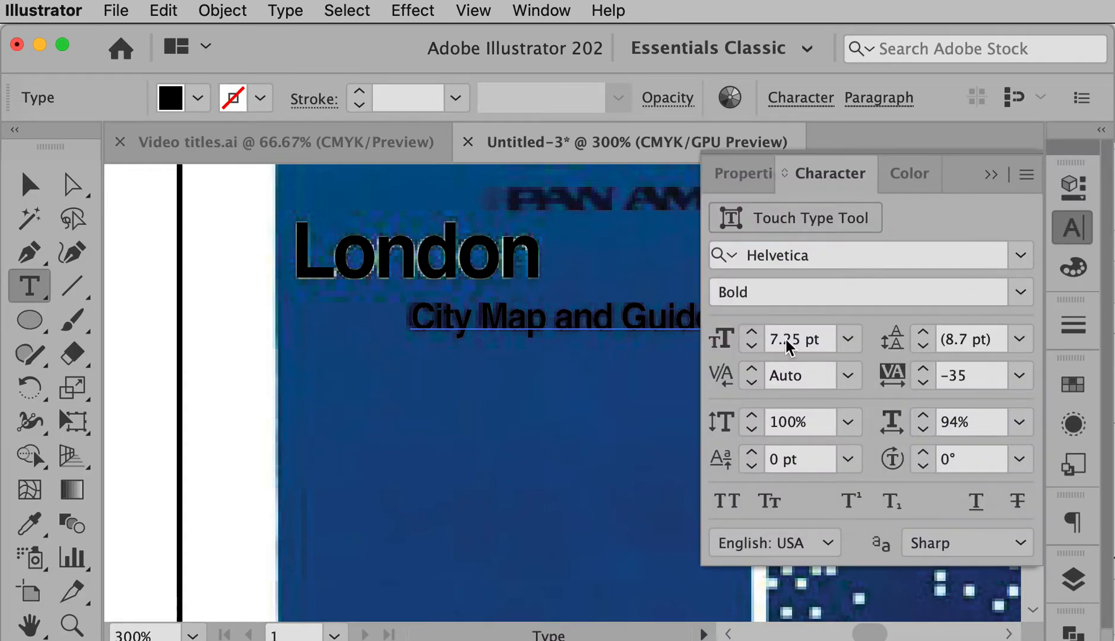
{"action": "left_click", "coordinate": [752, 332]}
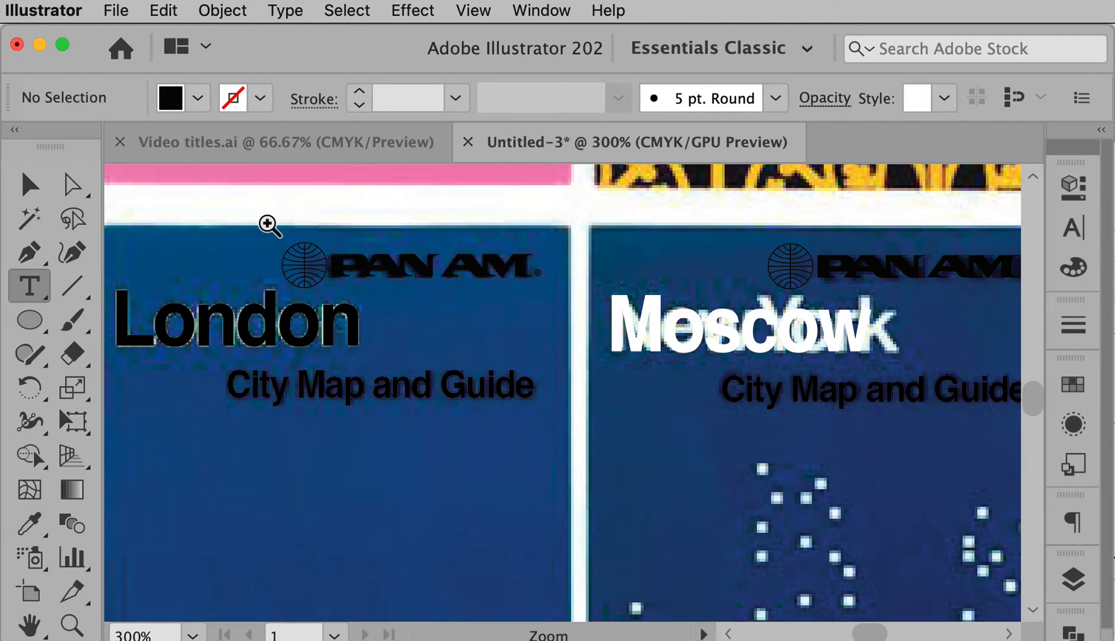
{"action": "left_click", "coordinate": [270, 225]}
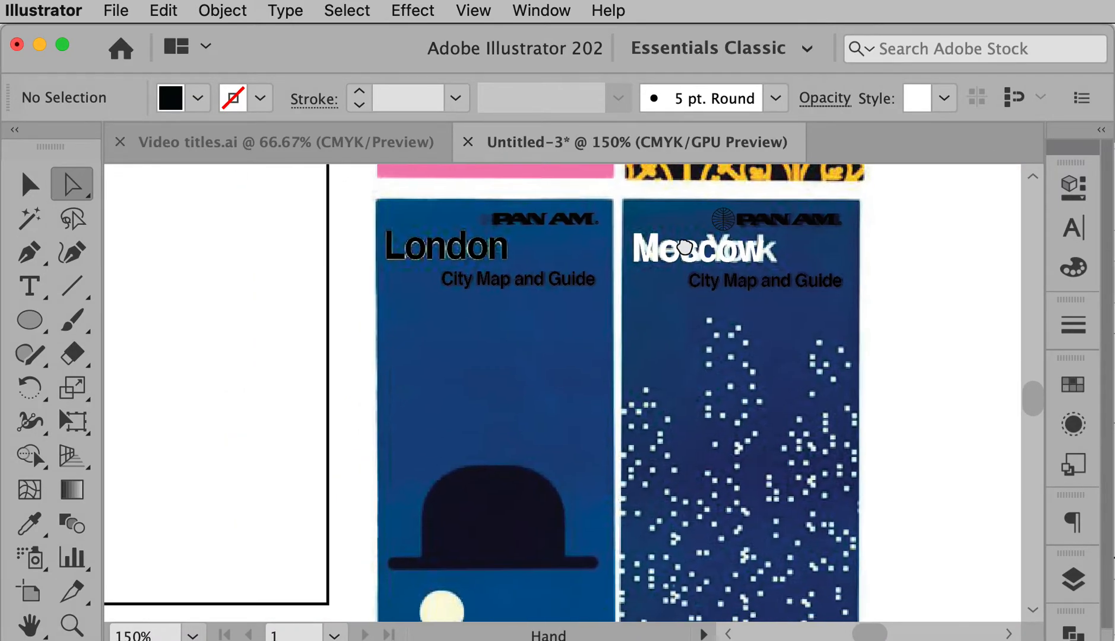
{"action": "left_click", "coordinate": [29, 321]}
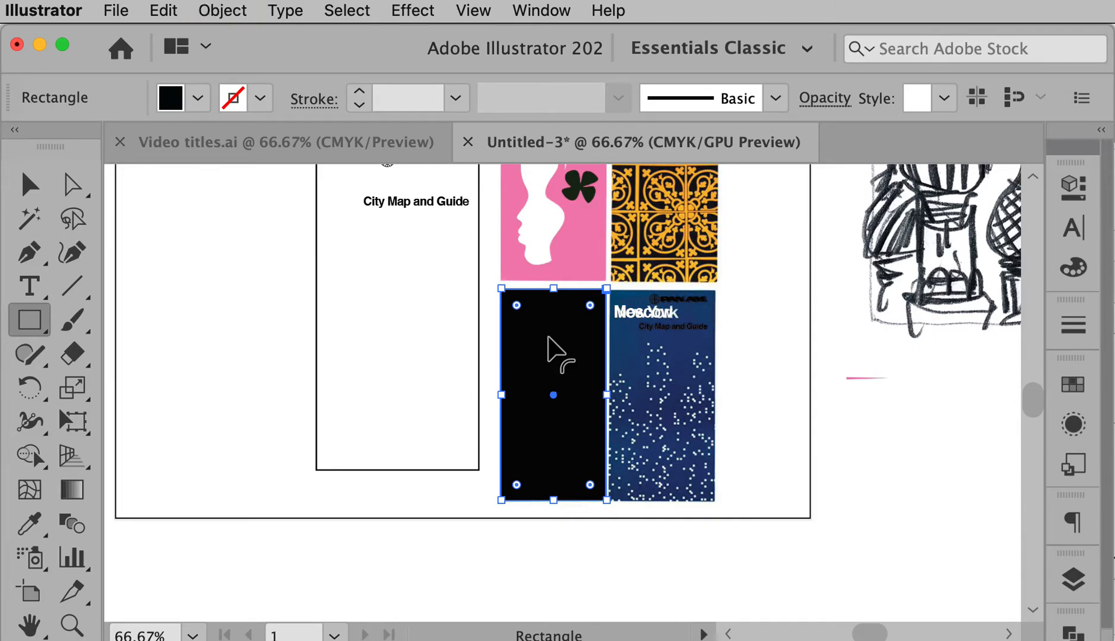
{"action": "mouse_move", "coordinate": [327, 305]}
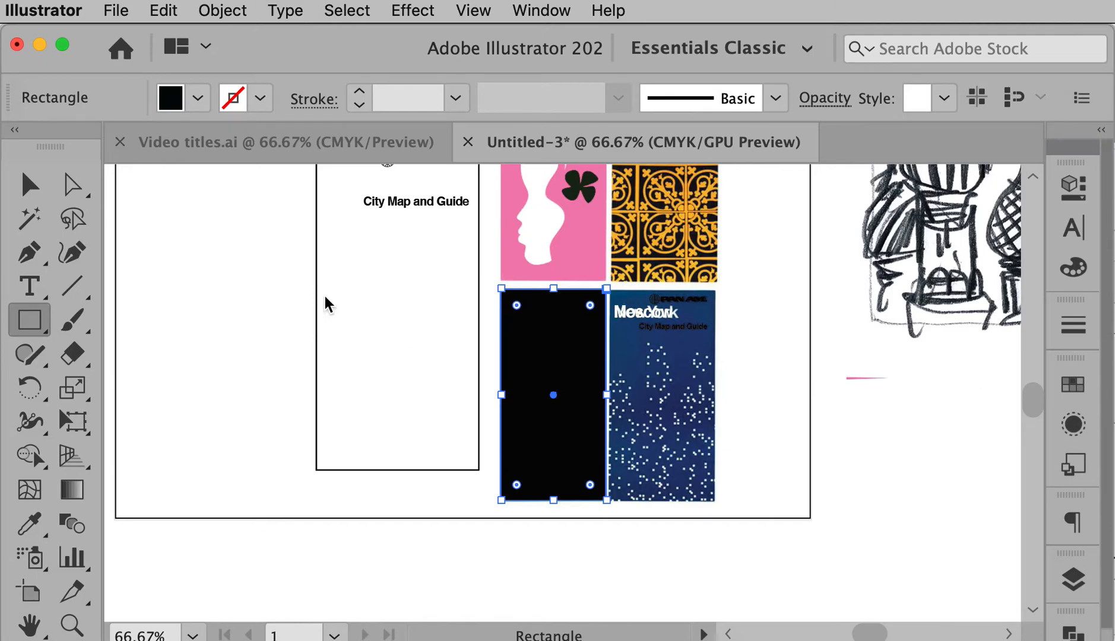
- Fill the blank cover rectangle with pink, then drag a duplicate of the London cover aside
{"action": "left_click", "coordinate": [198, 97]}
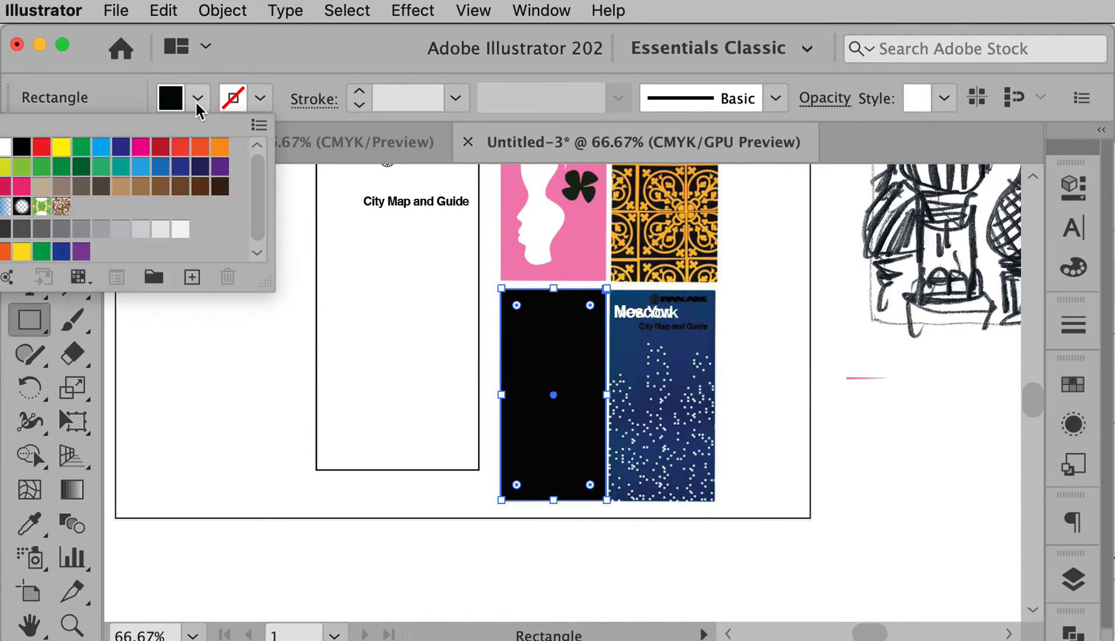
{"action": "left_click", "coordinate": [140, 149]}
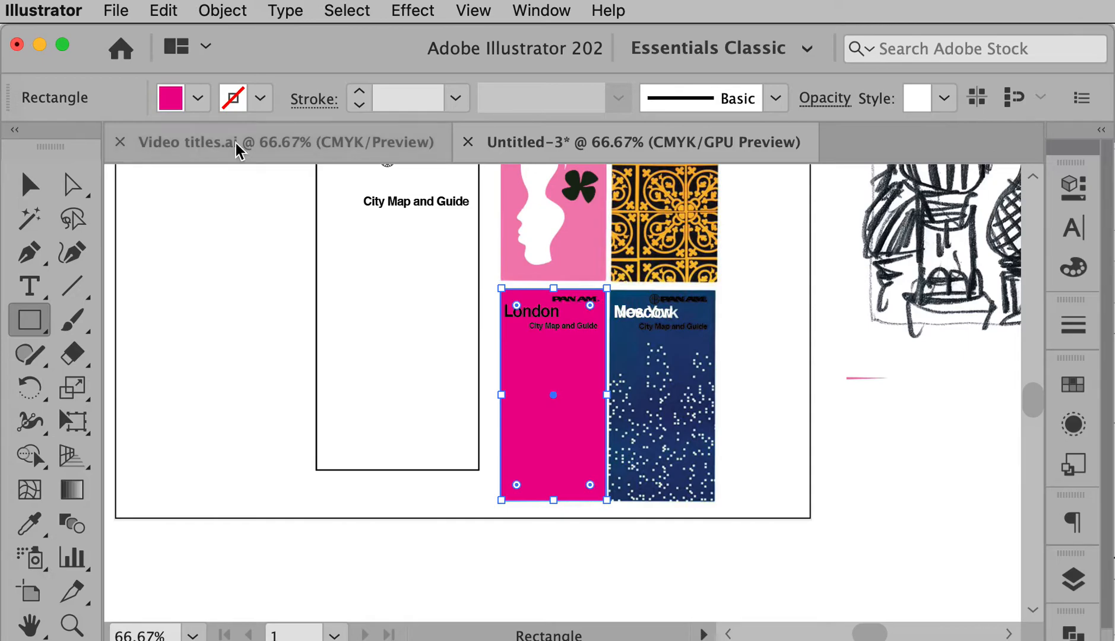
{"action": "left_click", "coordinate": [715, 525]}
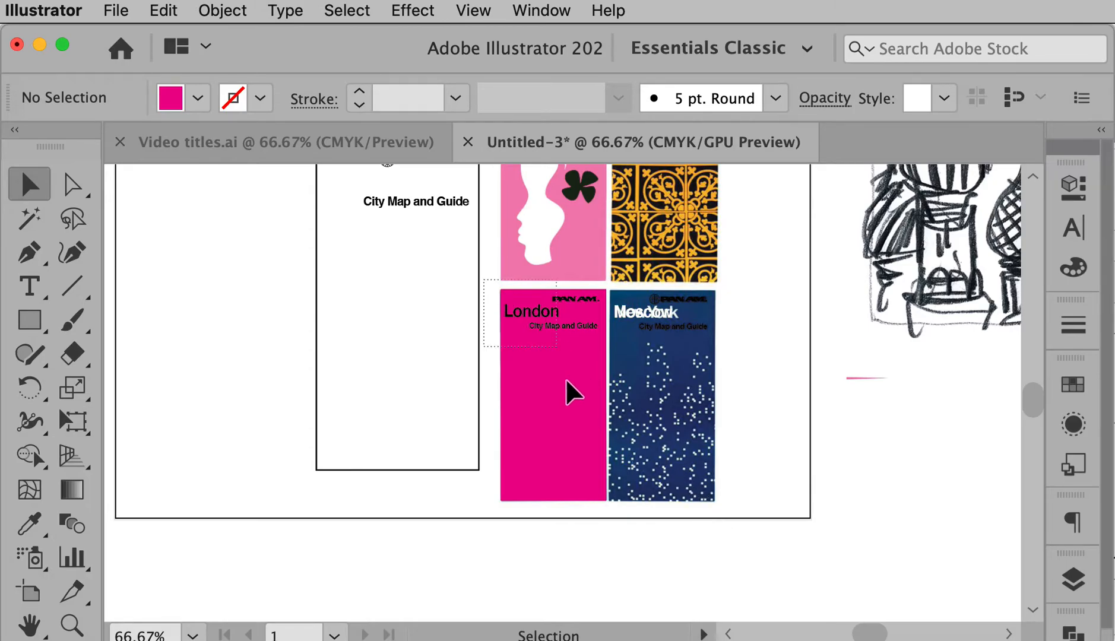
{"action": "left_click", "coordinate": [553, 395]}
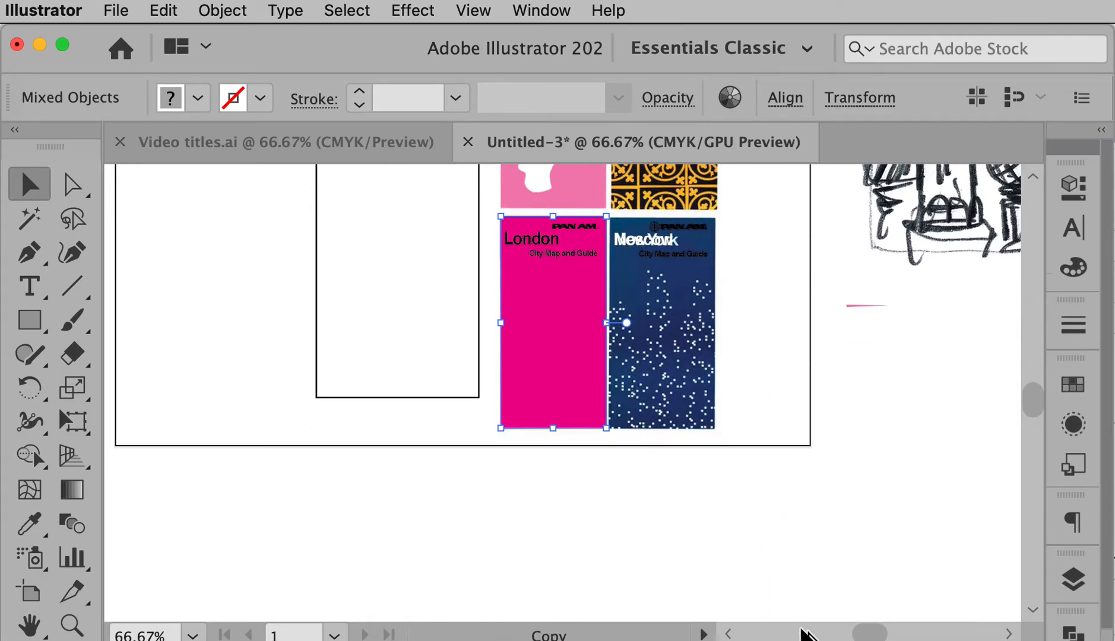
{"action": "left_click_drag", "start_coordinate": [553, 322], "coordinate": [705, 381]}
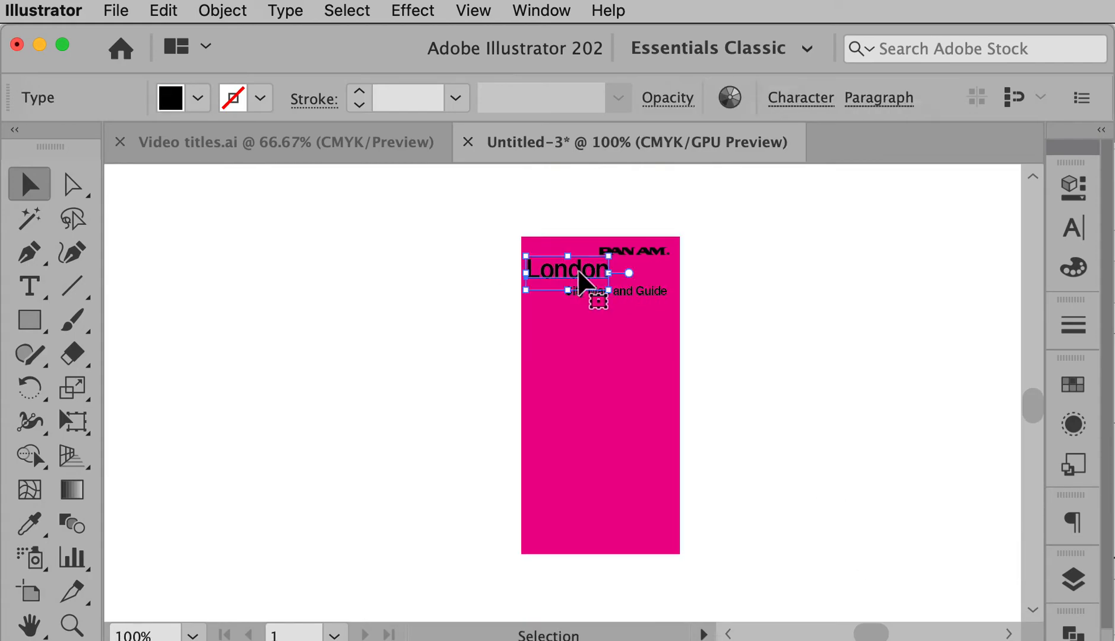
- Check the London title's Character settings, then zoom in on the Moscow cover's Pan Am logo
{"action": "left_click", "coordinate": [1073, 228]}
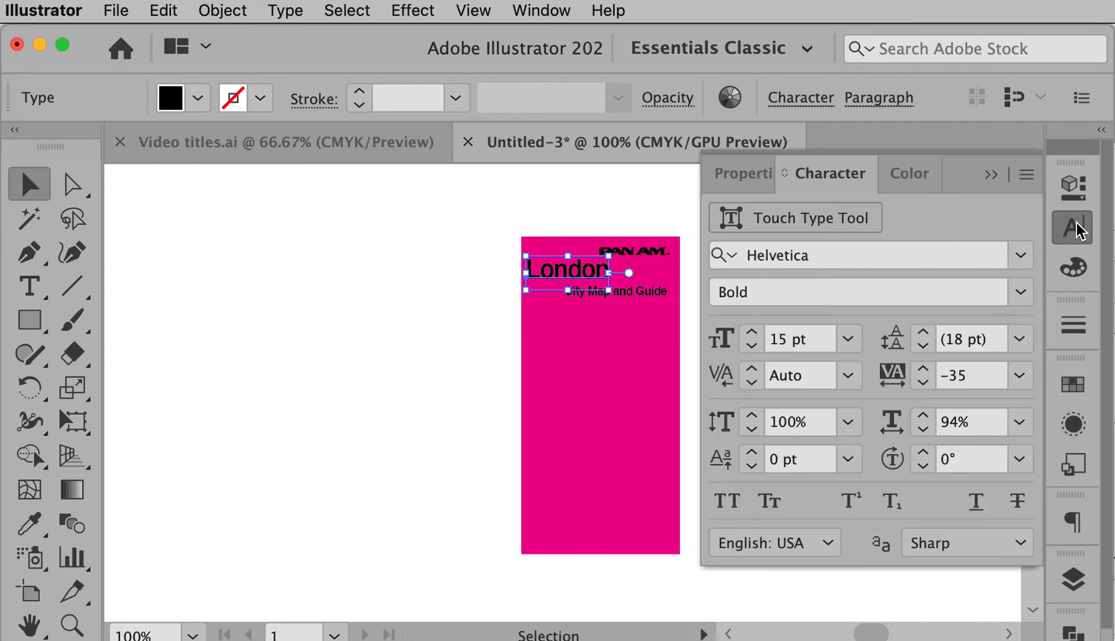
{"action": "left_click", "coordinate": [199, 97]}
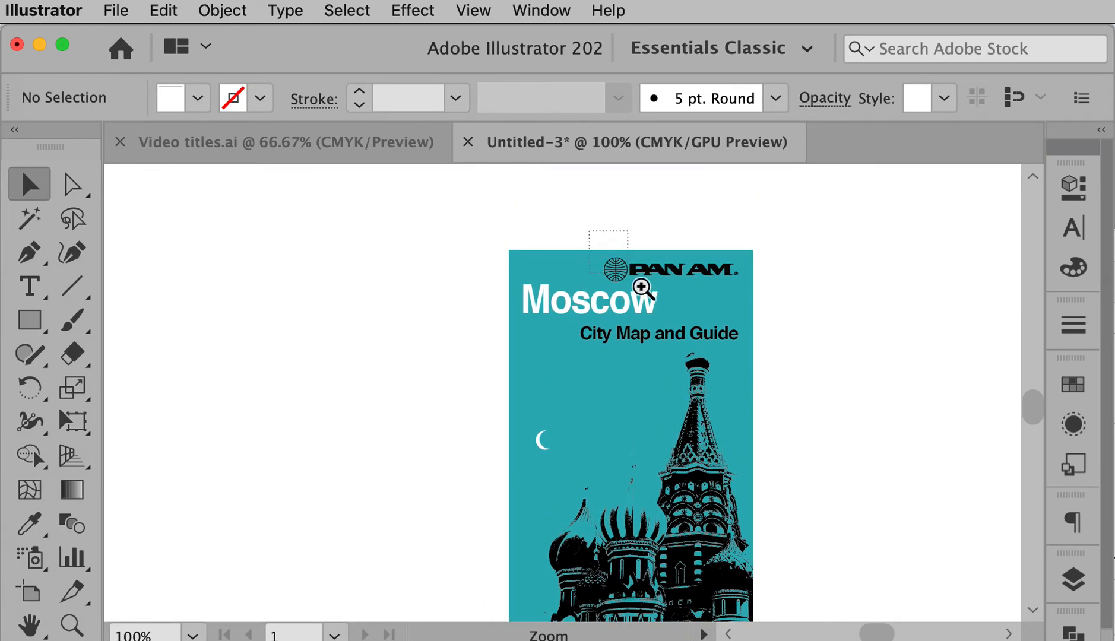
{"action": "left_click", "coordinate": [640, 290]}
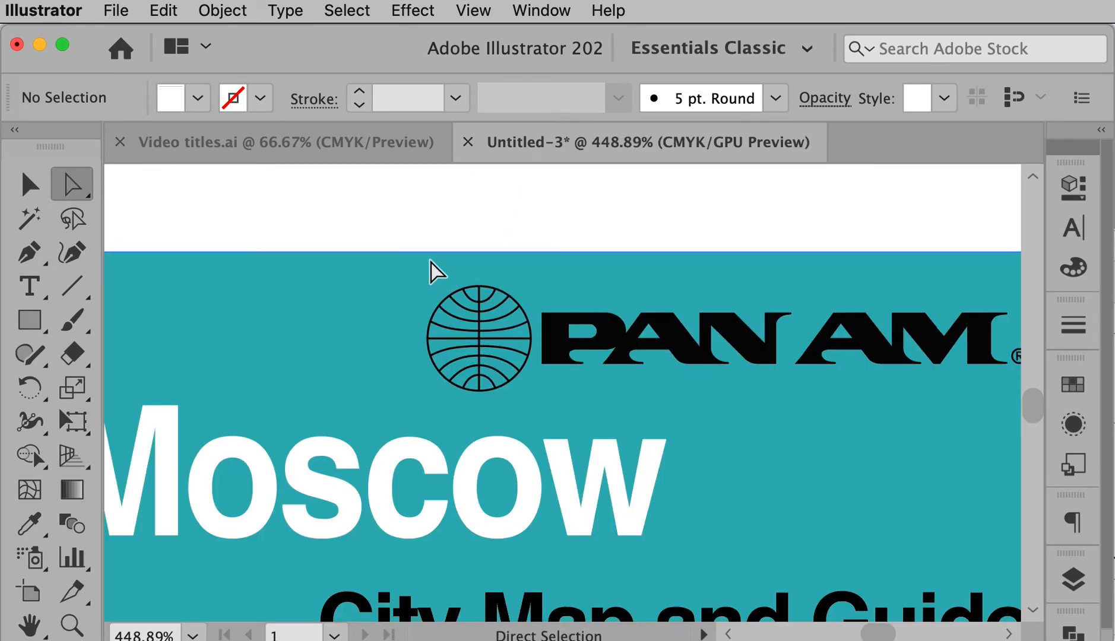
{"action": "left_click", "coordinate": [478, 338]}
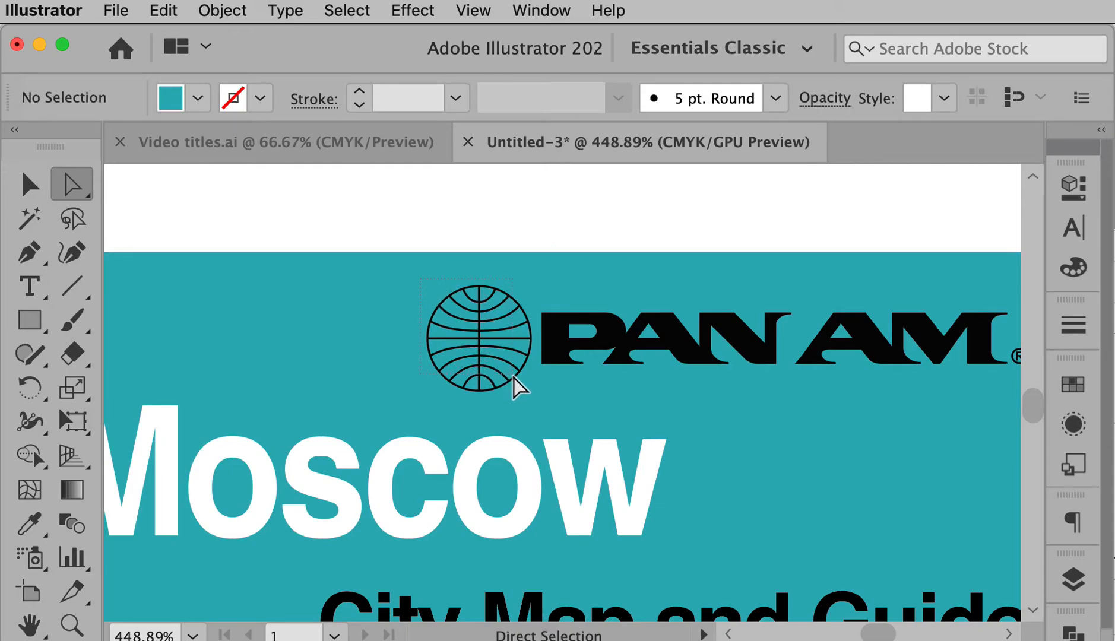
{"action": "left_click", "coordinate": [480, 339]}
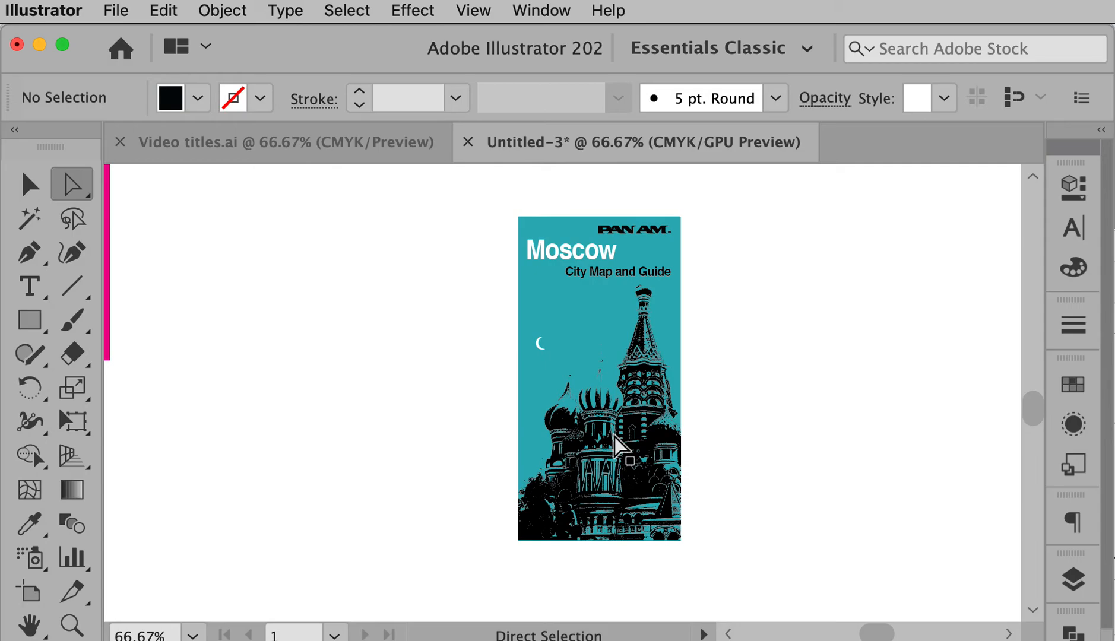
{"action": "mouse_move", "coordinate": [615, 491]}
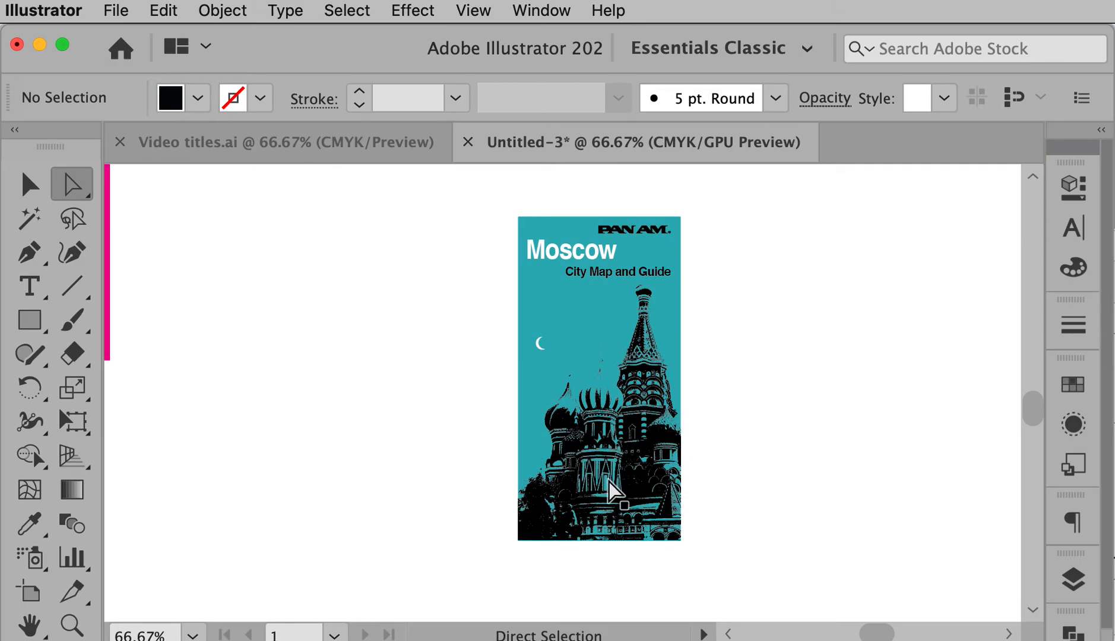
{"action": "mouse_move", "coordinate": [630, 479]}
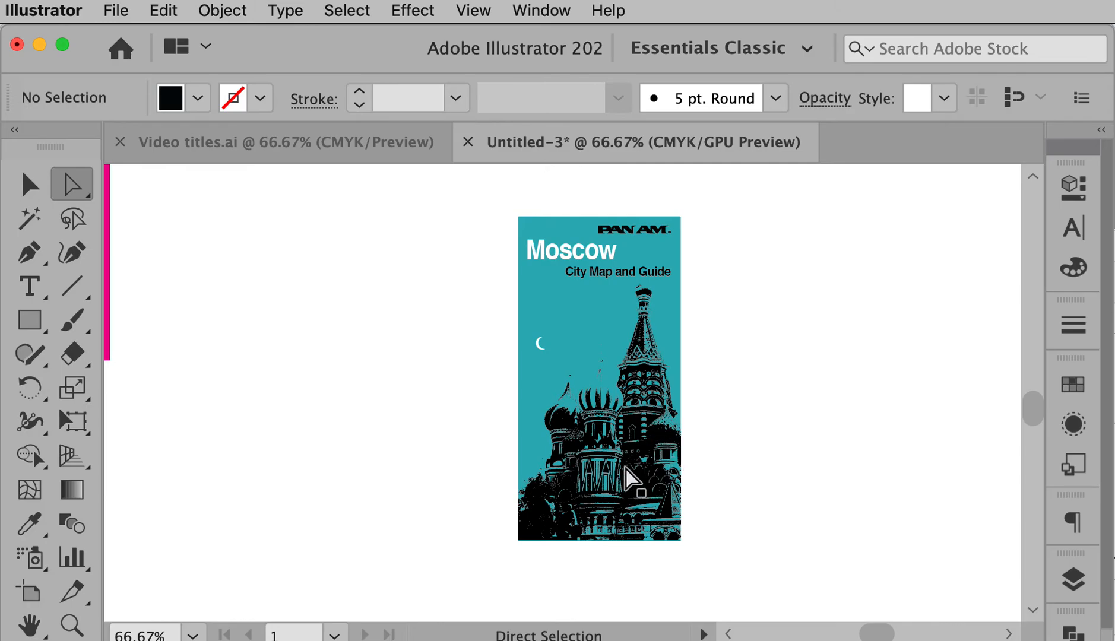
{"action": "mouse_move", "coordinate": [558, 363]}
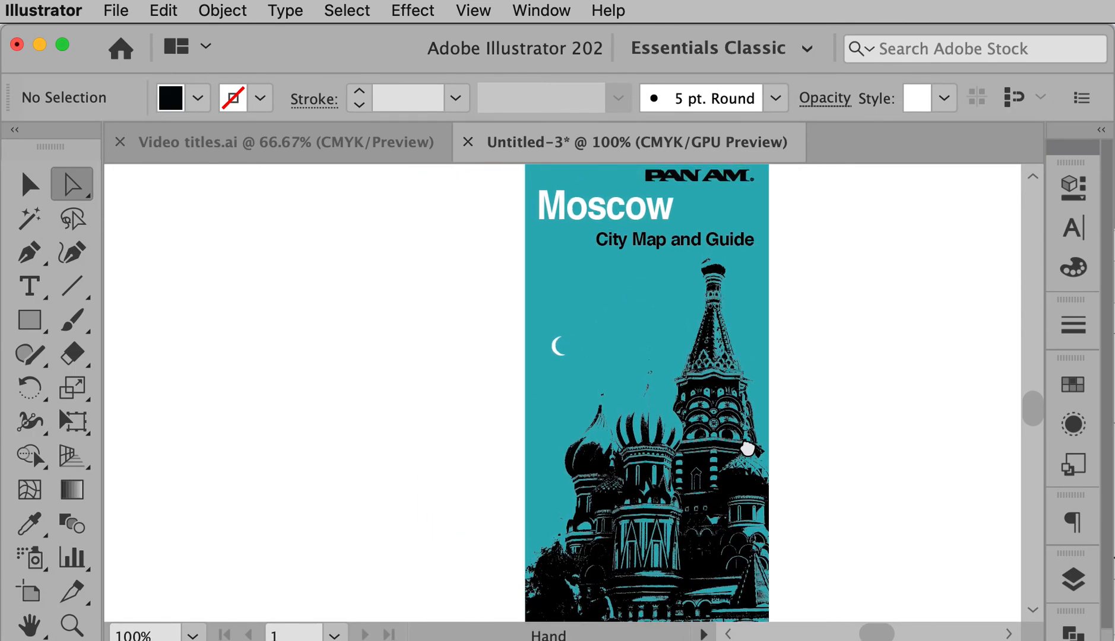
- Pan the view with the Hand tool to centre the teal Moscow cover and basilica
{"action": "left_click_drag", "start_coordinate": [747, 450], "coordinate": [687, 364]}
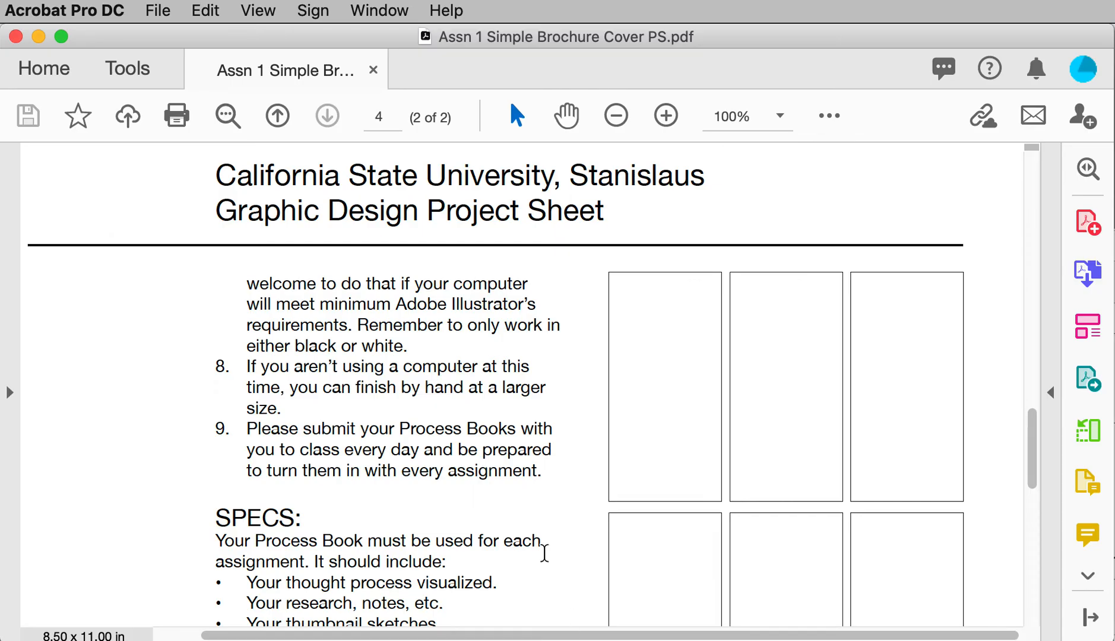
- Scroll page 2 down through the SPECS, YOU WILL TURN IN and SCHEDULE sections
{"action": "scroll", "scroll_direction": "down", "scroll_amount": 3}
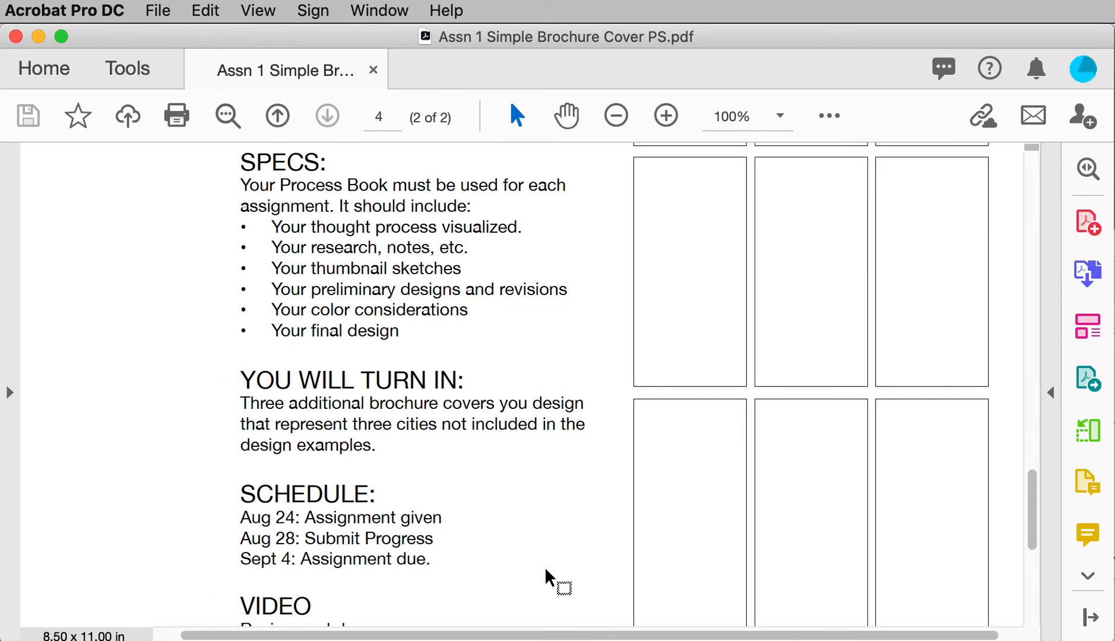
{"action": "scroll", "scroll_direction": "down", "scroll_amount": 3}
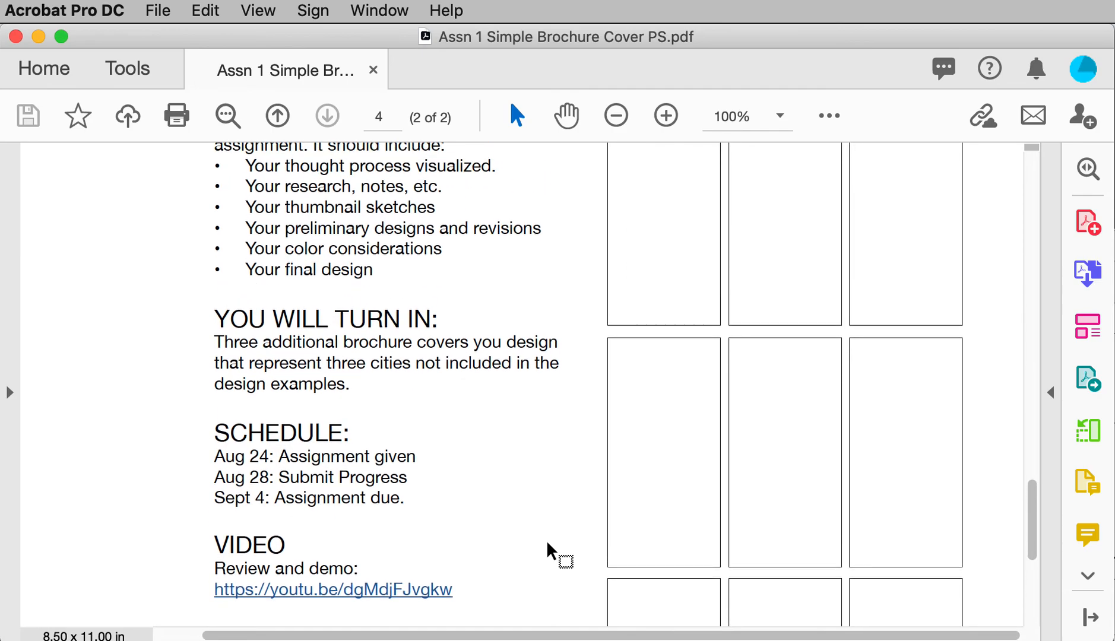
{"action": "scroll", "scroll_direction": "down", "scroll_amount": 3}
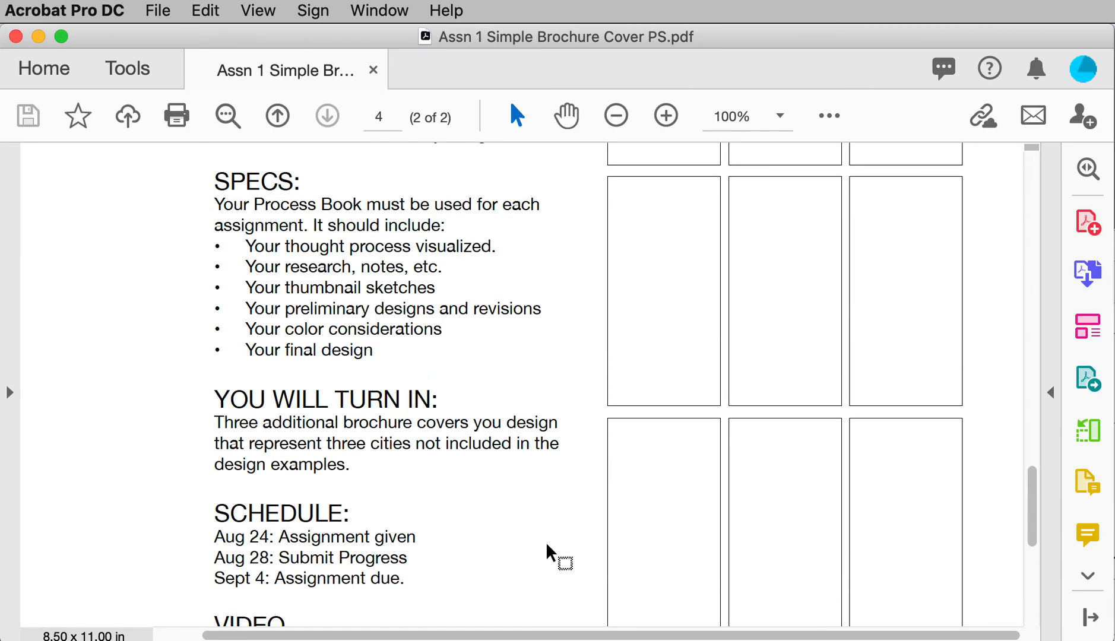
{"action": "scroll", "scroll_direction": "down", "scroll_amount": 3}
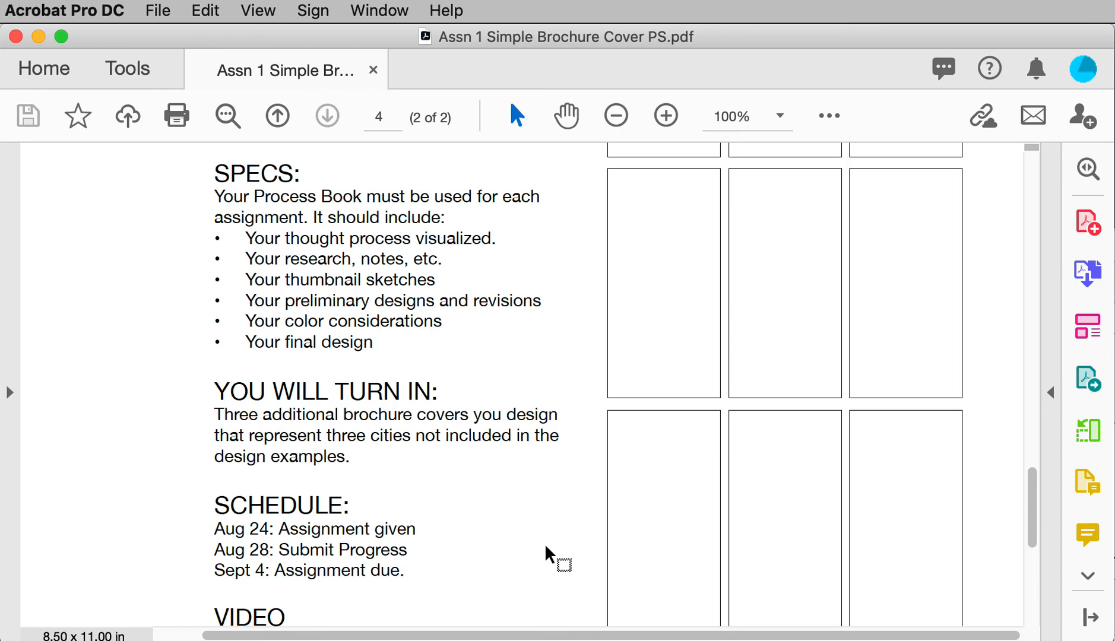
{"action": "mouse_move", "coordinate": [531, 527]}
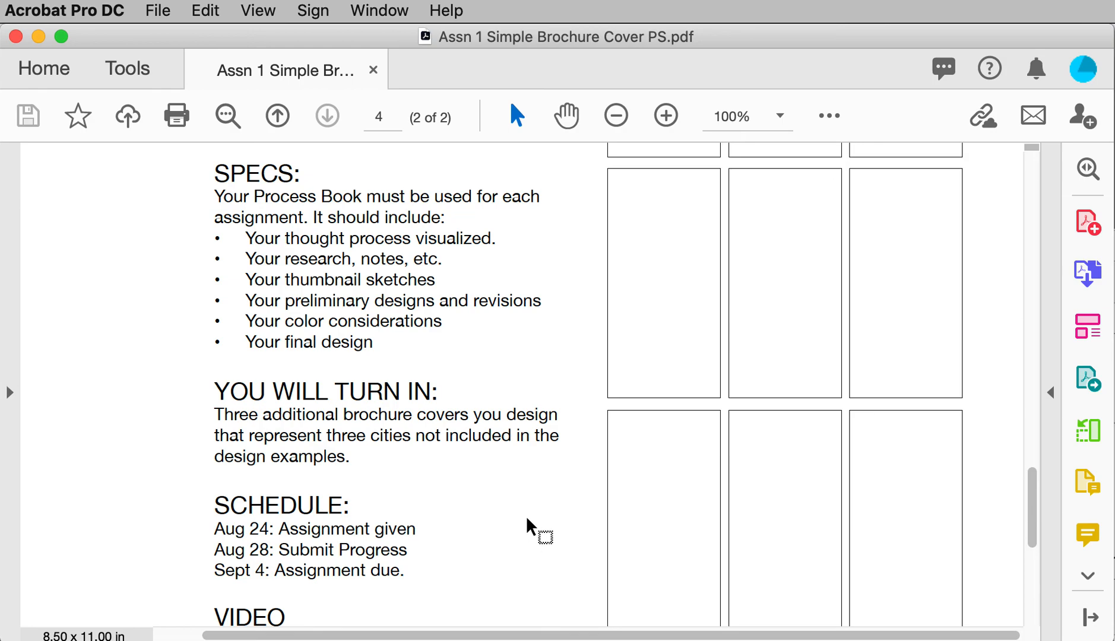
{"action": "mouse_move", "coordinate": [839, 494]}
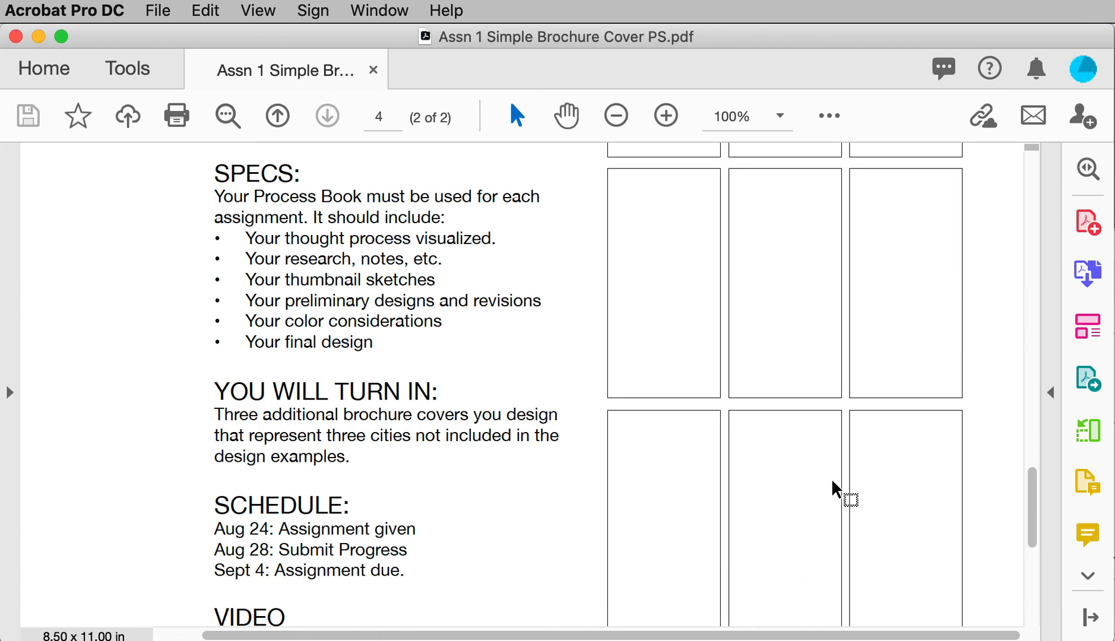
{"action": "scroll", "scroll_direction": "down", "scroll_amount": 3}
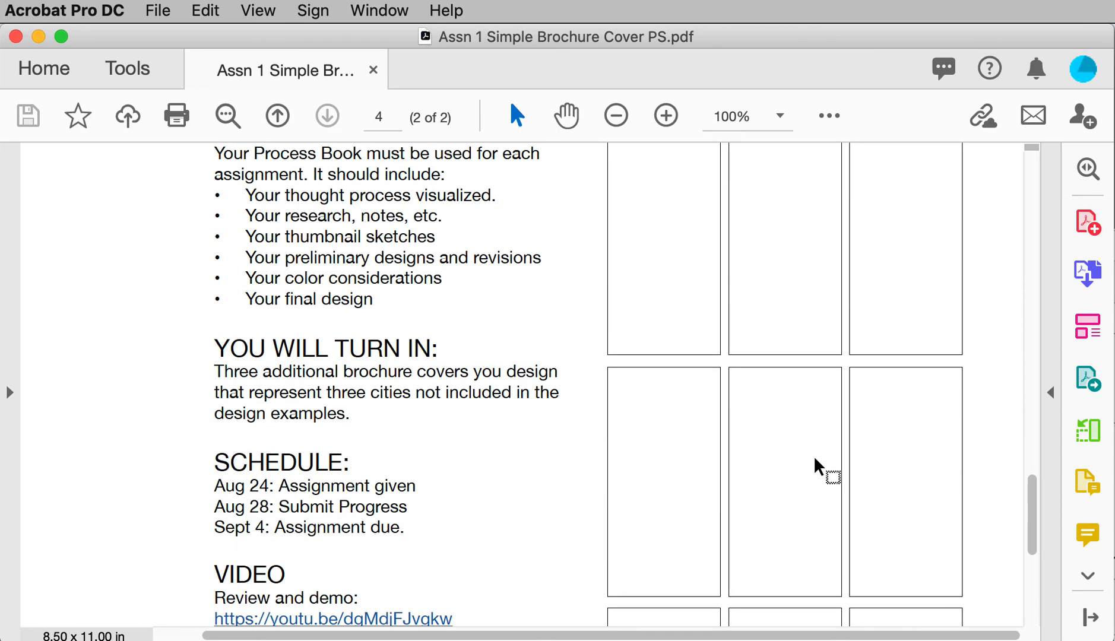
{"action": "mouse_move", "coordinate": [294, 550]}
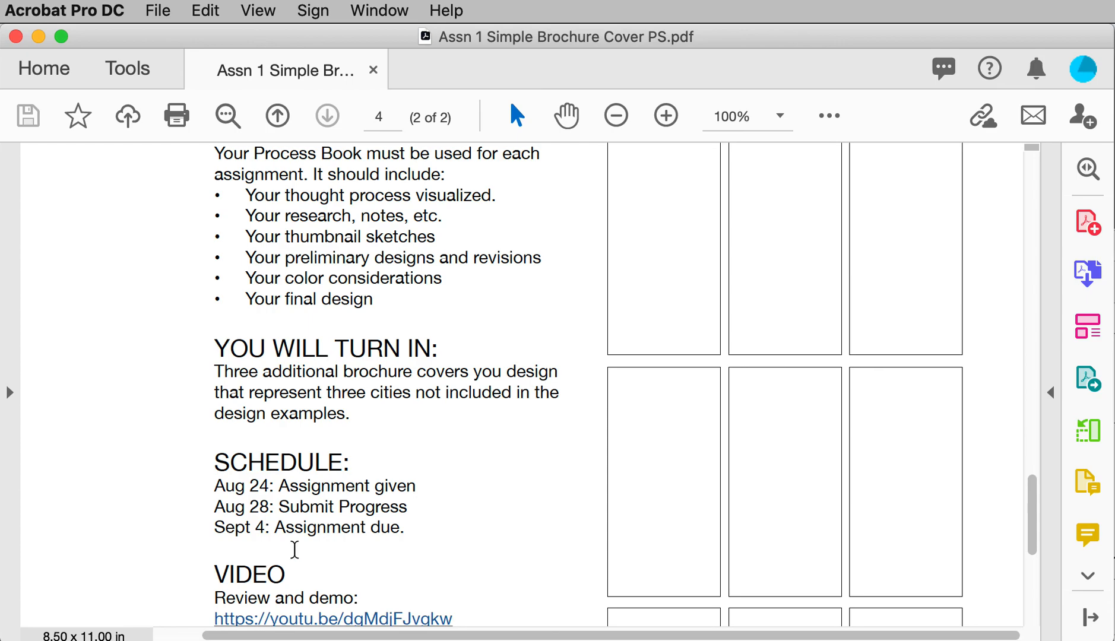
{"action": "mouse_move", "coordinate": [651, 440]}
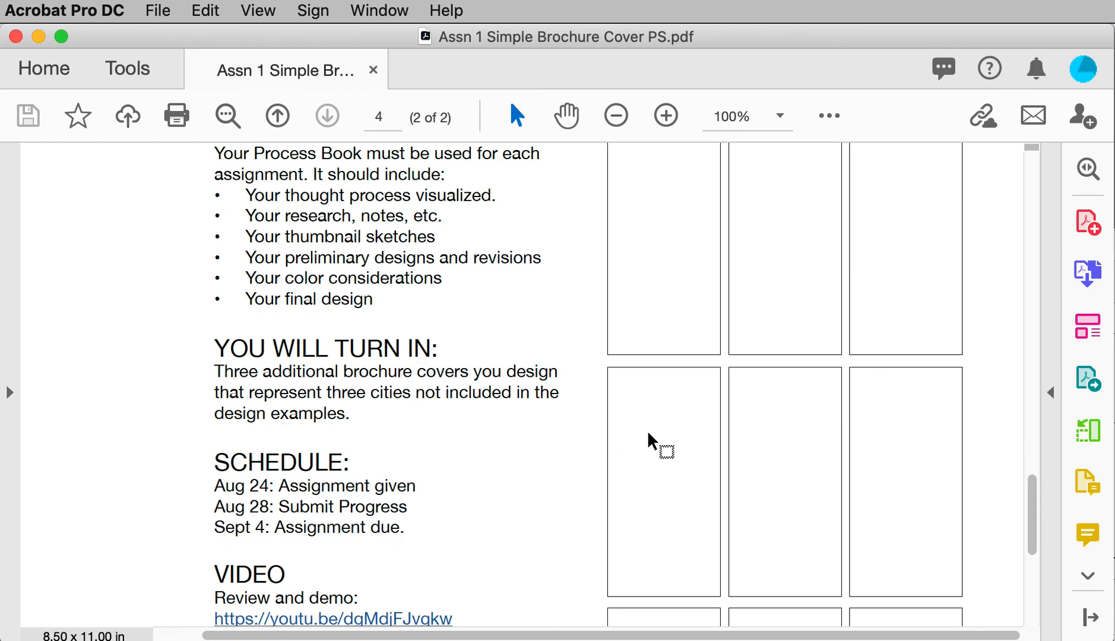
{"action": "mouse_move", "coordinate": [240, 487]}
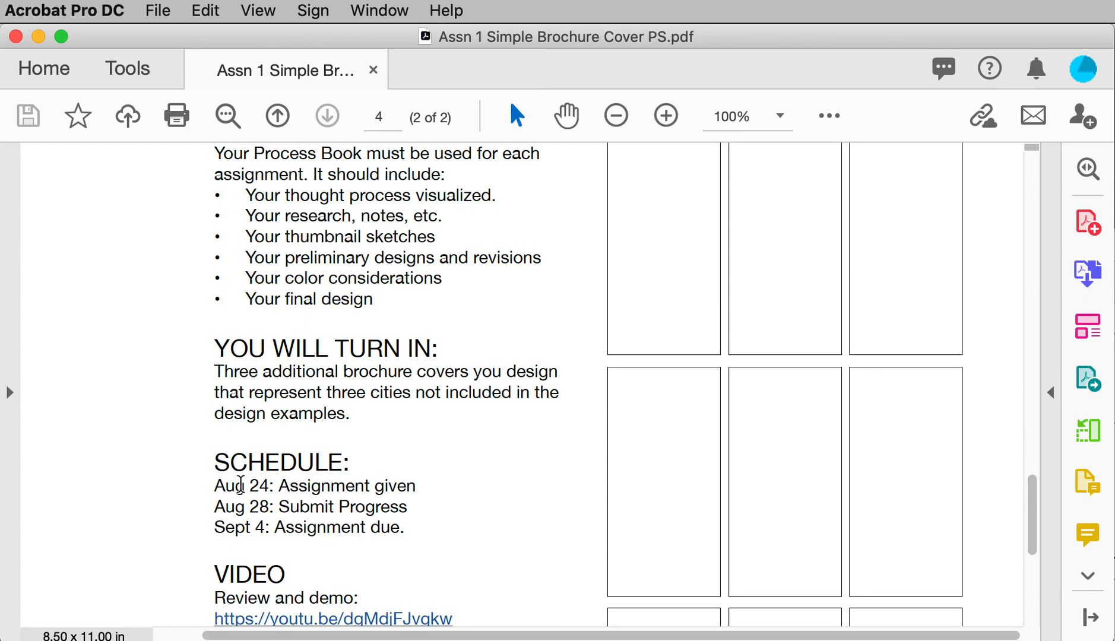